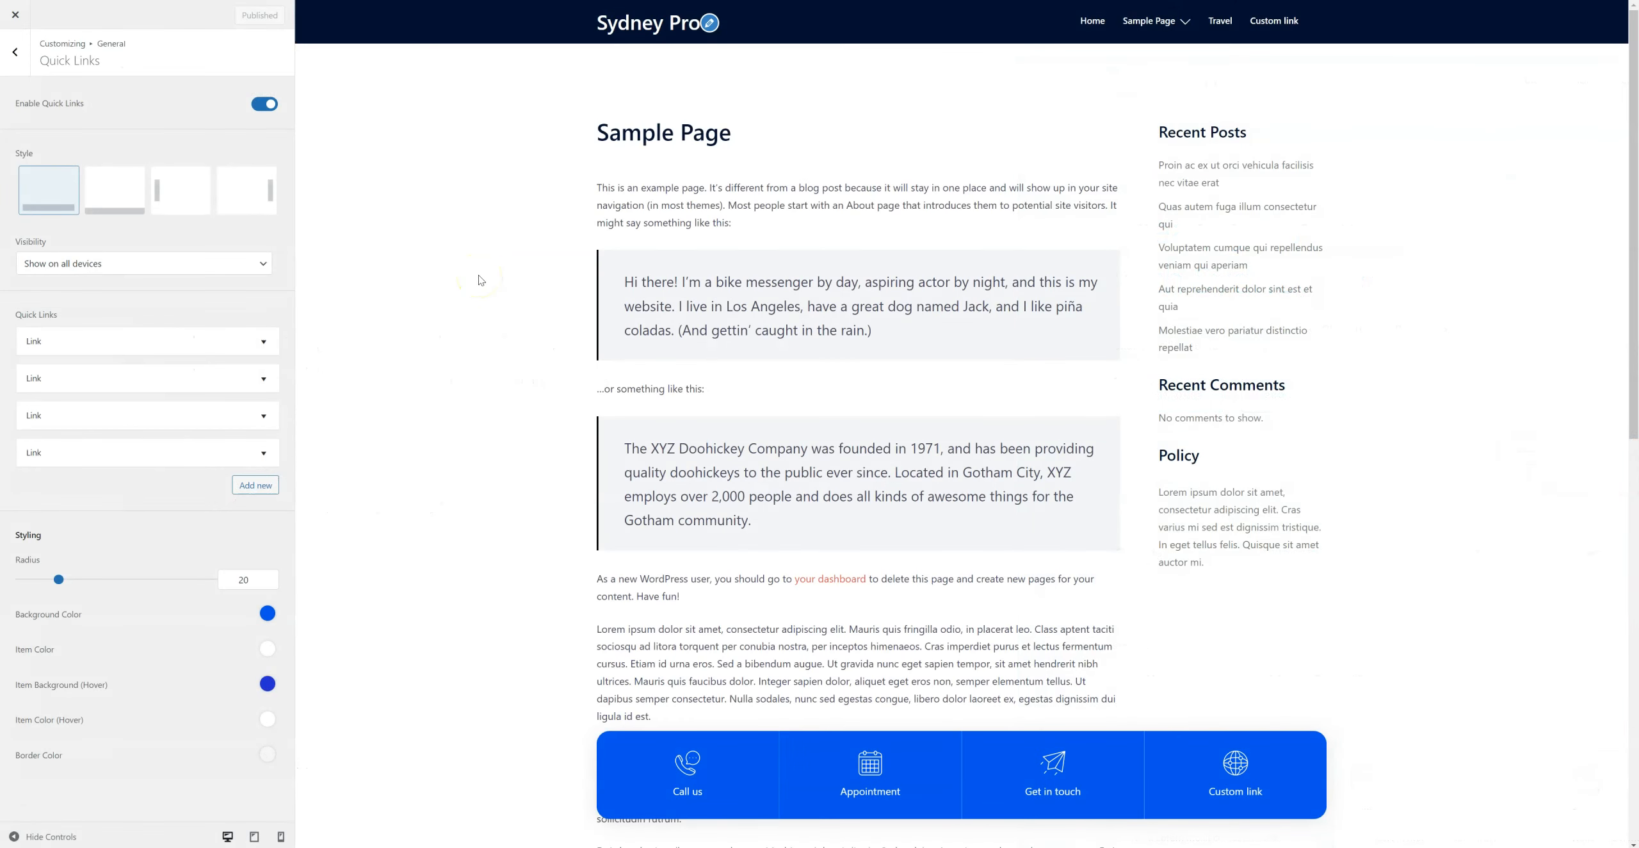
mouse_move(497, 284)
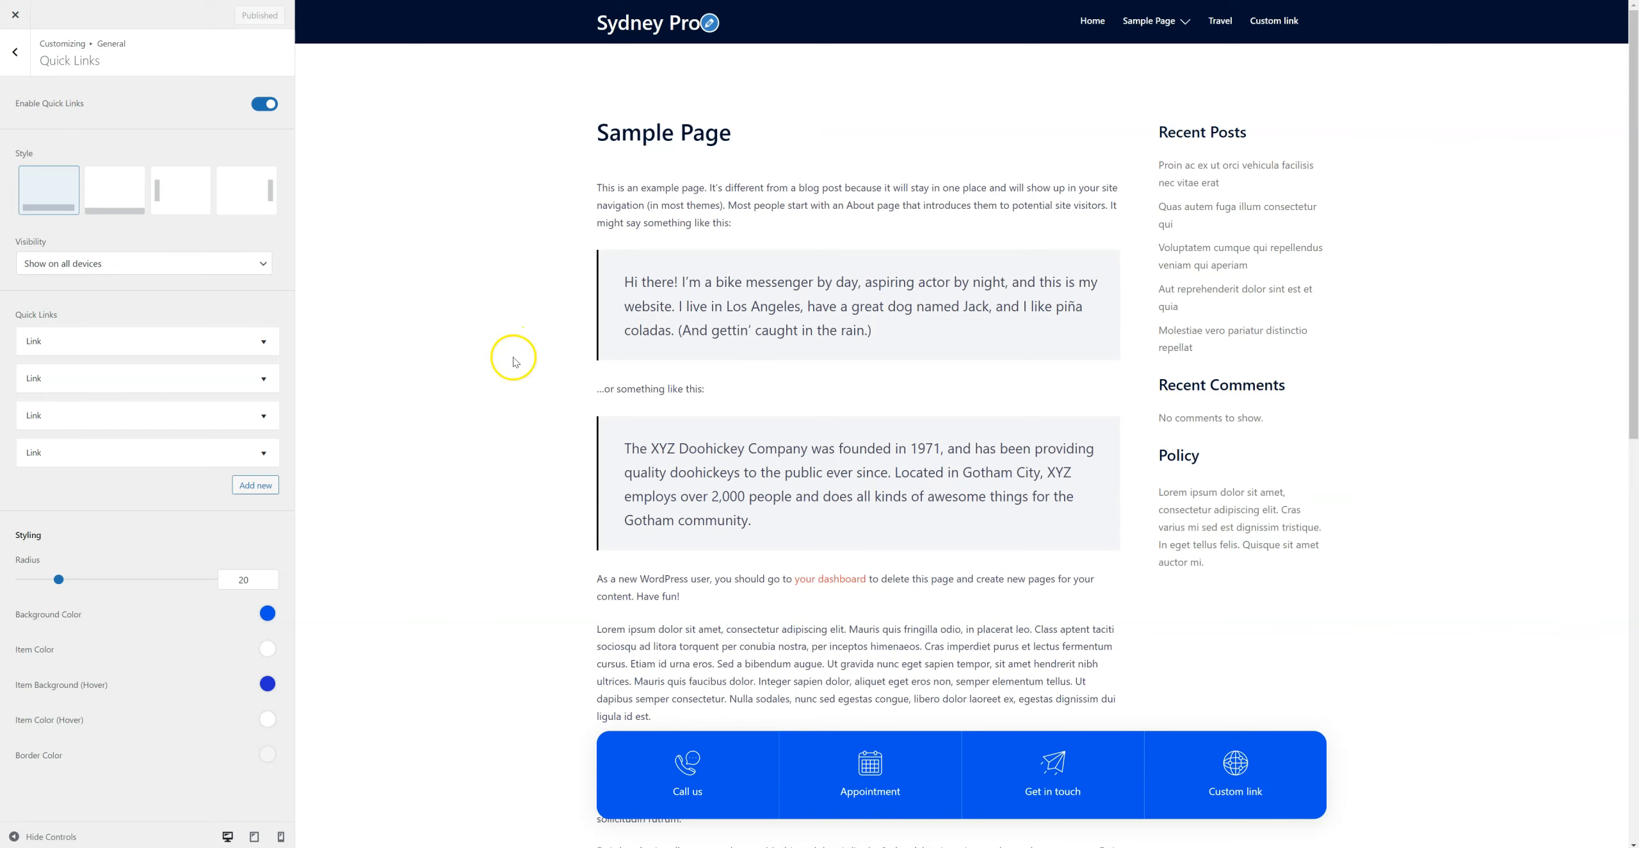
Step: Preview the Quick Links bar in its bottom, side and right-edge layouts and try the Appointment link
scroll(down, 3)
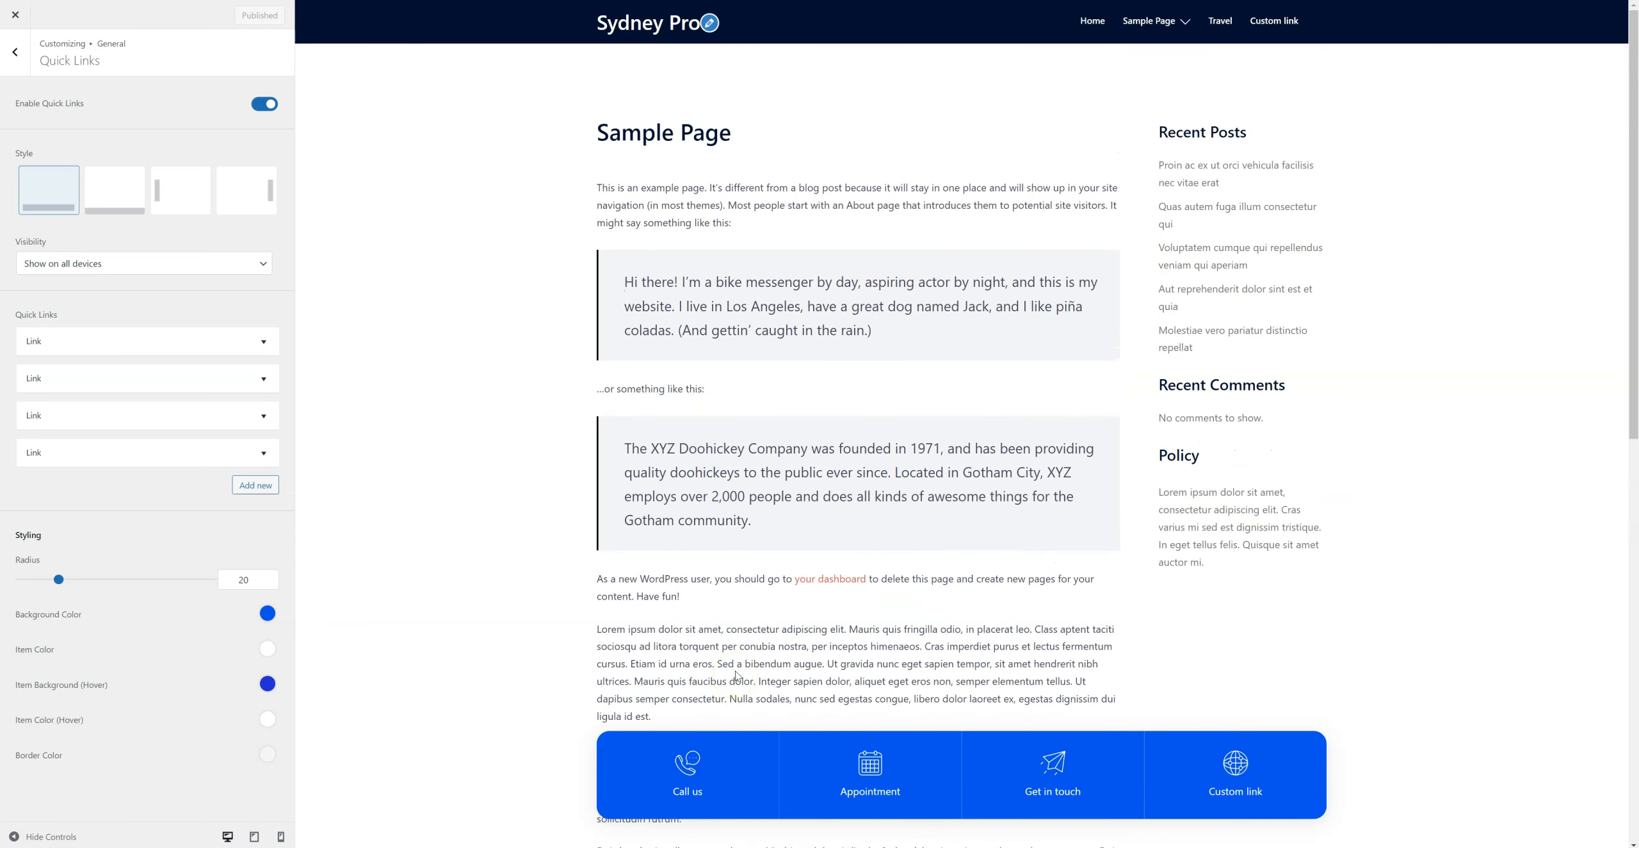
click(114, 191)
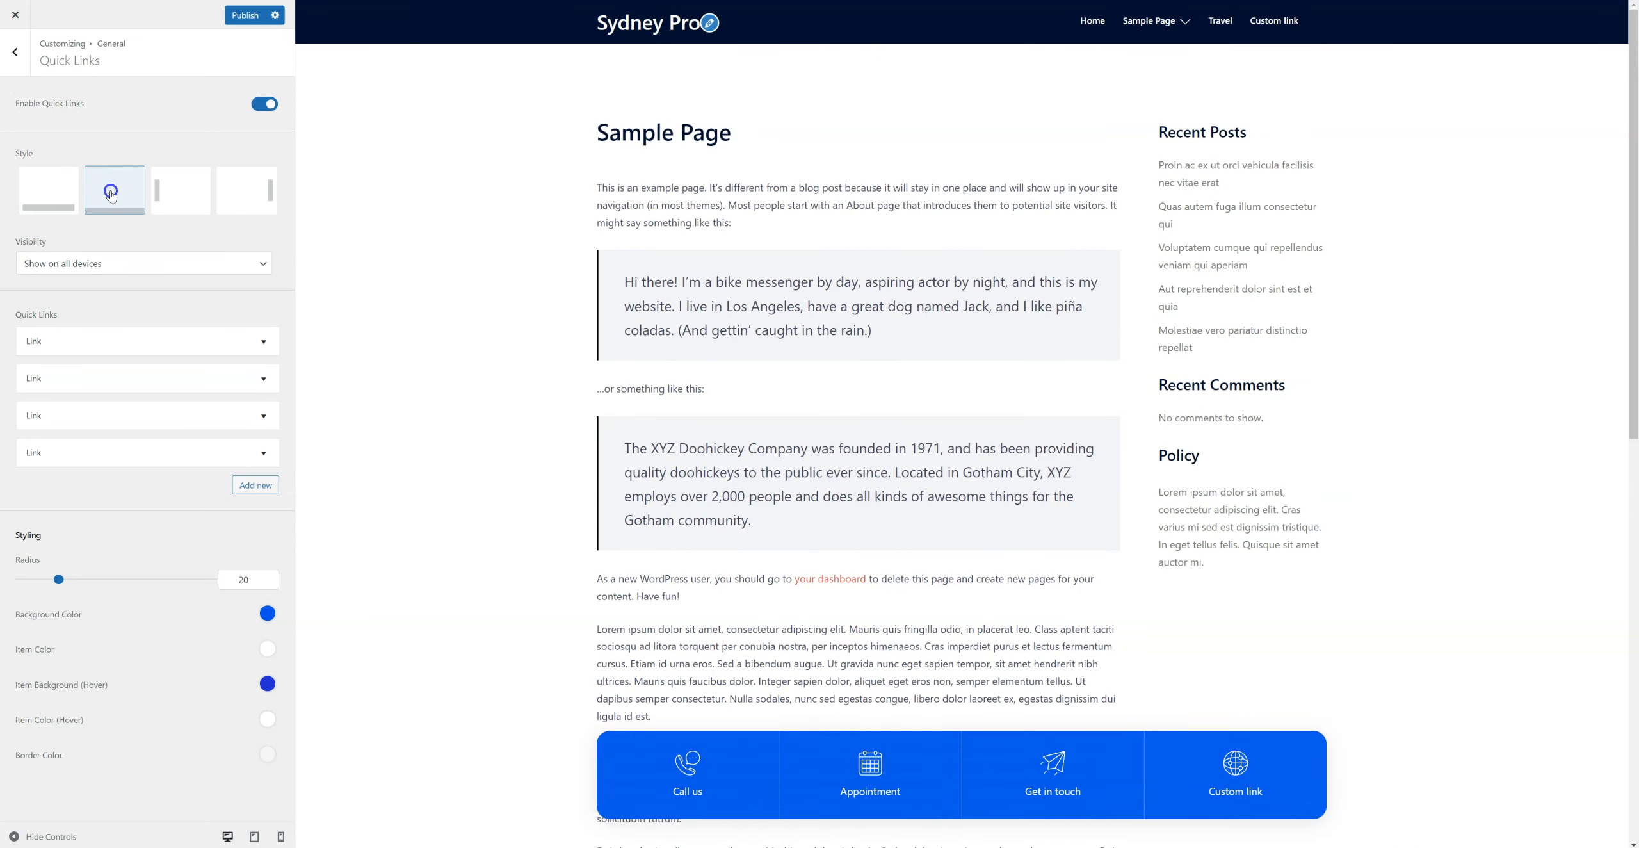
click(180, 191)
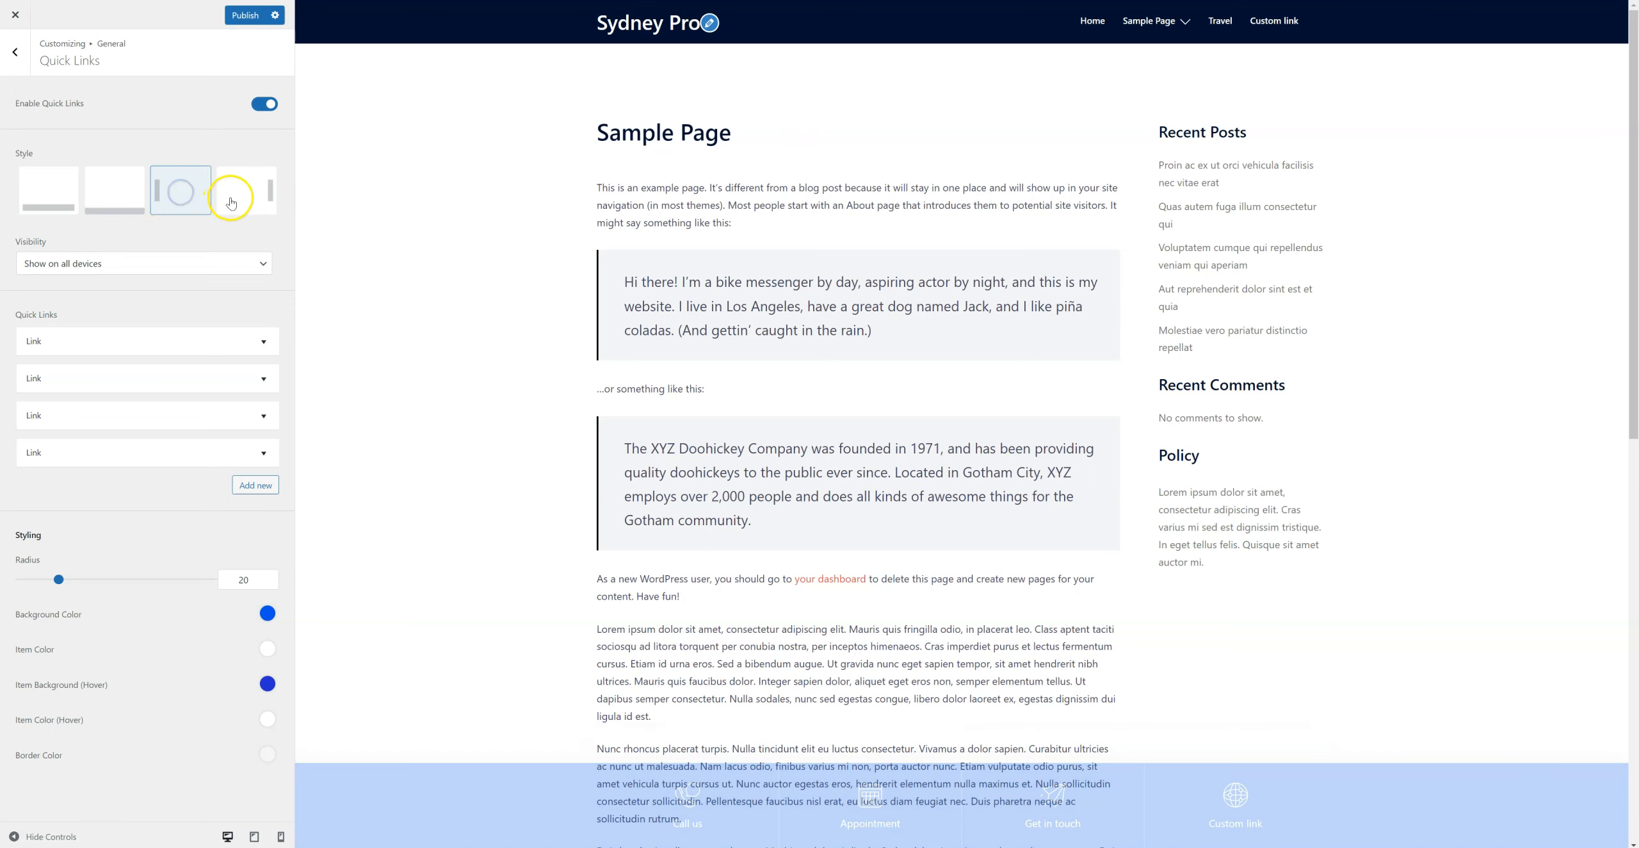
click(246, 191)
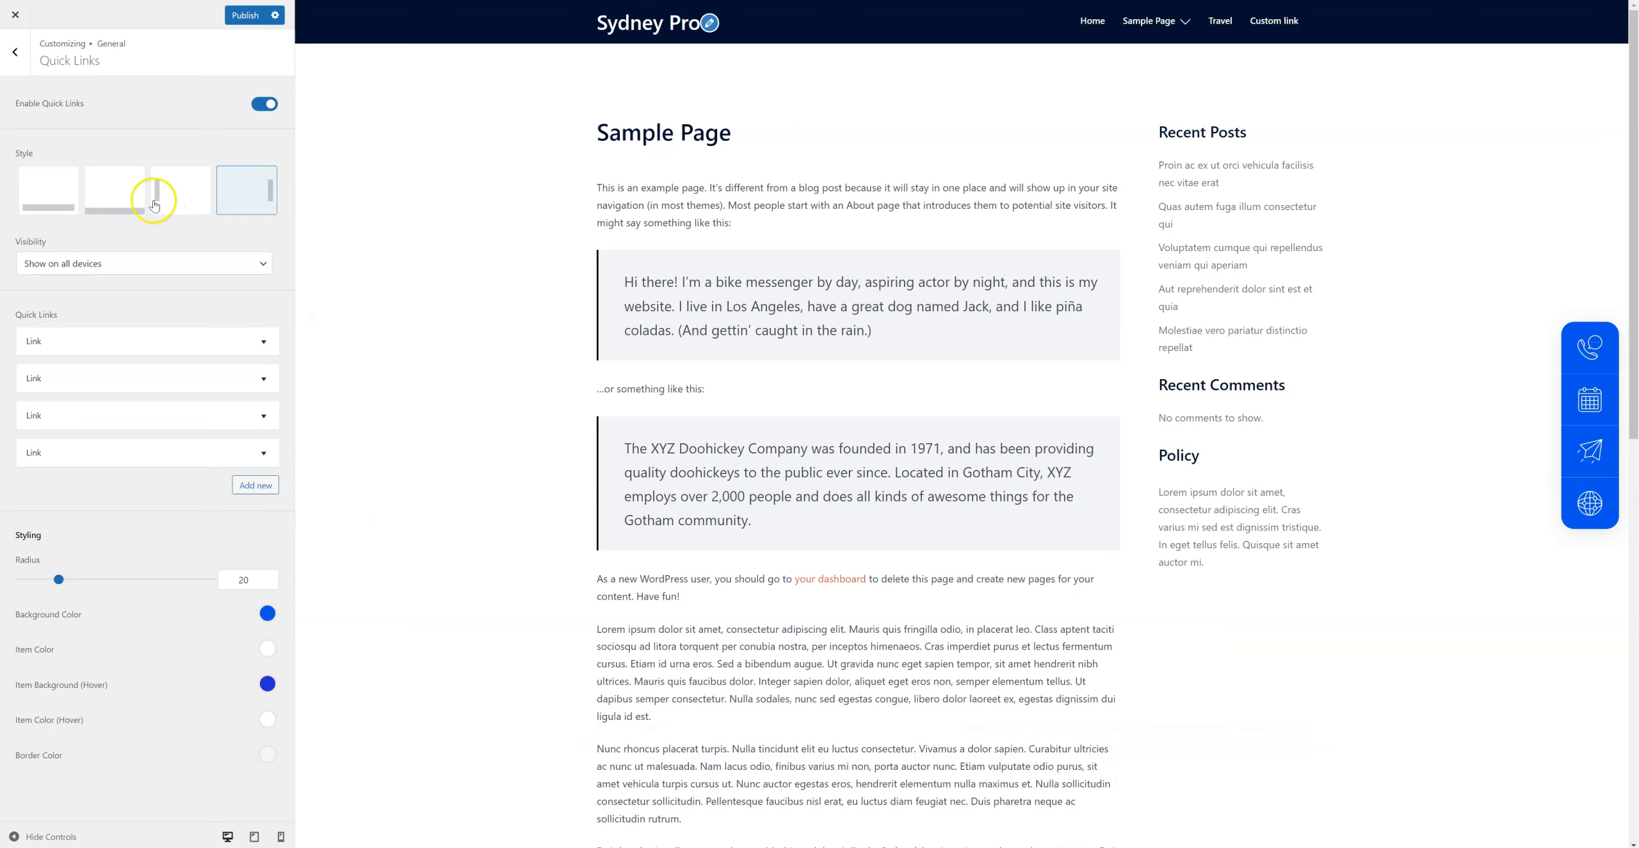
click(49, 191)
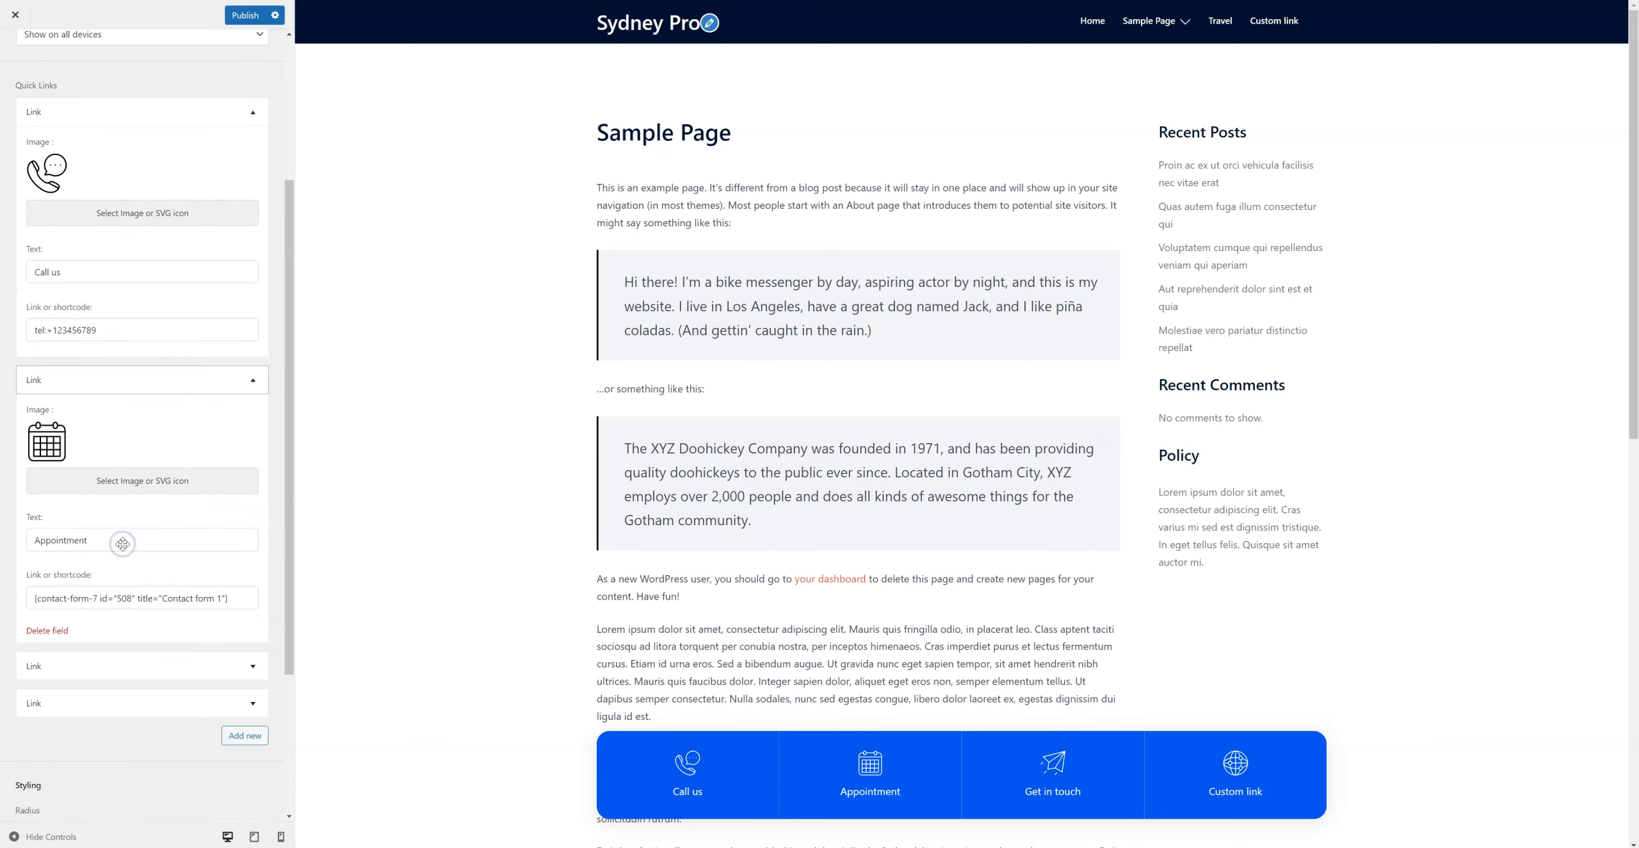
scroll(down, 3)
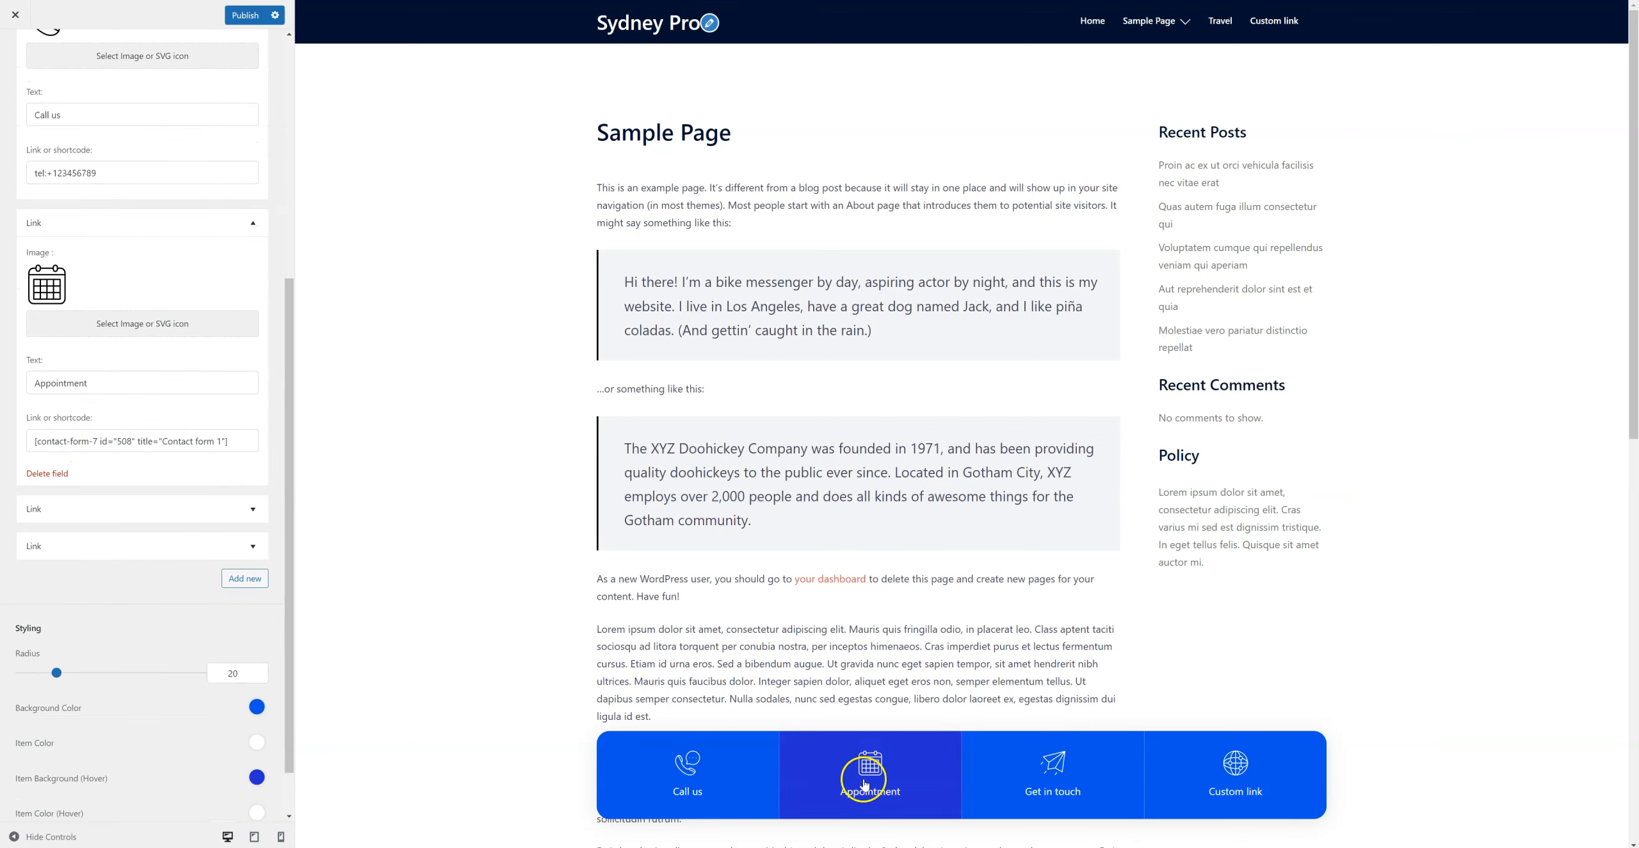
click(868, 775)
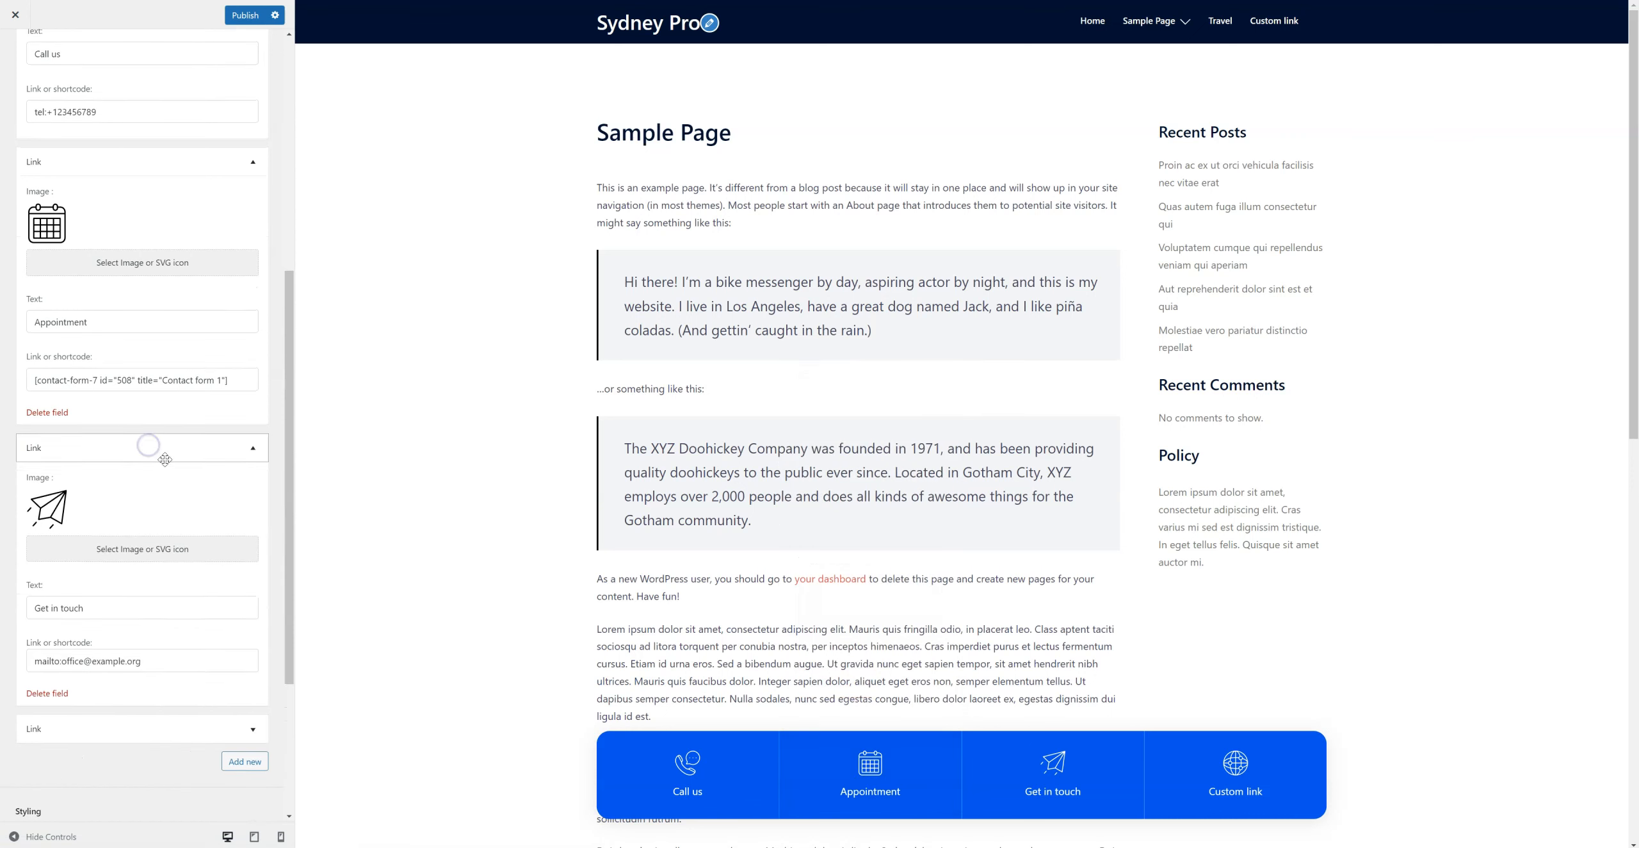
scroll(down, 3)
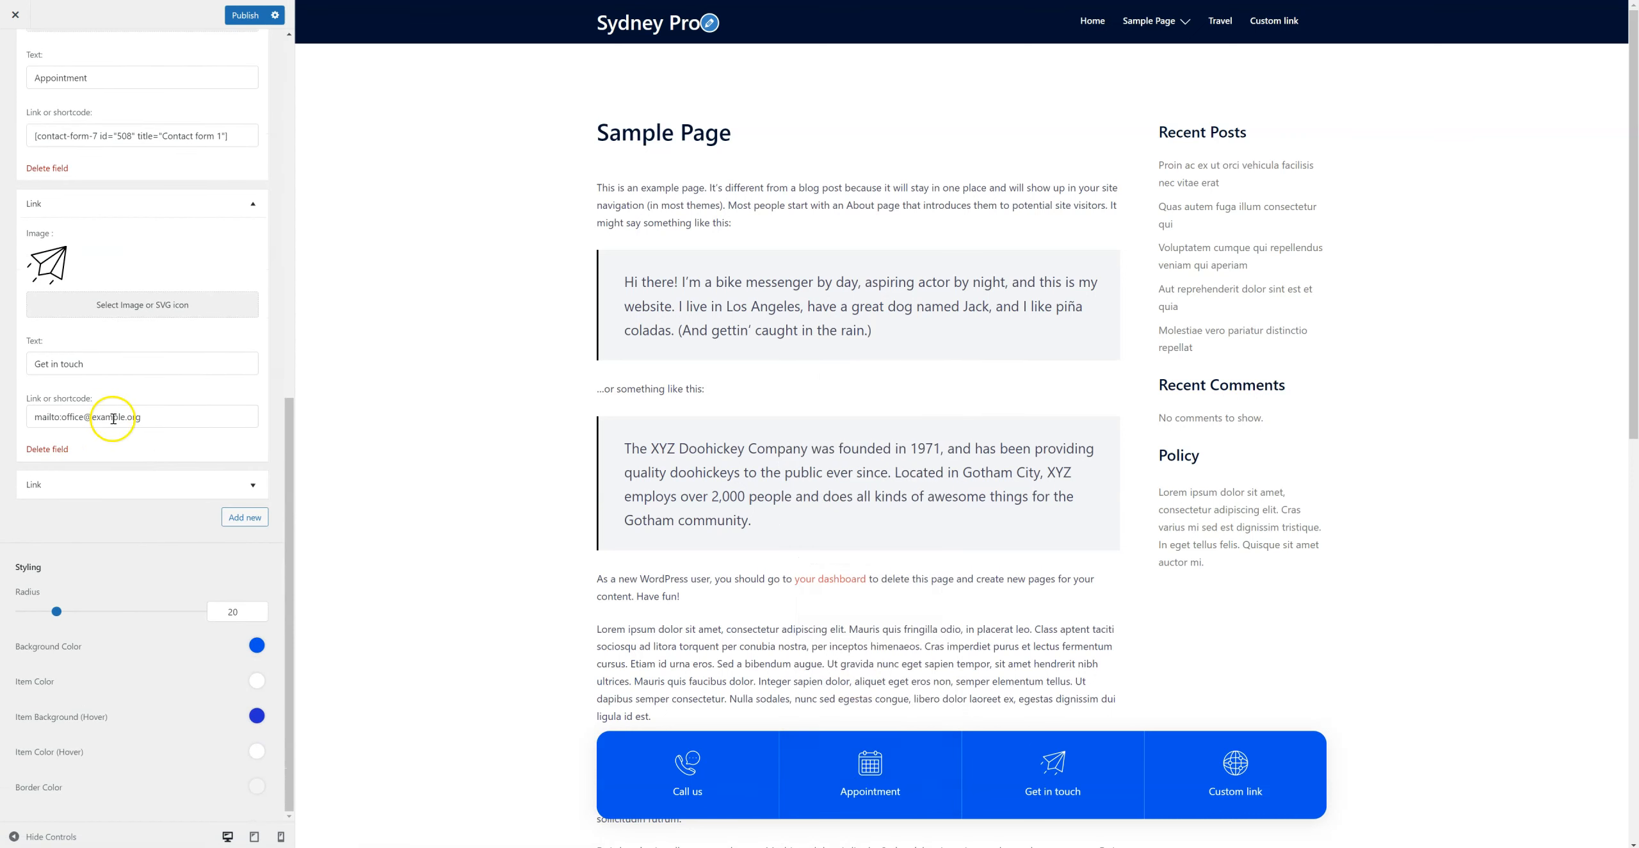
scroll(down, 3)
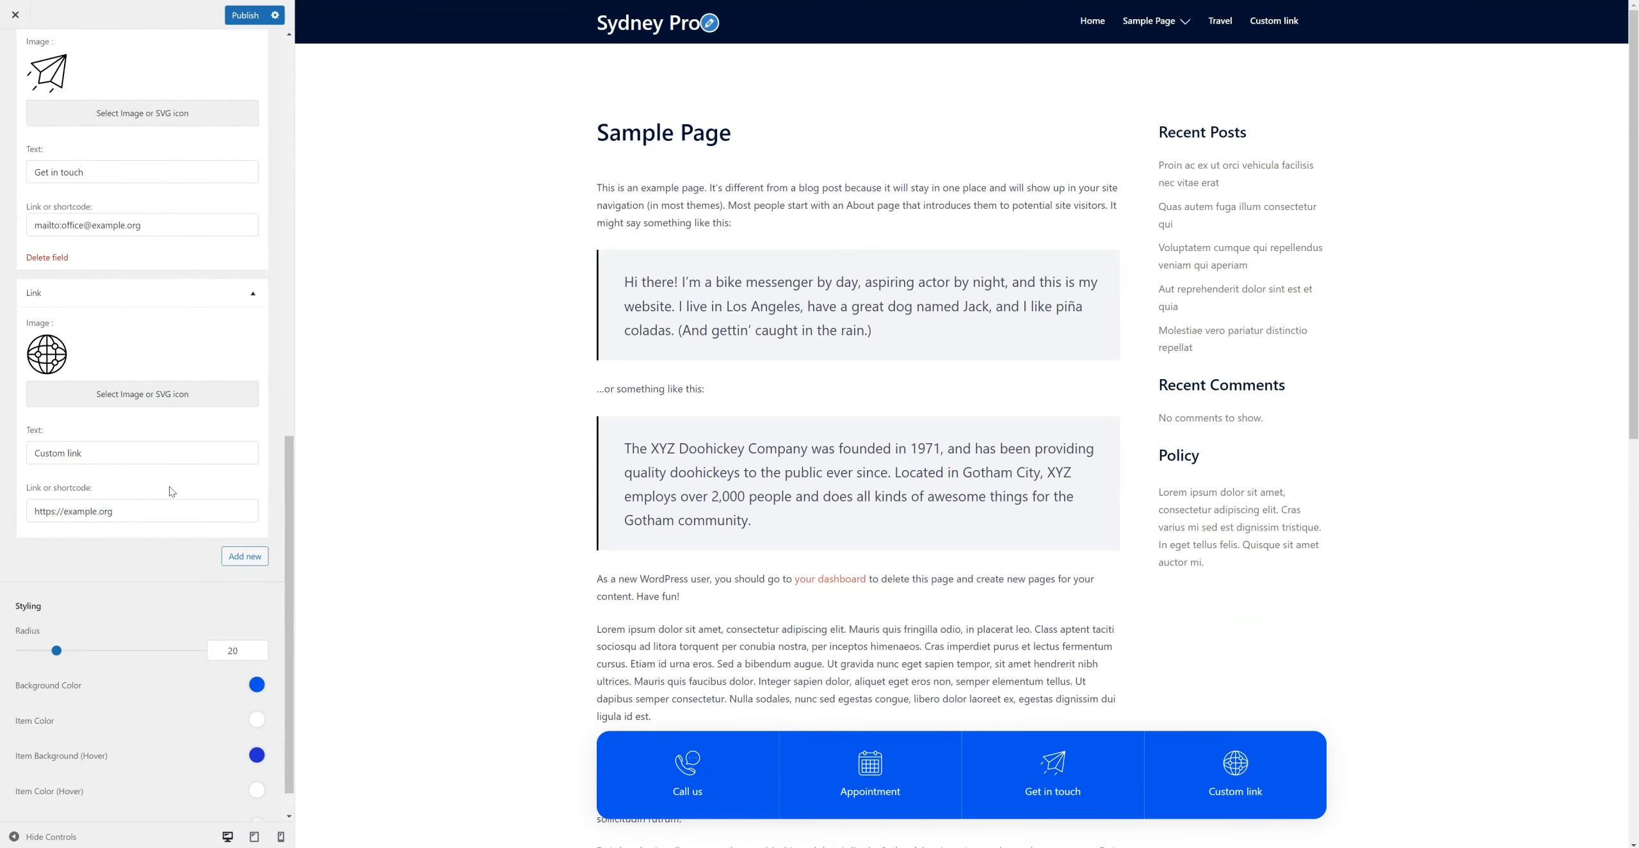
mouse_move(128, 510)
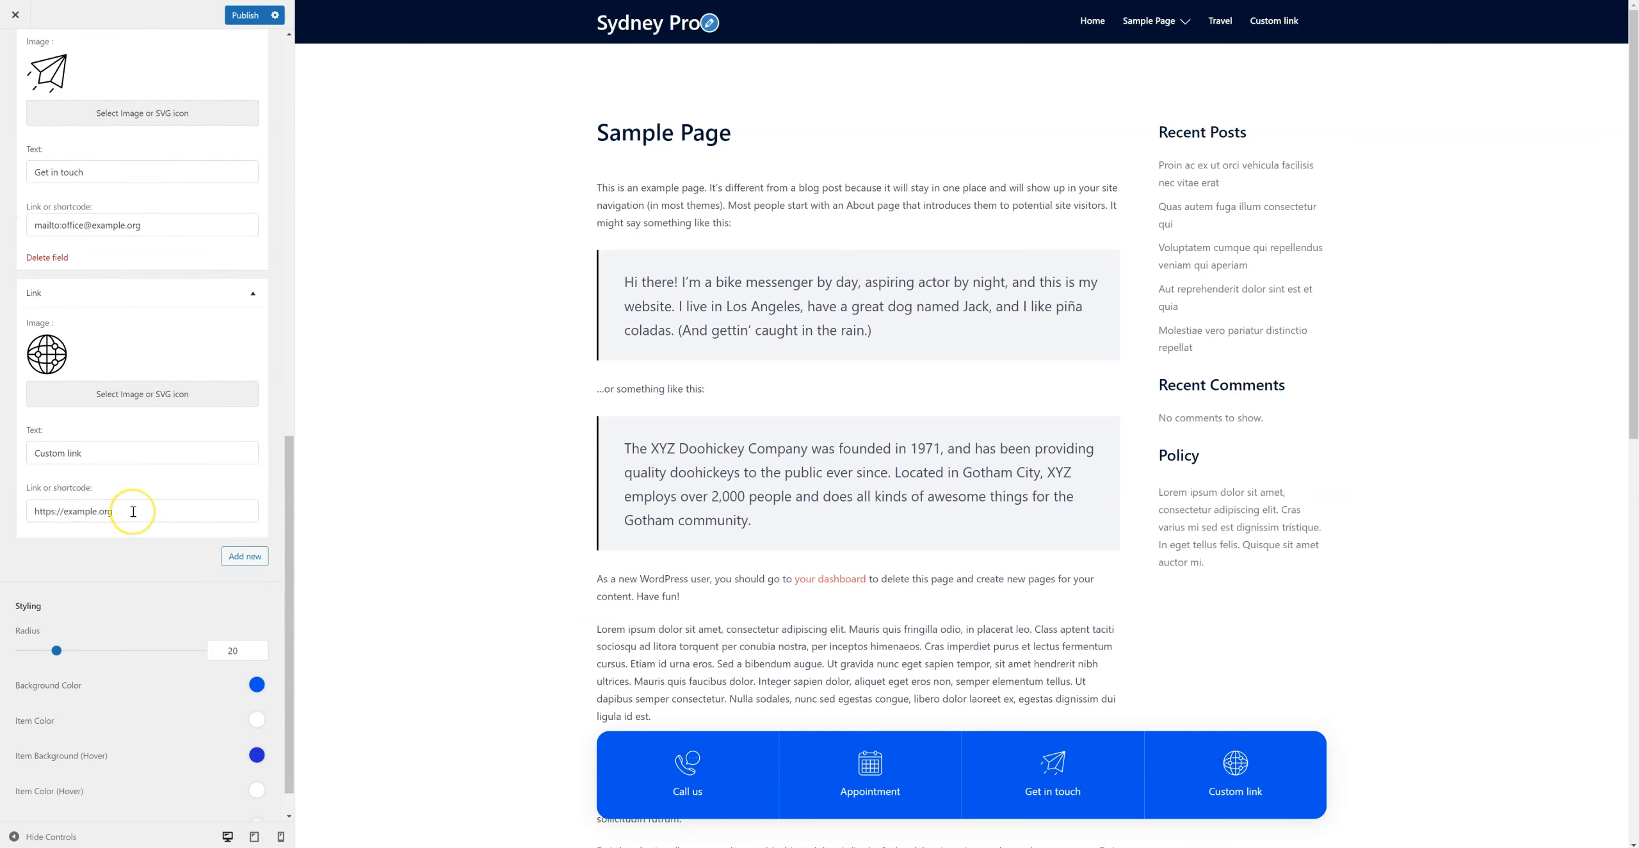
scroll(up, 3)
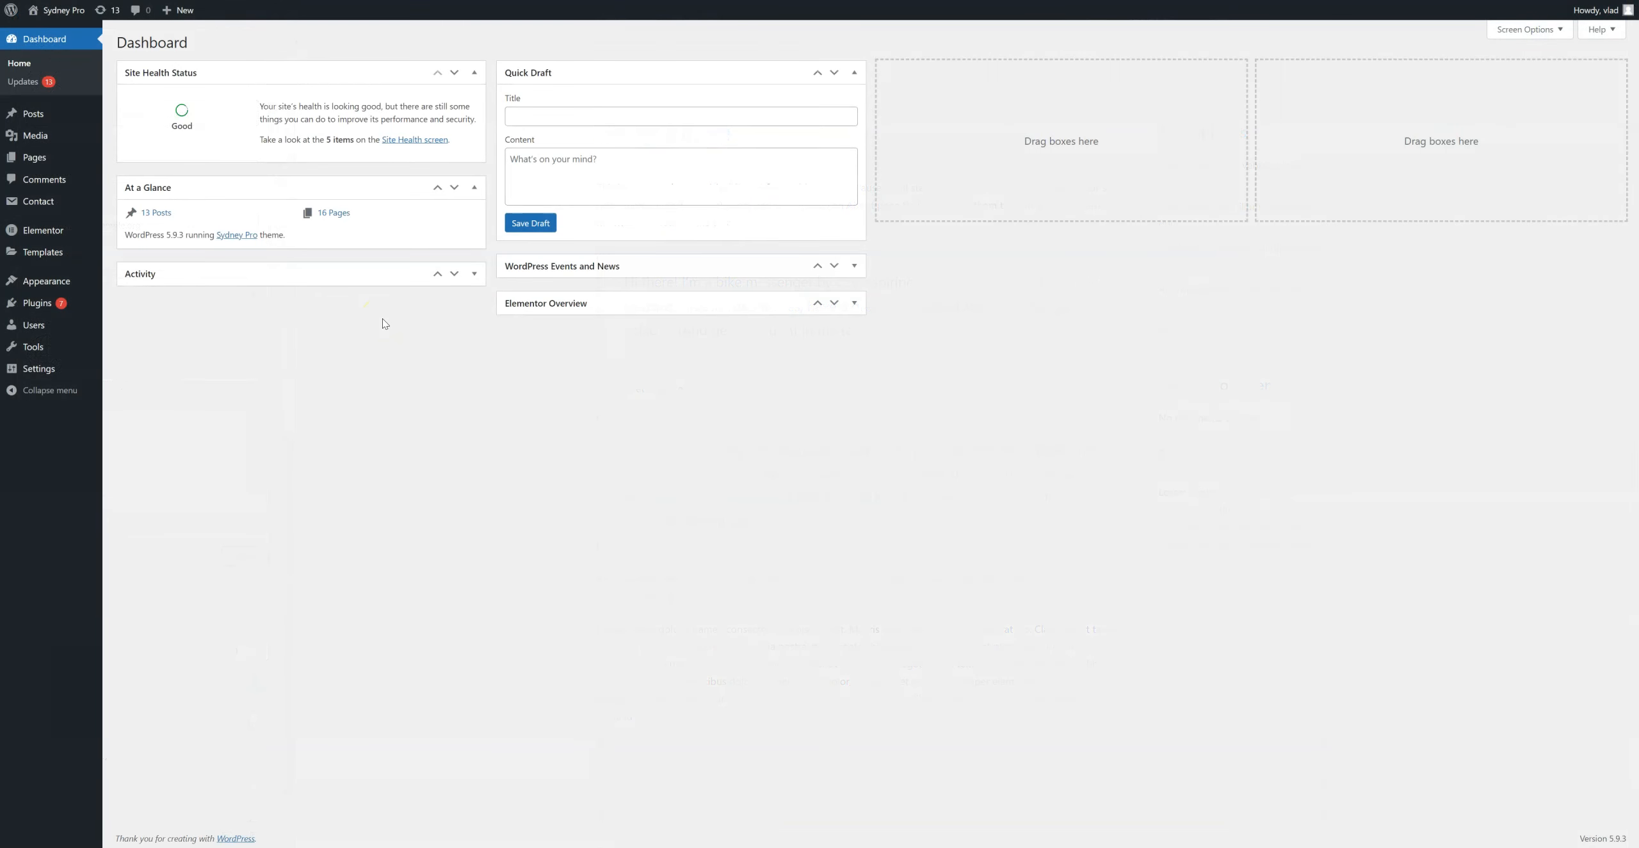
Step: Activate the Quick Links module from Appearance > Sydney Theme Dashboard
click(42, 280)
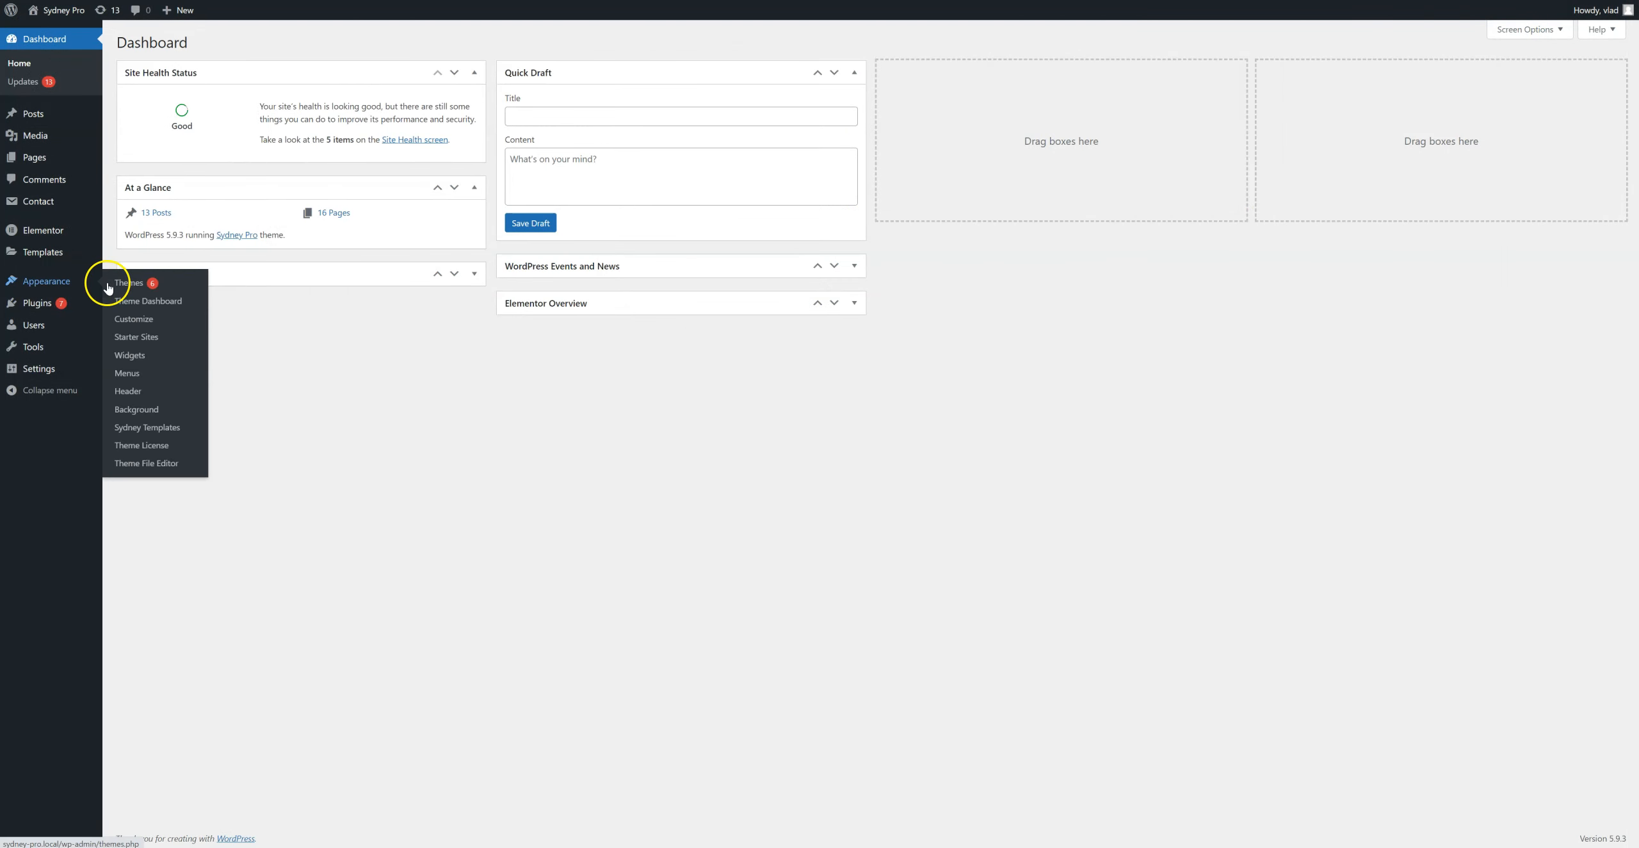
click(153, 301)
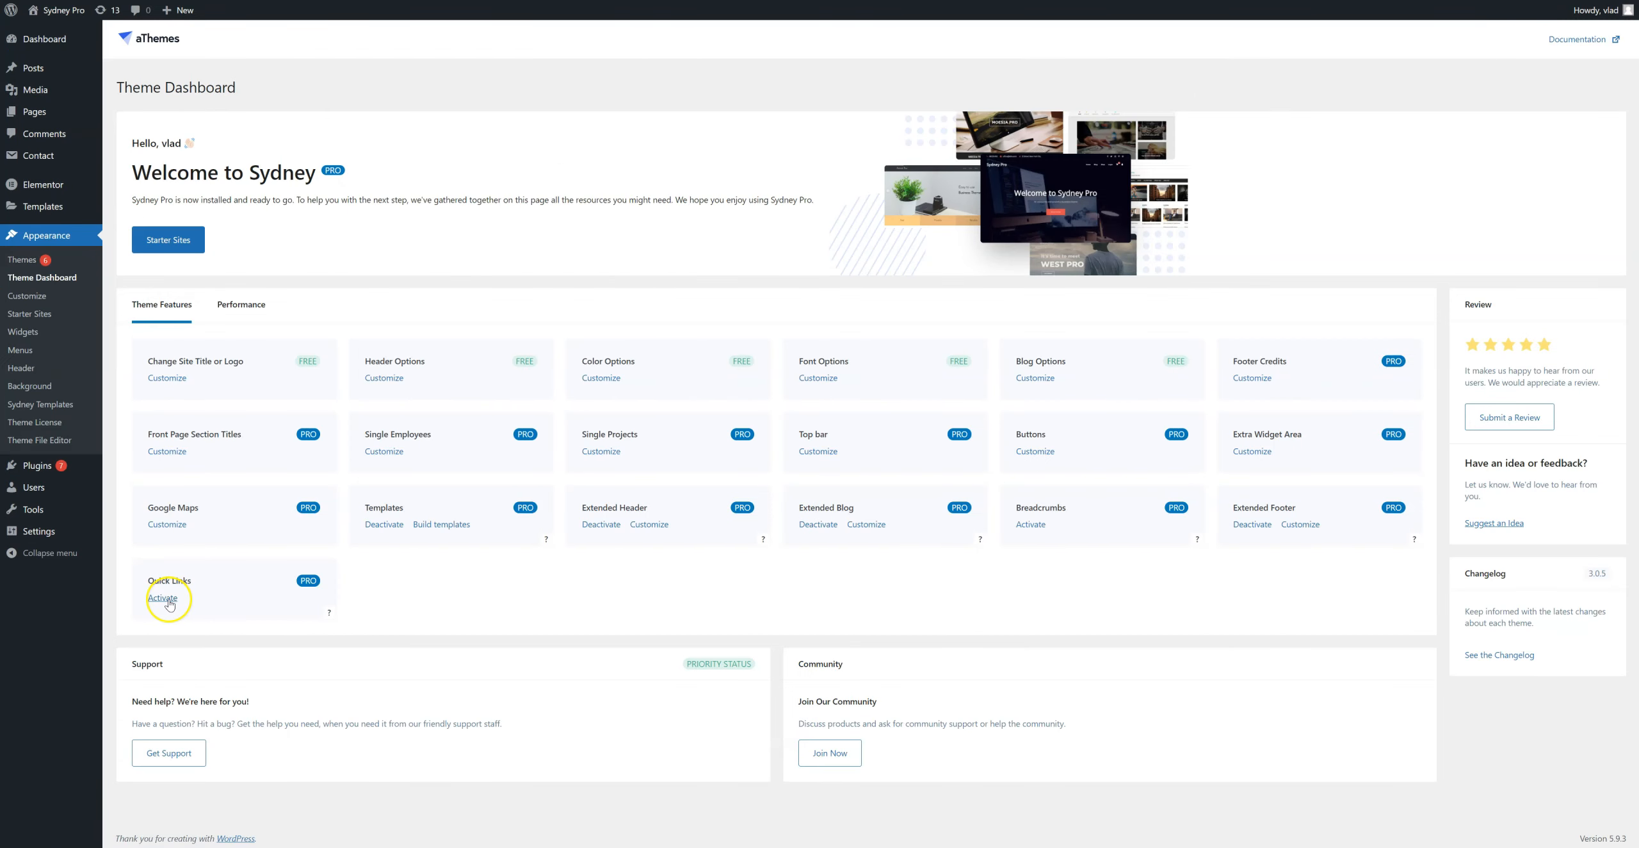
click(164, 598)
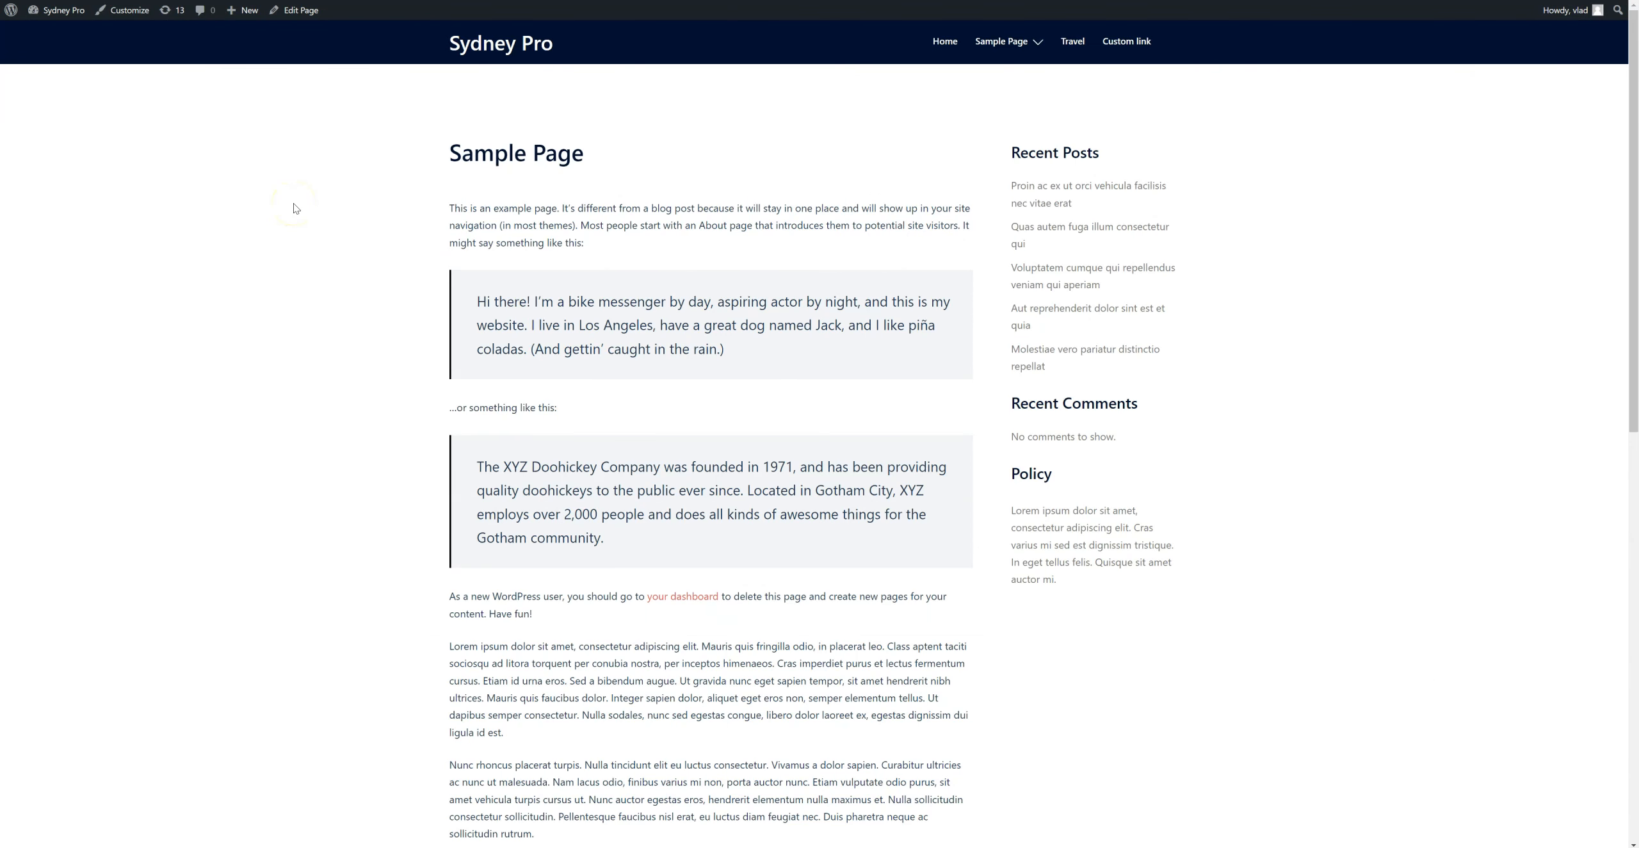
mouse_move(128, 9)
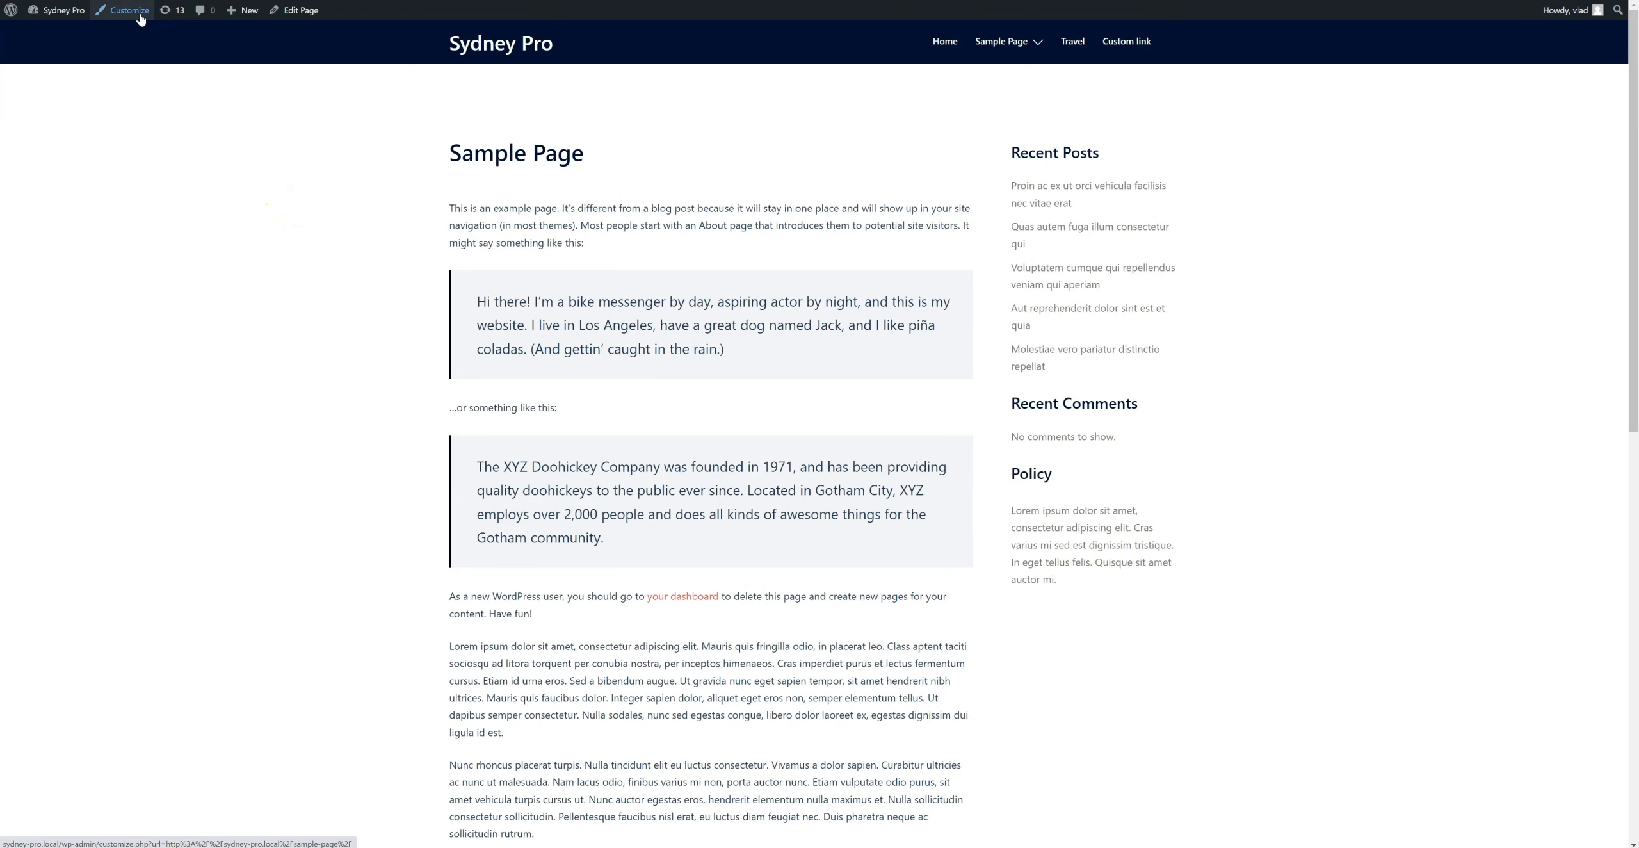
Step: Enable Quick Links in the Customizer and expand the first, still empty link item
click(128, 9)
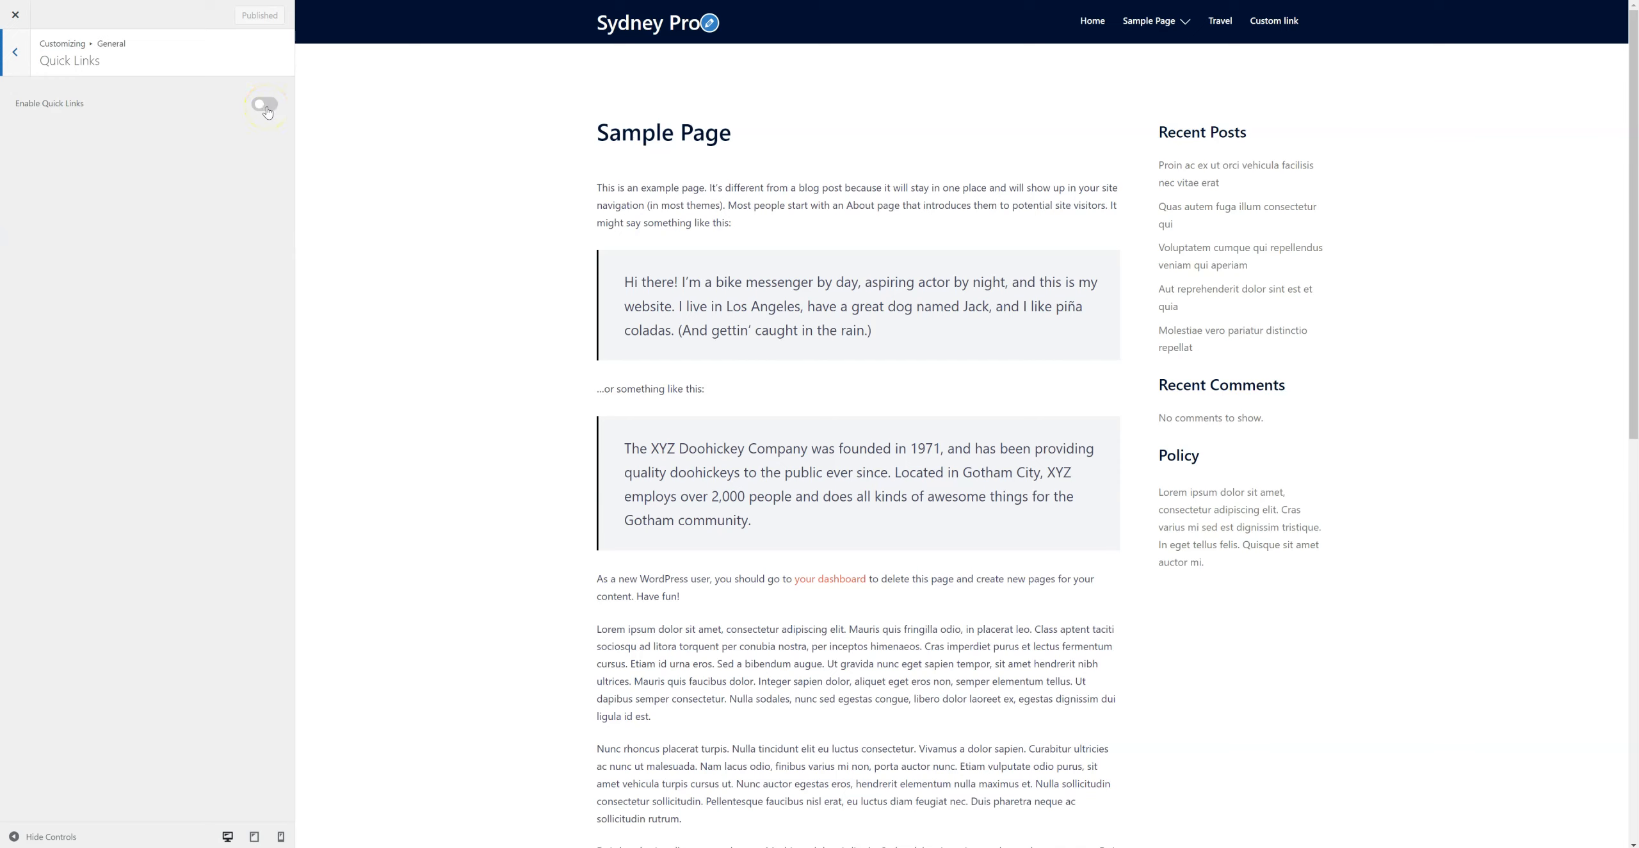
click(264, 105)
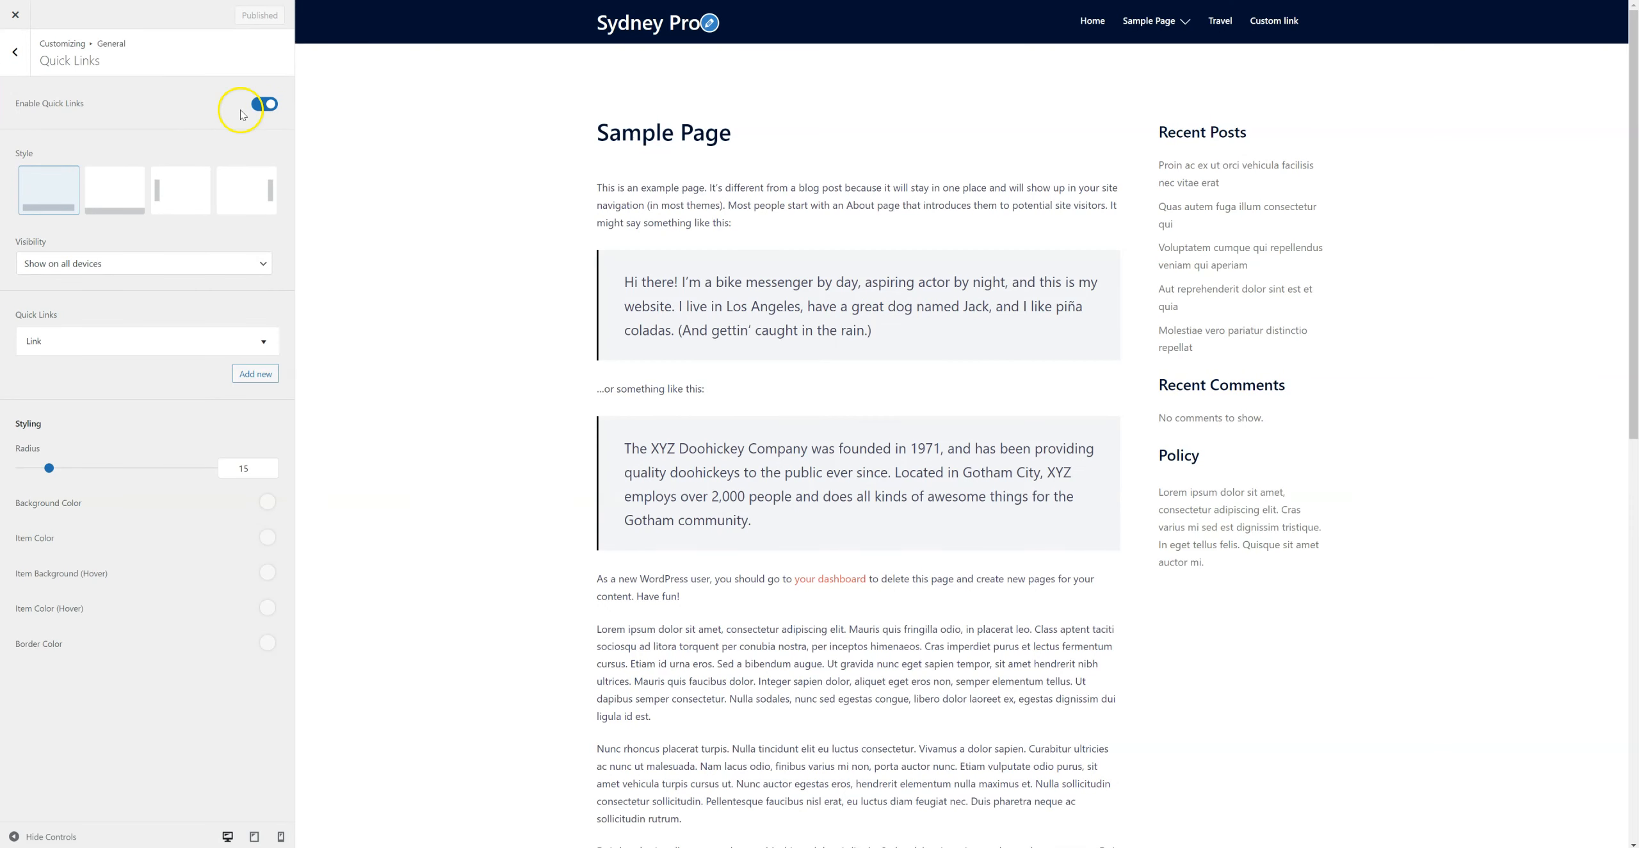
click(264, 104)
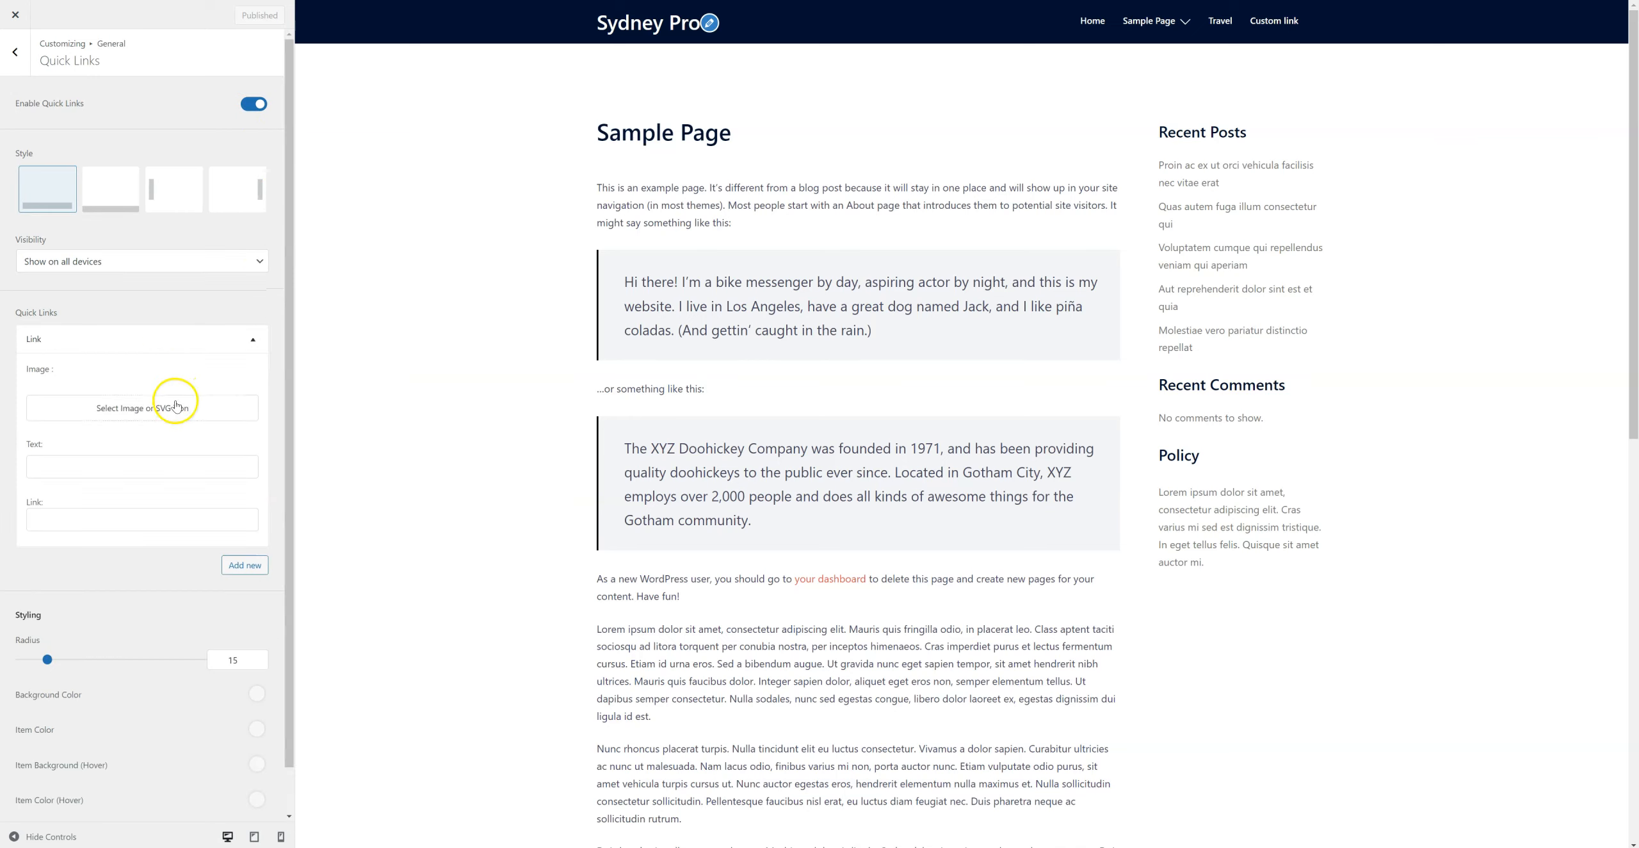
mouse_move(57, 385)
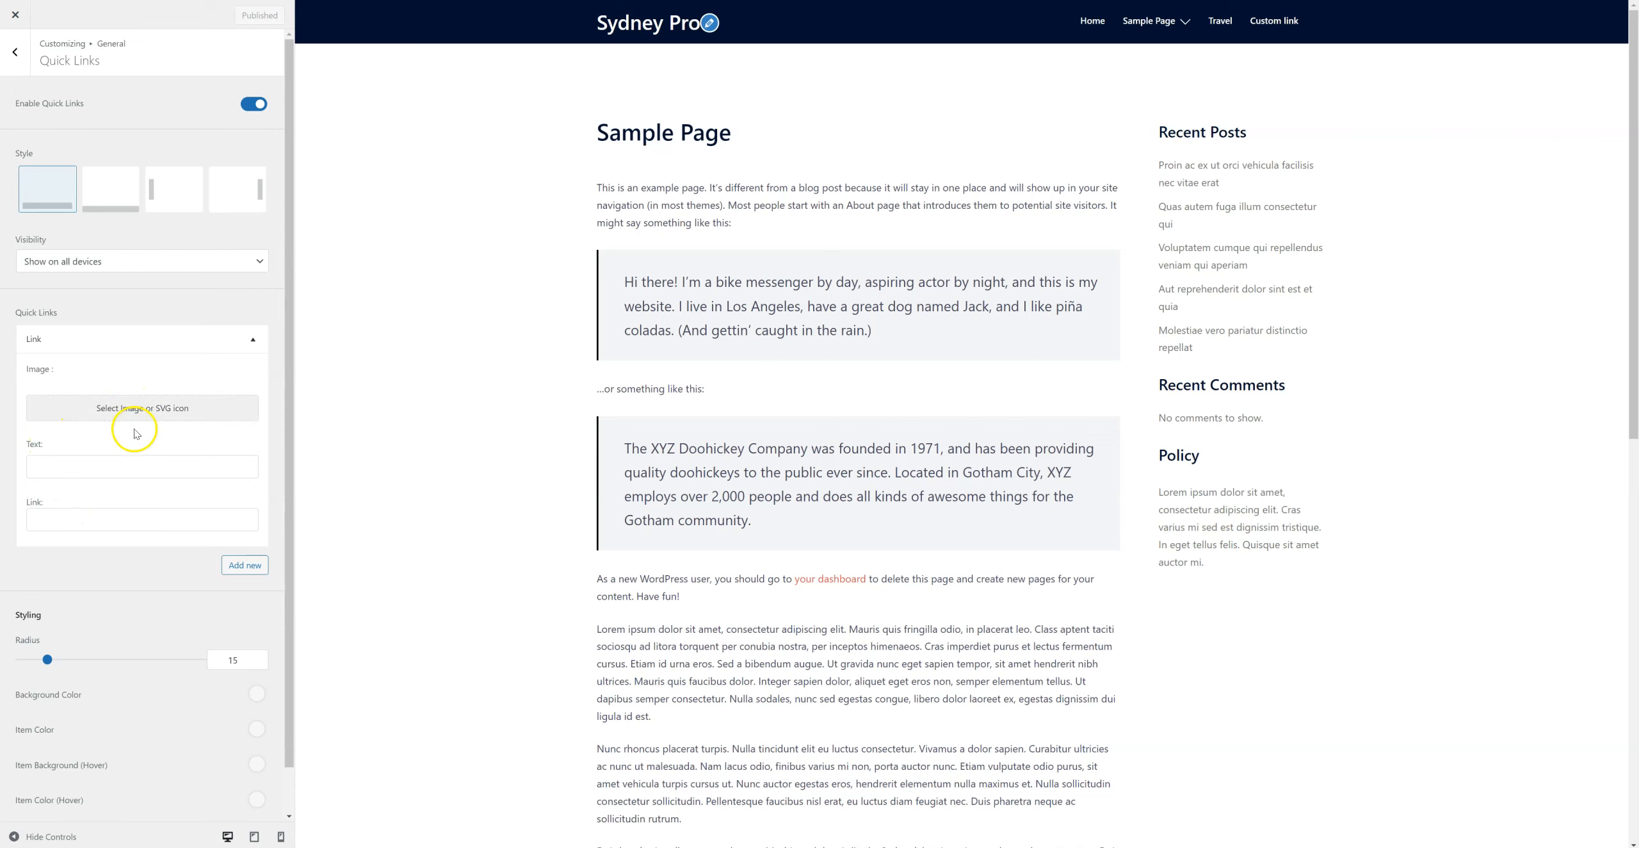
Step: Insert the paper-plane SVG from the Media Library as the first link's icon
click(141, 407)
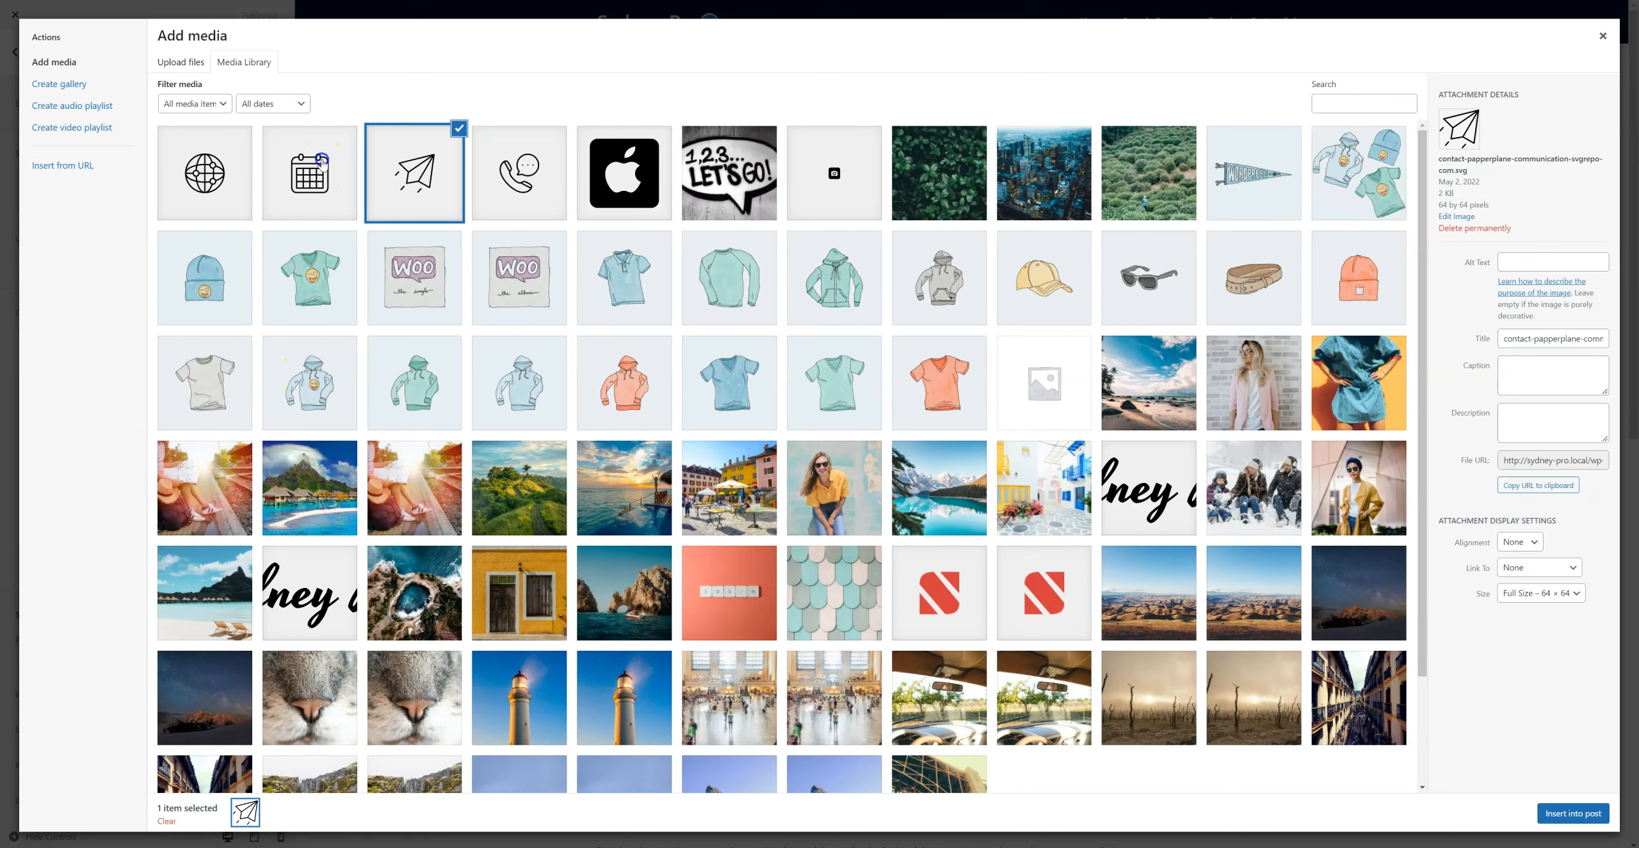
click(310, 173)
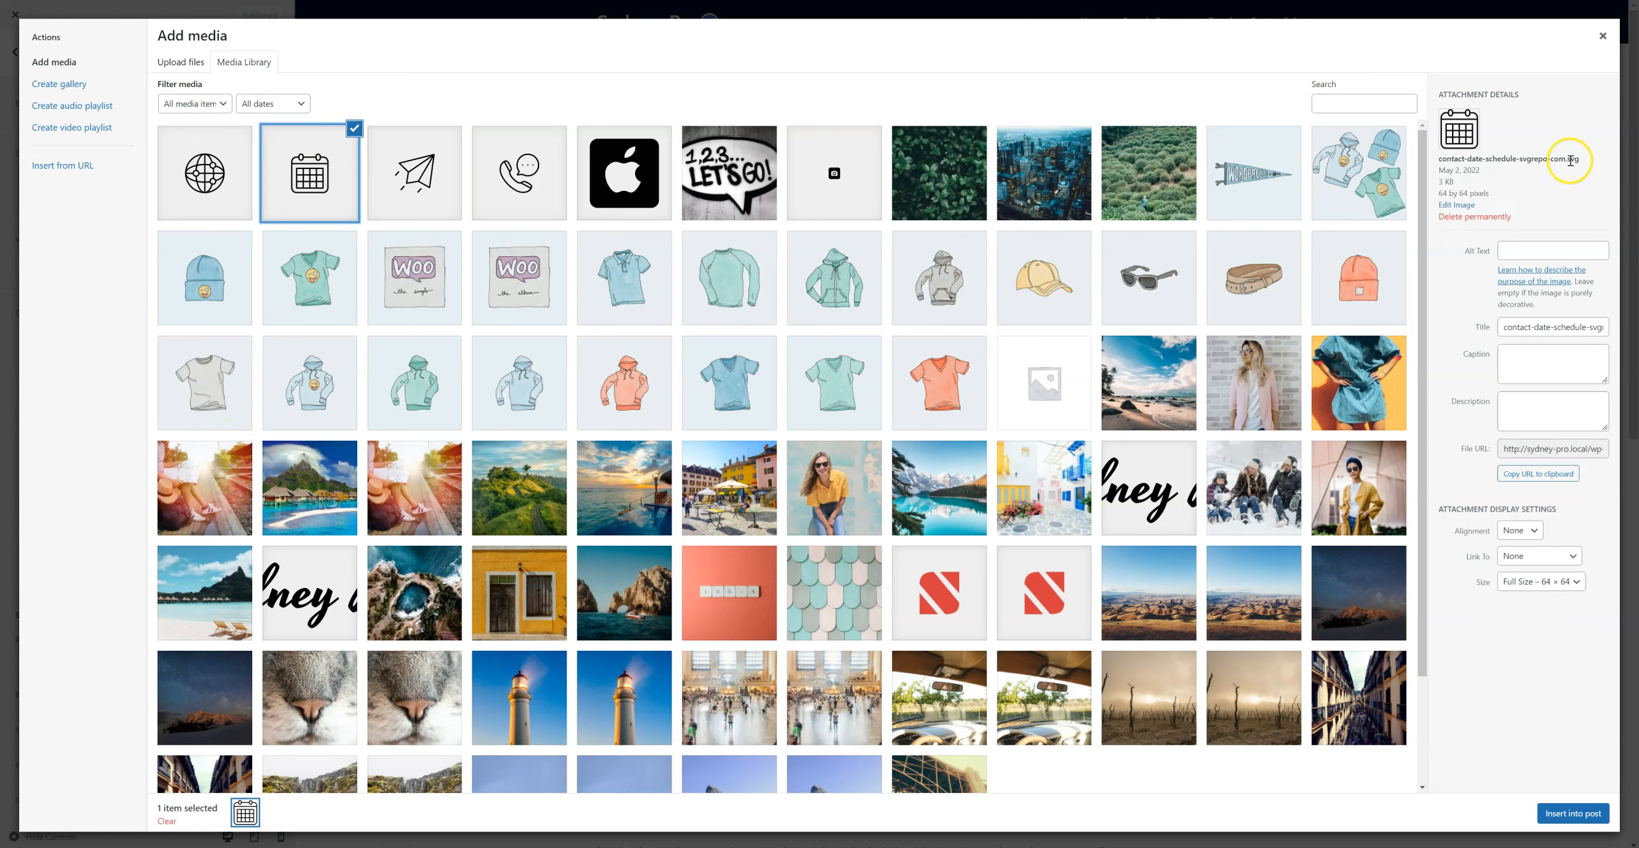
click(414, 173)
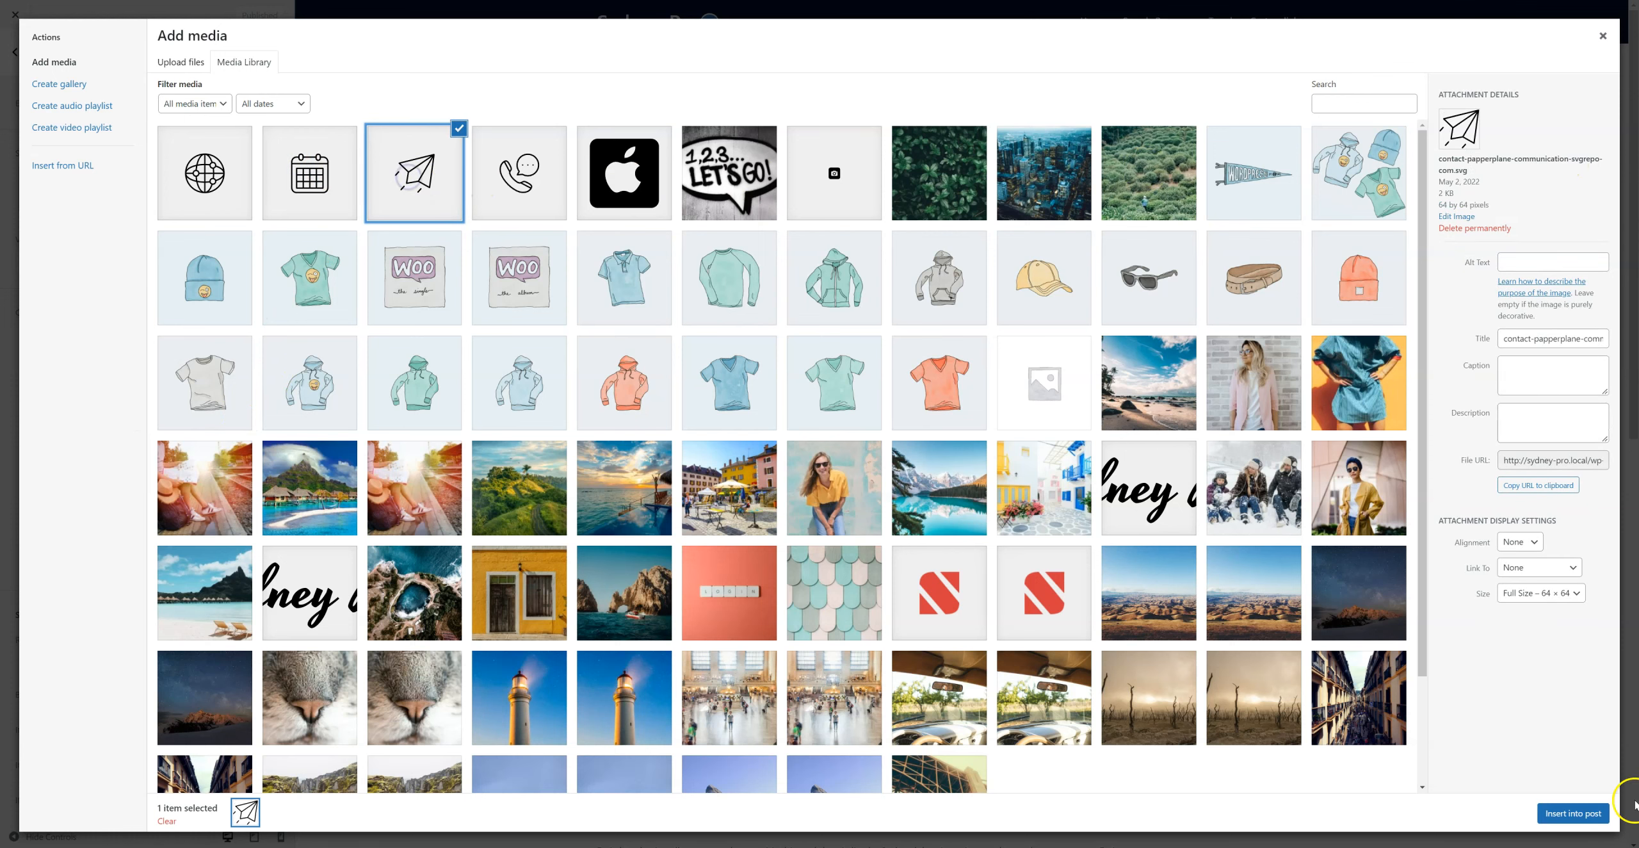
click(1572, 813)
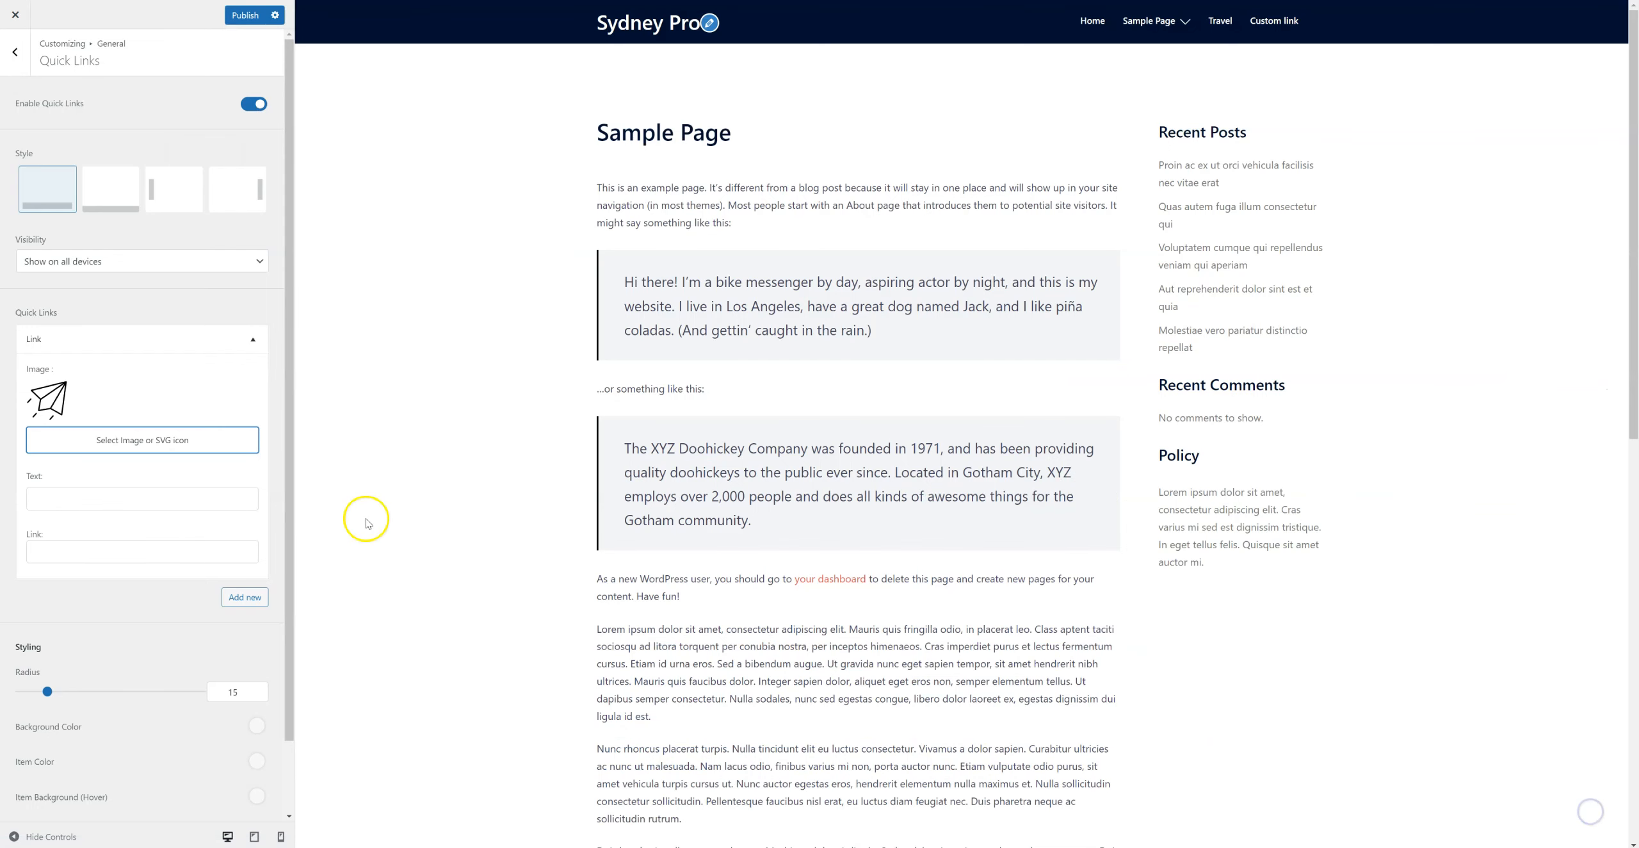
click(141, 498)
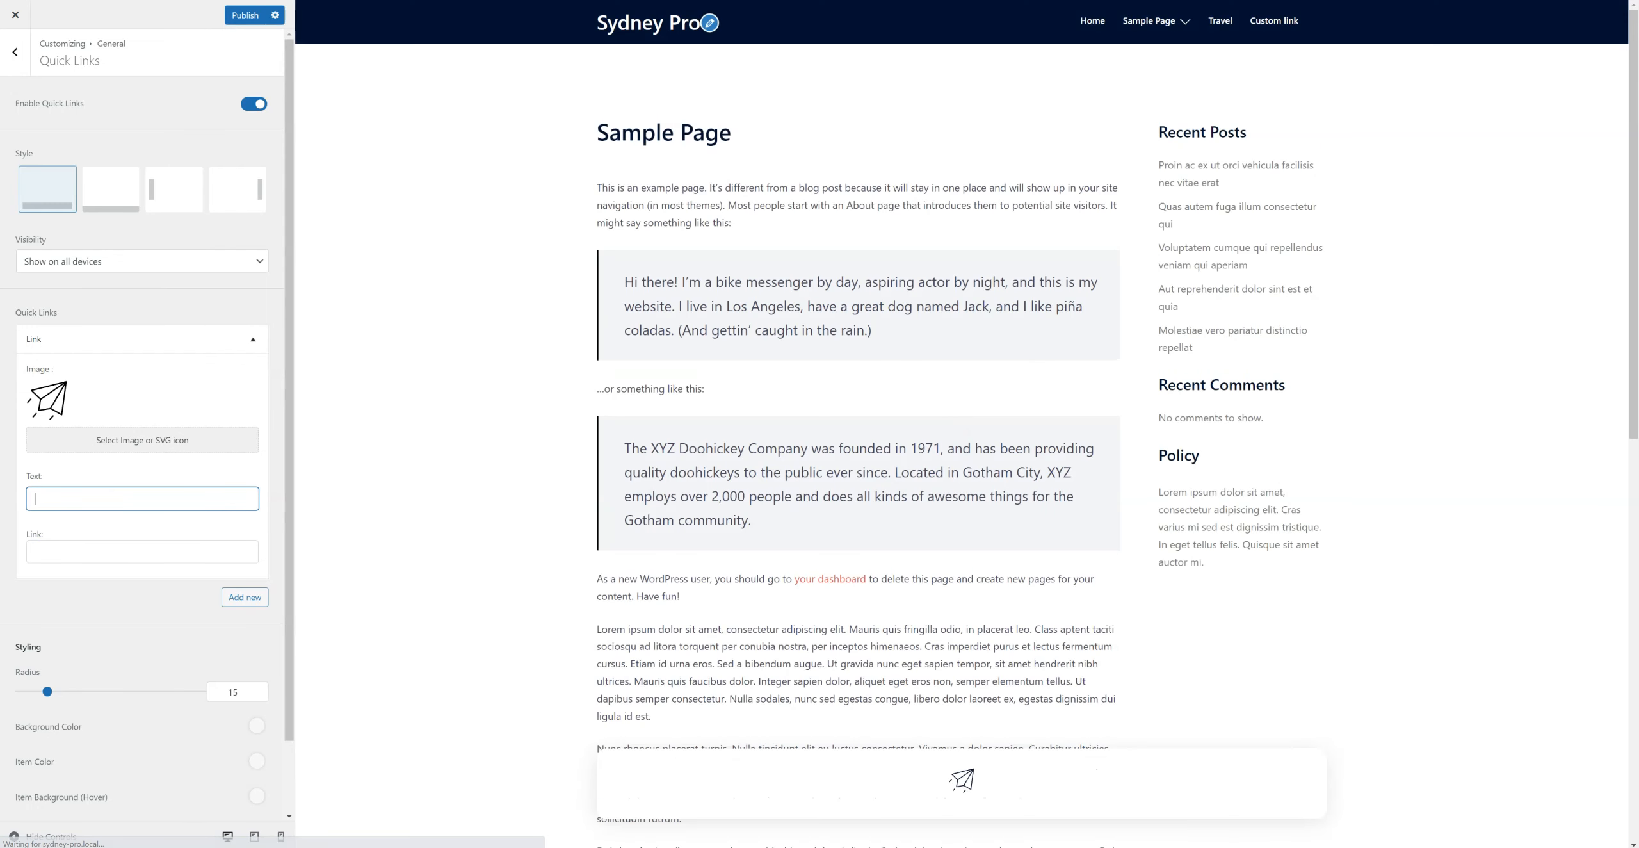
text(Get in touch)
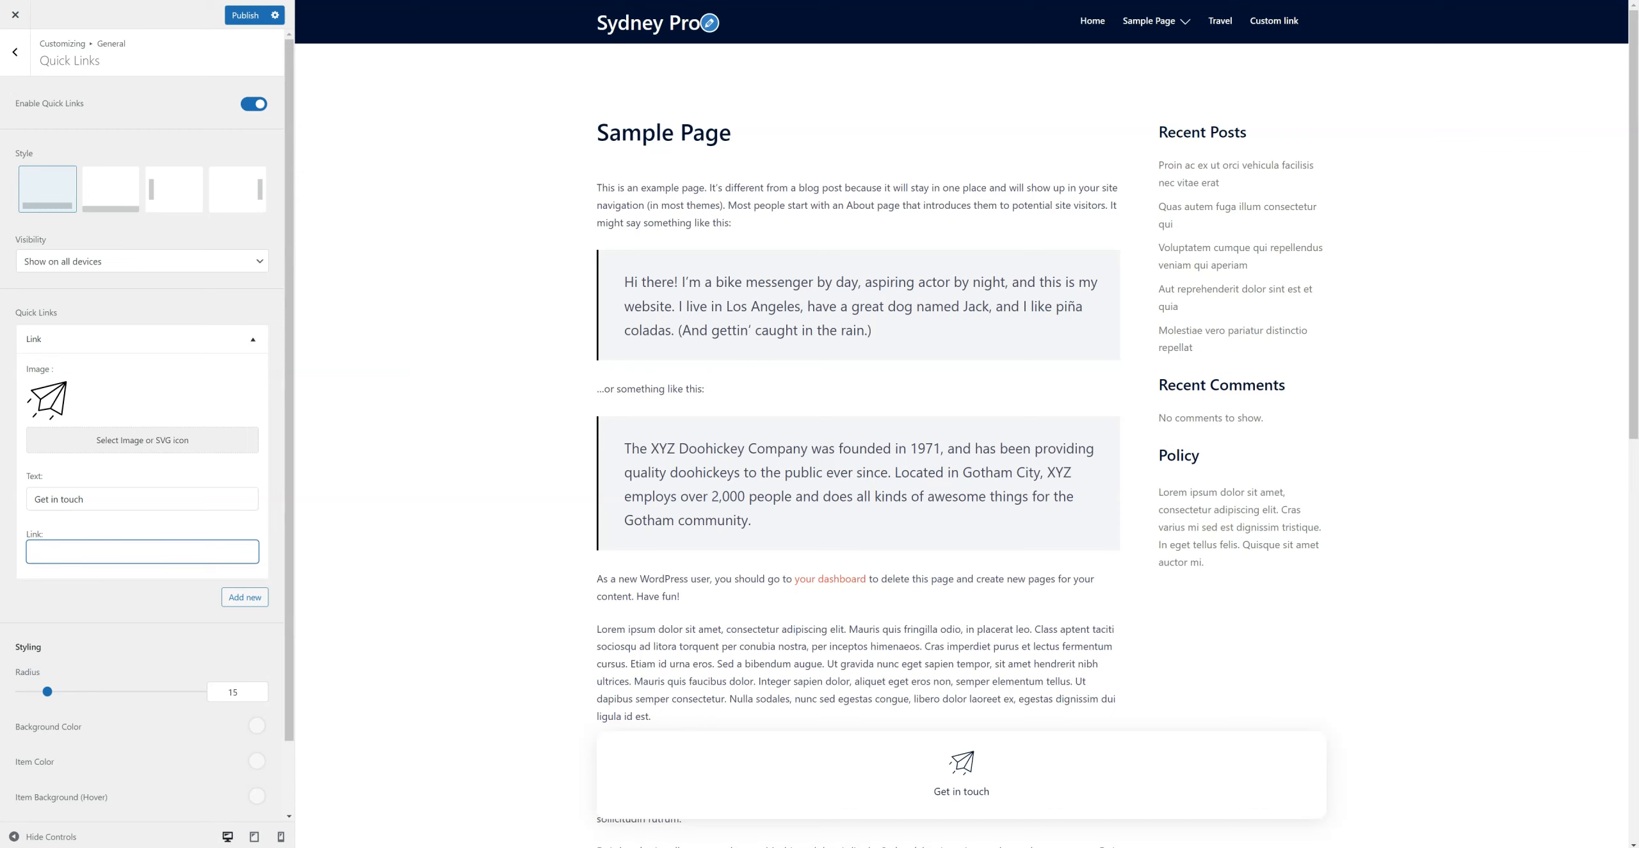
text(http)
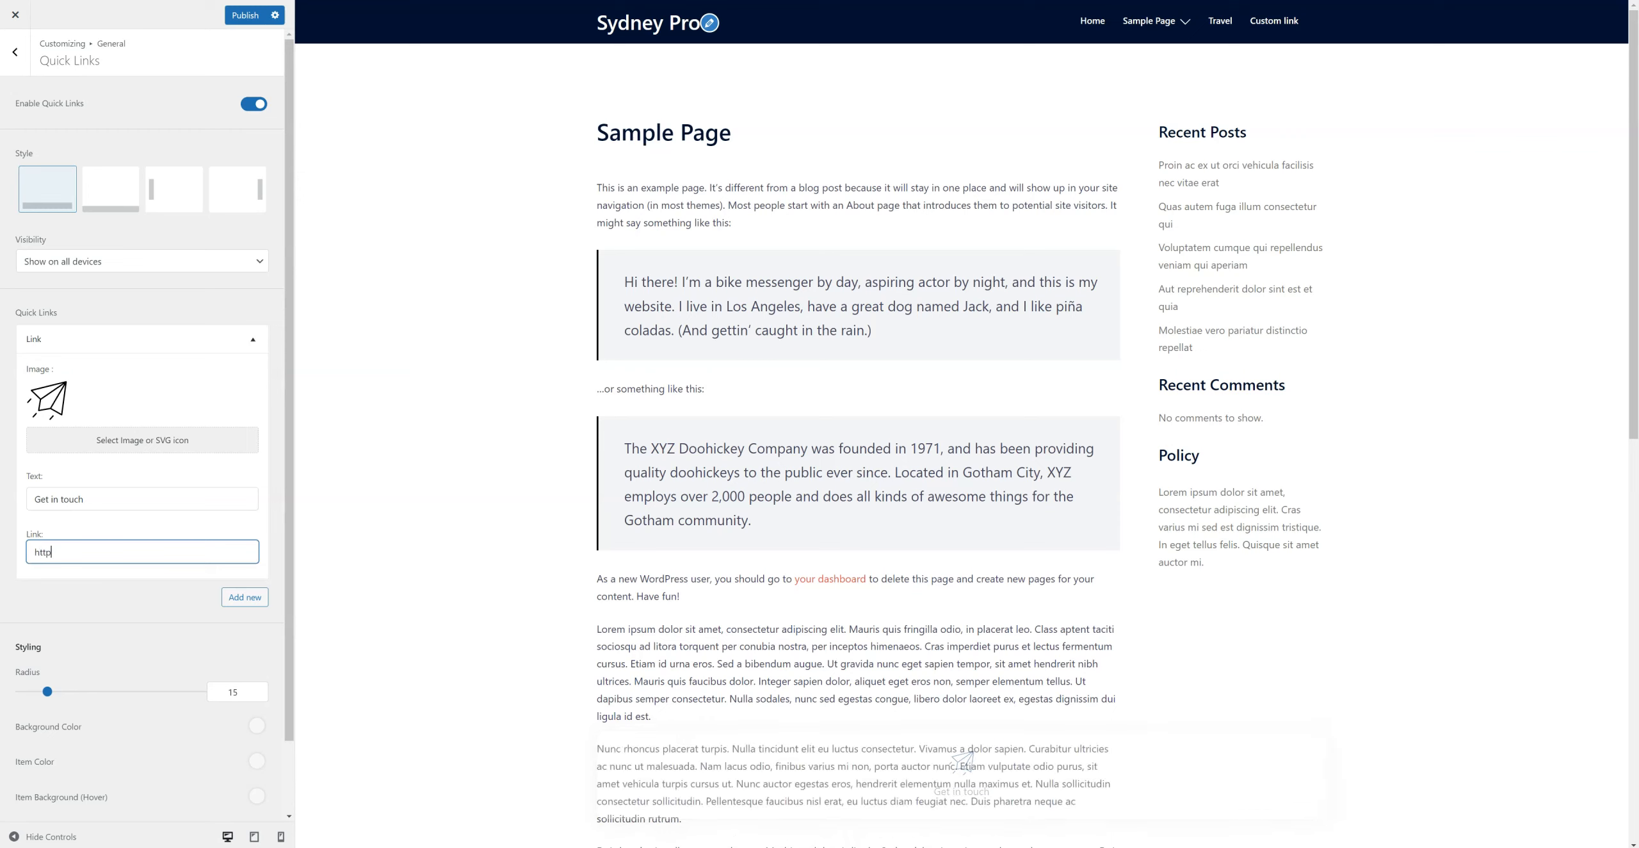
text(://example)
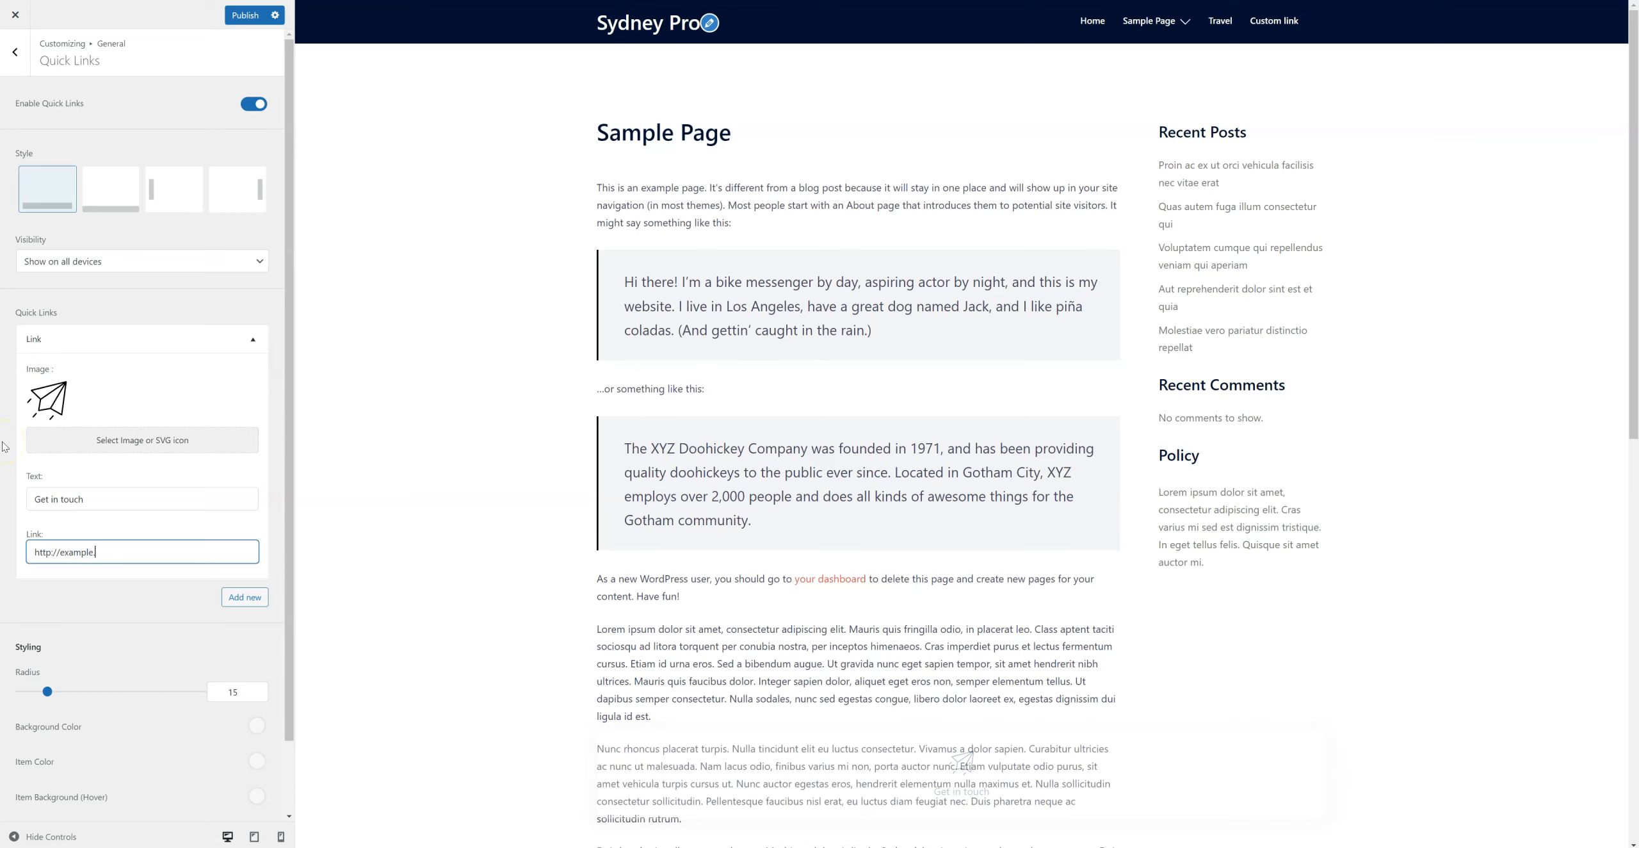
text(.org/mypage)
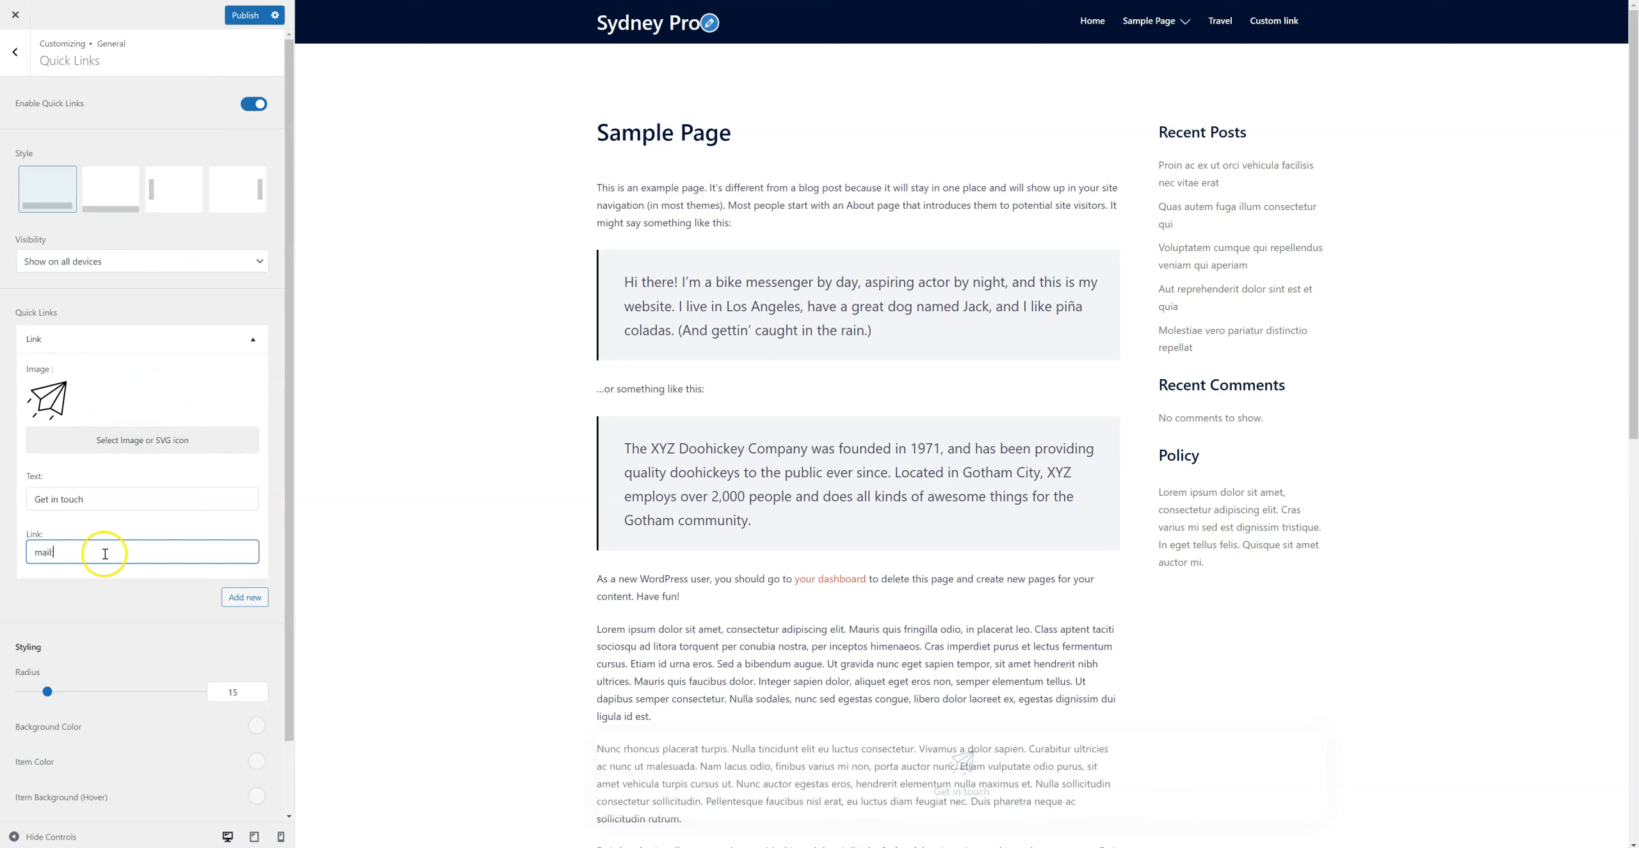
text(to)
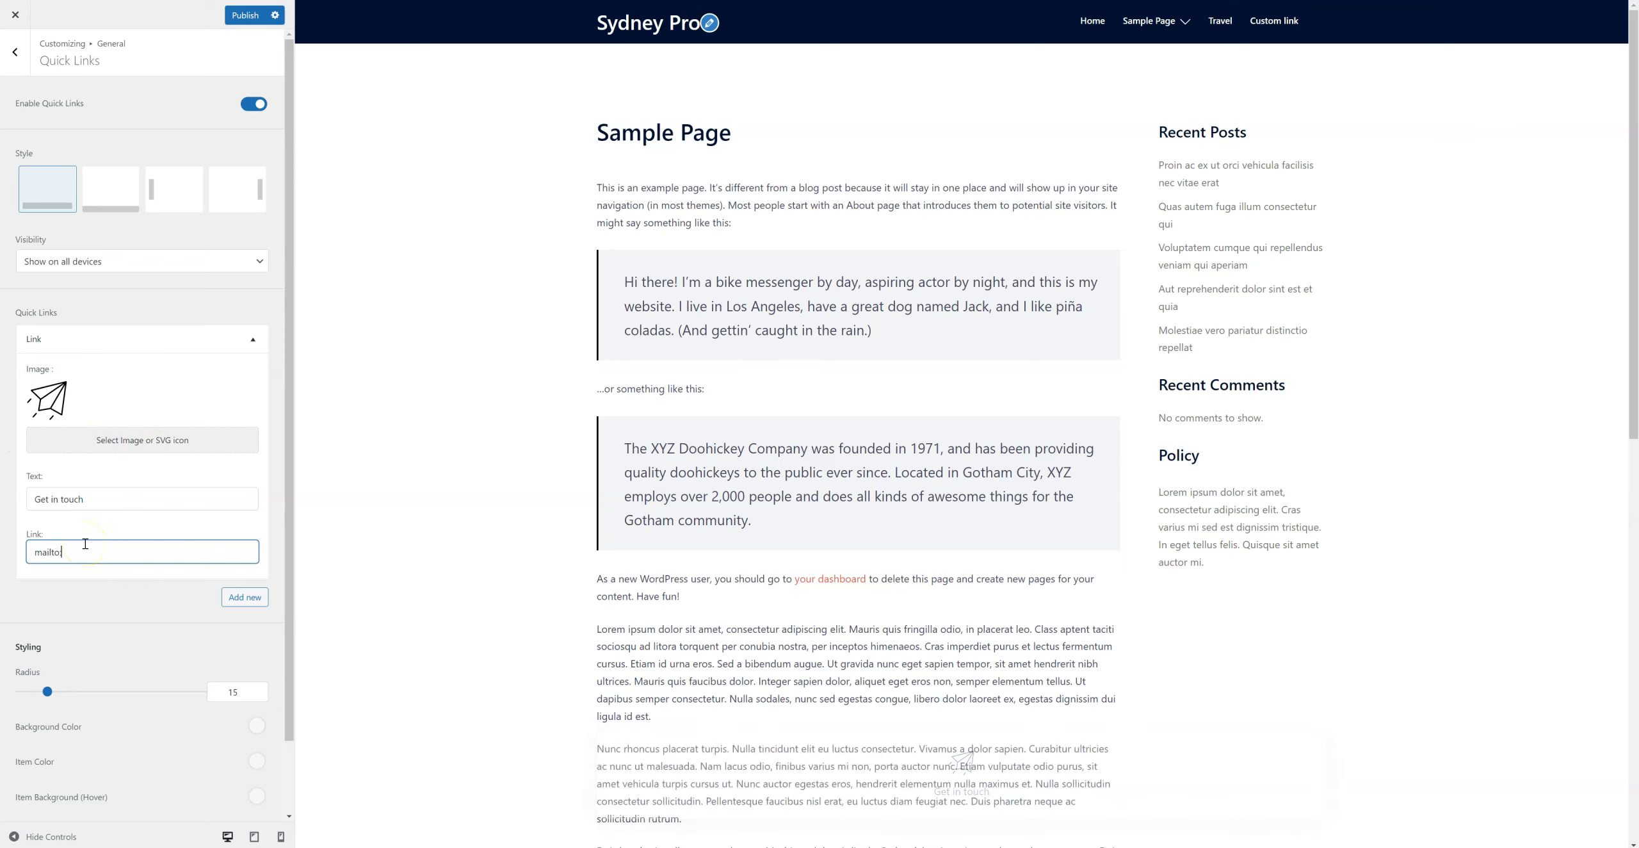
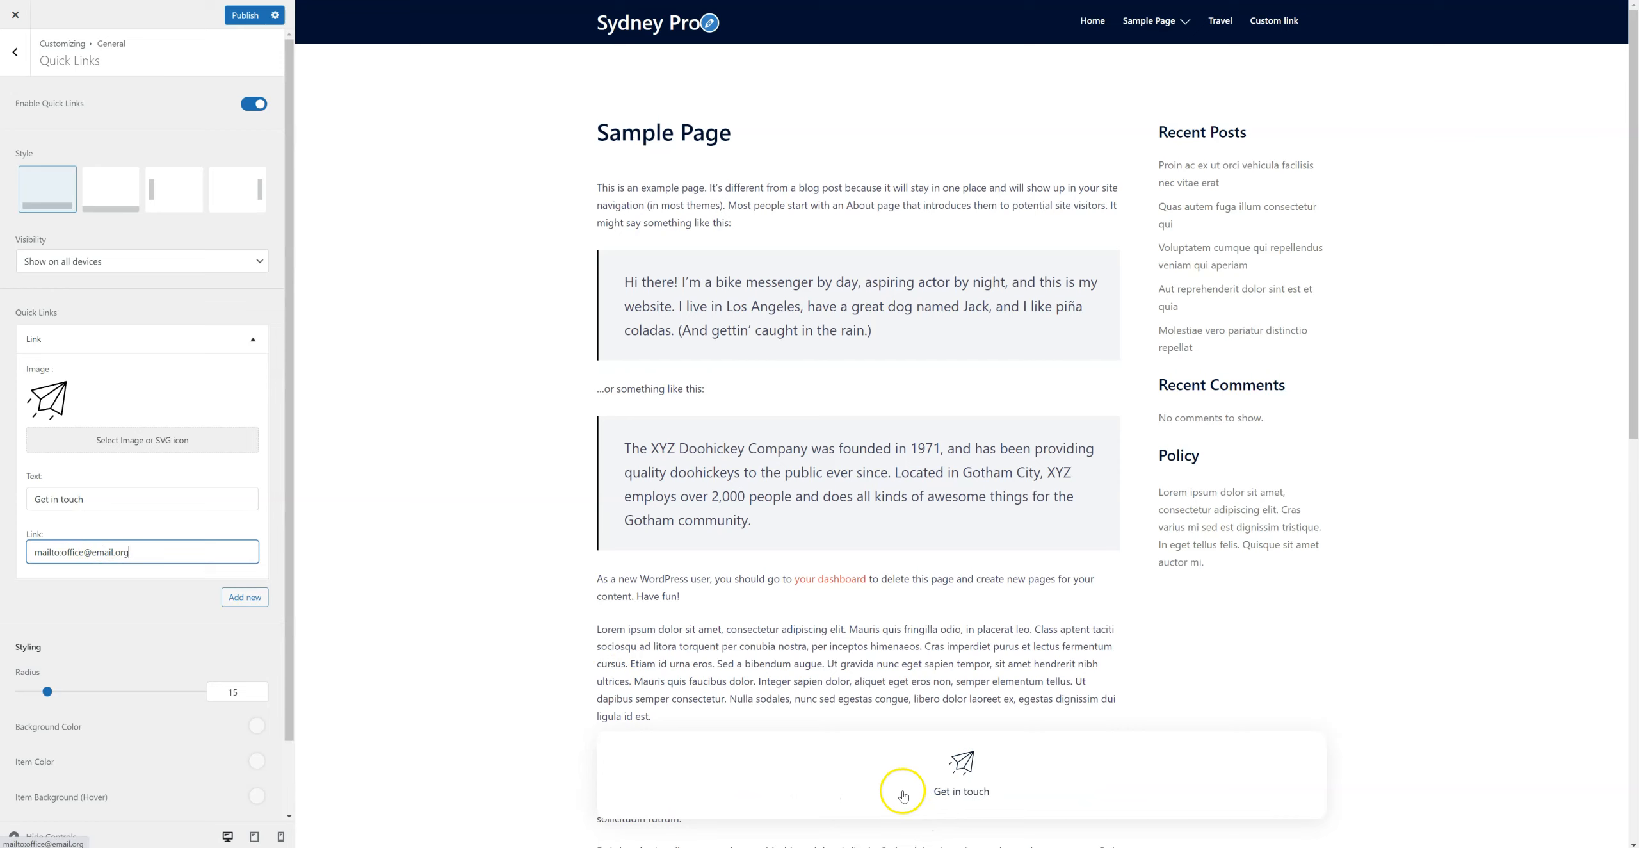
mouse_move(902, 797)
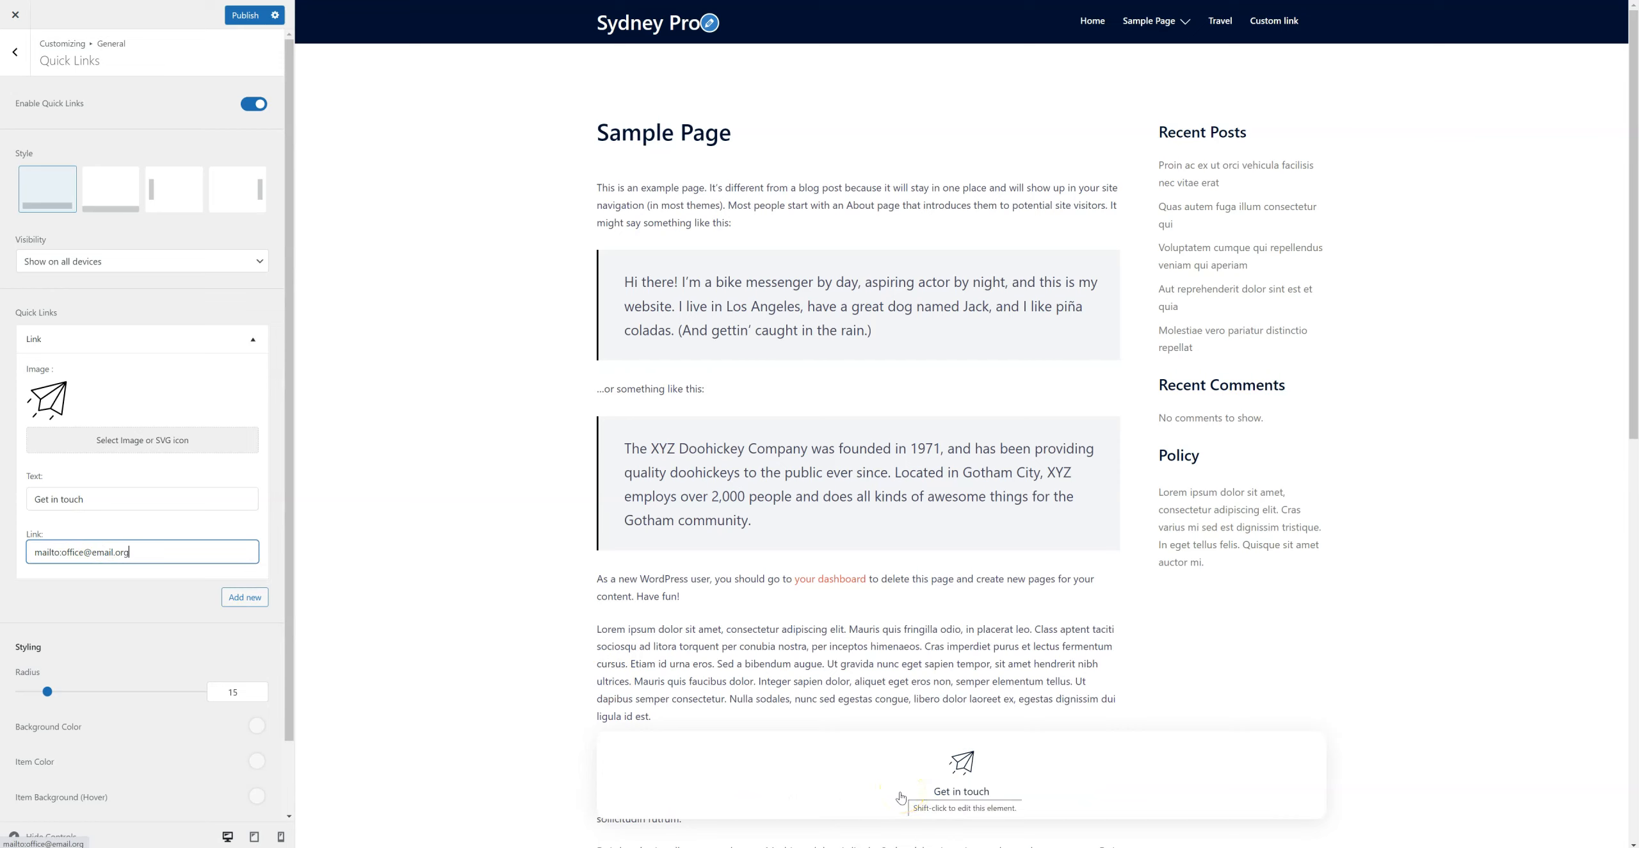
mouse_move(401, 549)
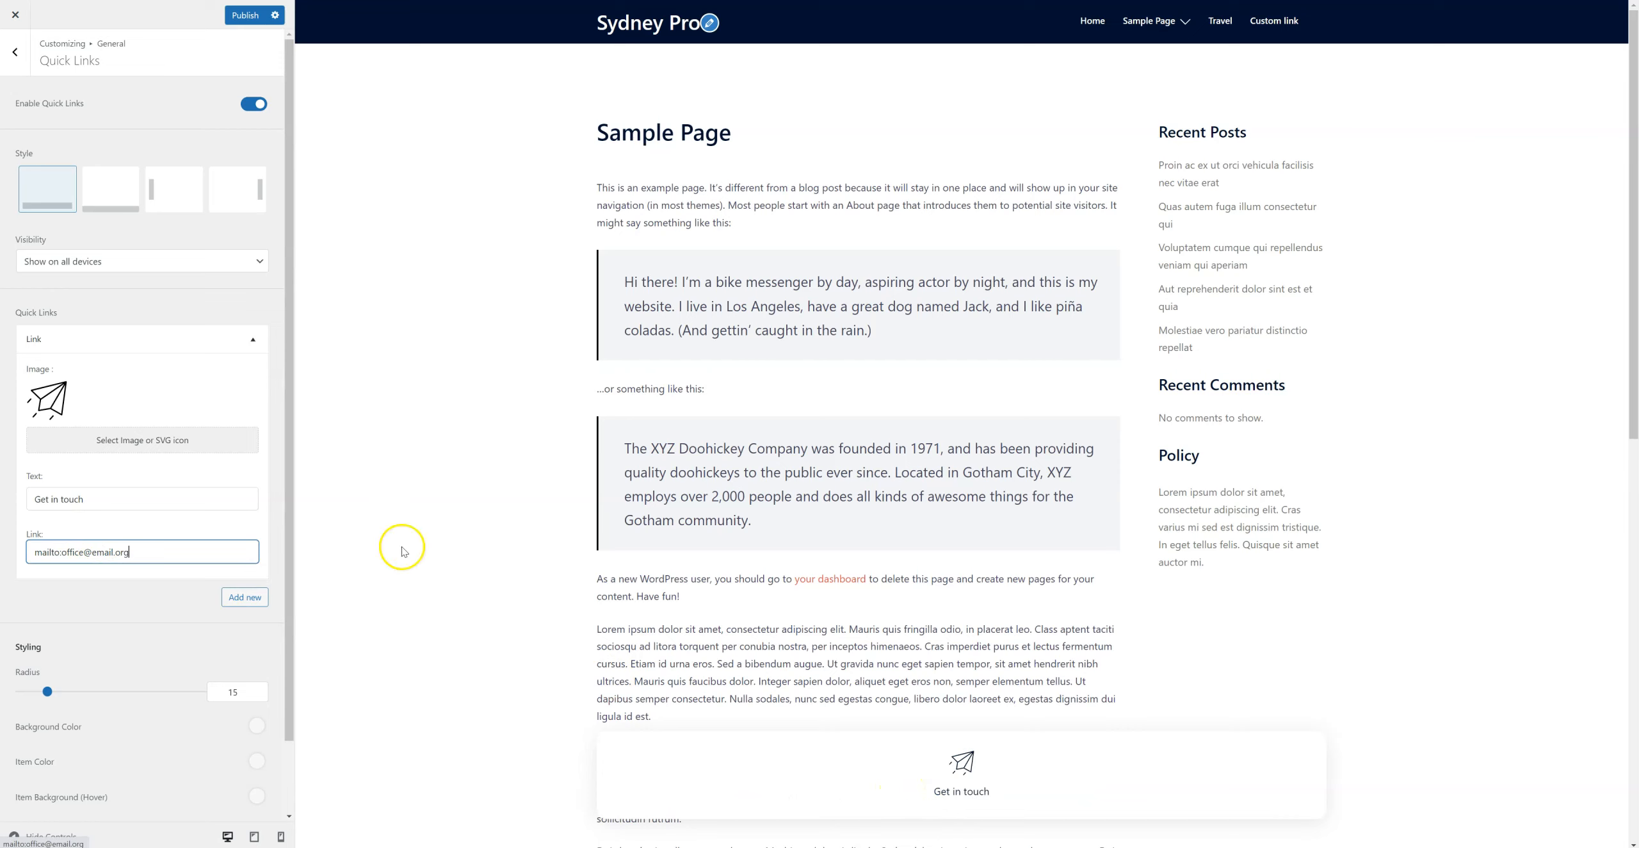
mouse_move(129, 350)
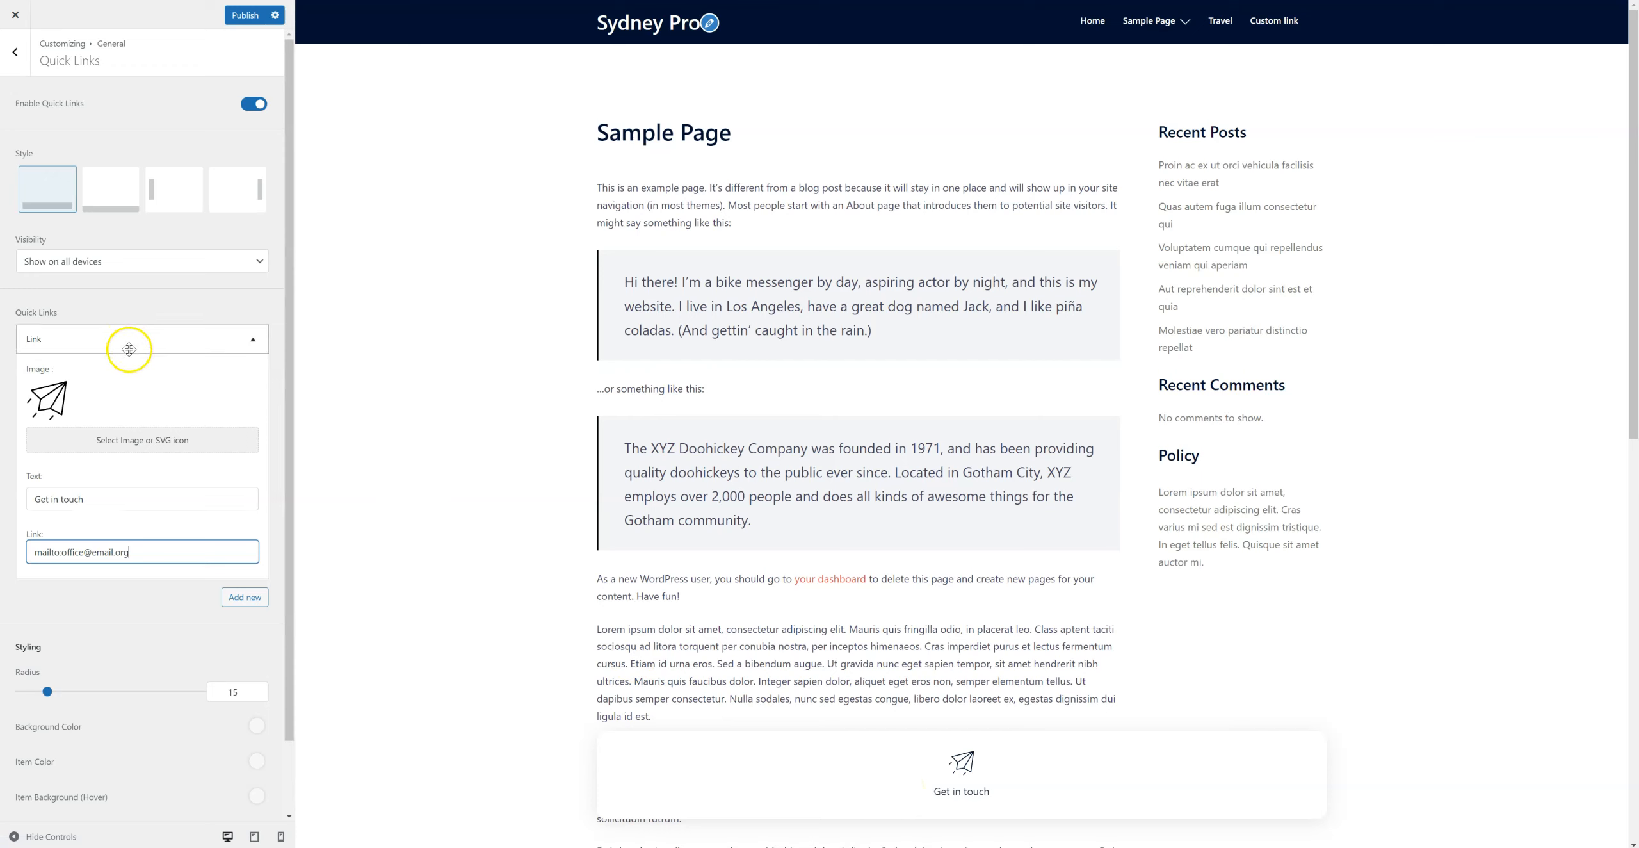
mouse_move(210, 462)
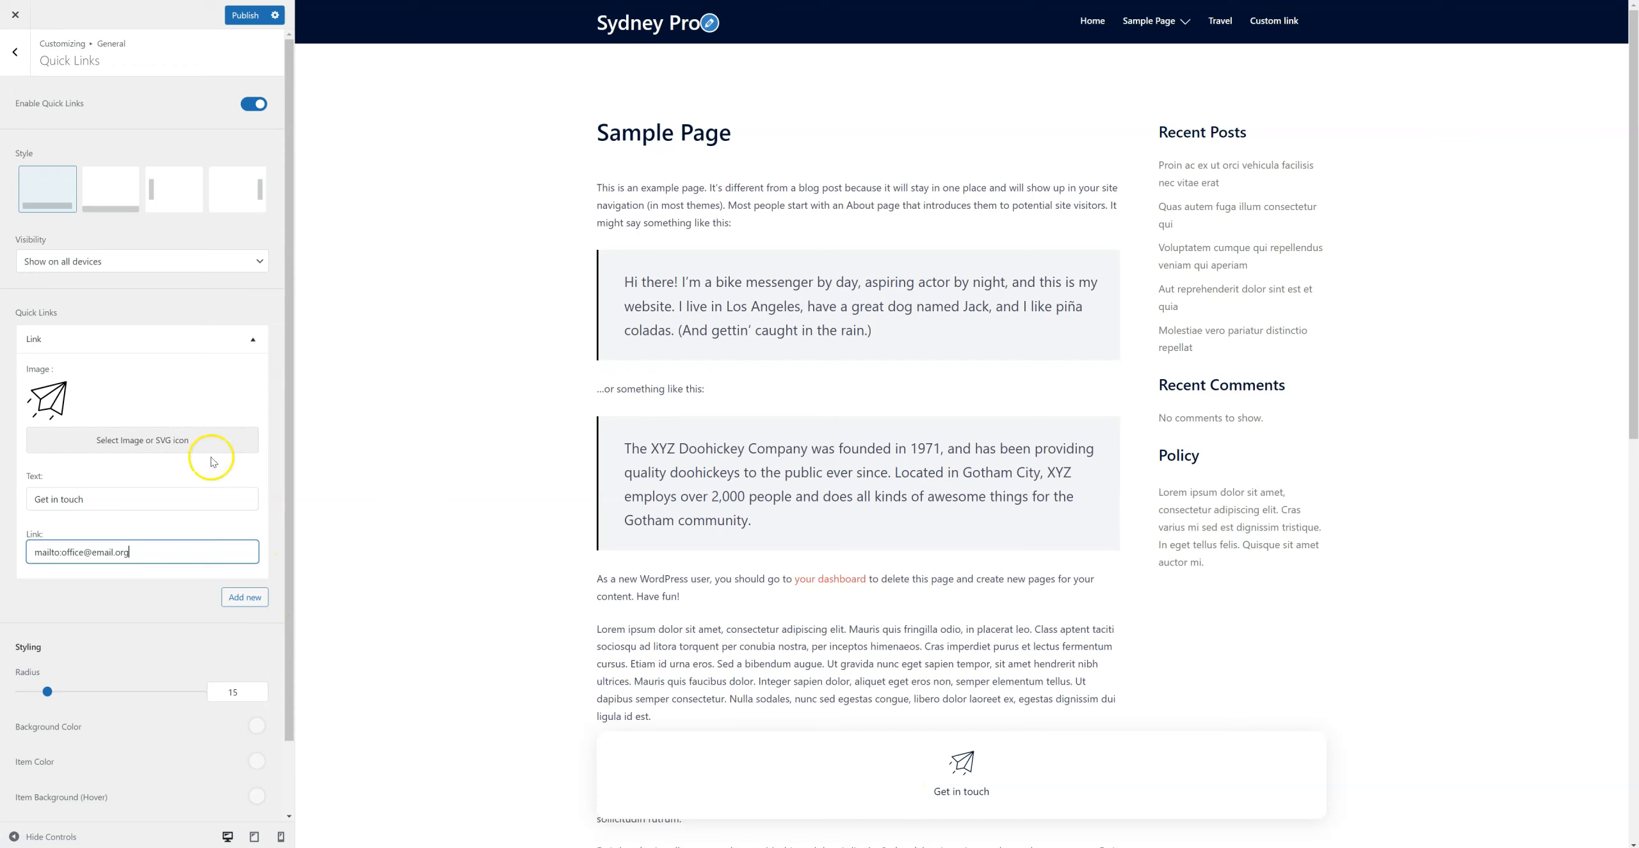
Step: Add a second link with the calendar icon, text 'Appointment' and link '#', then start a third
click(254, 339)
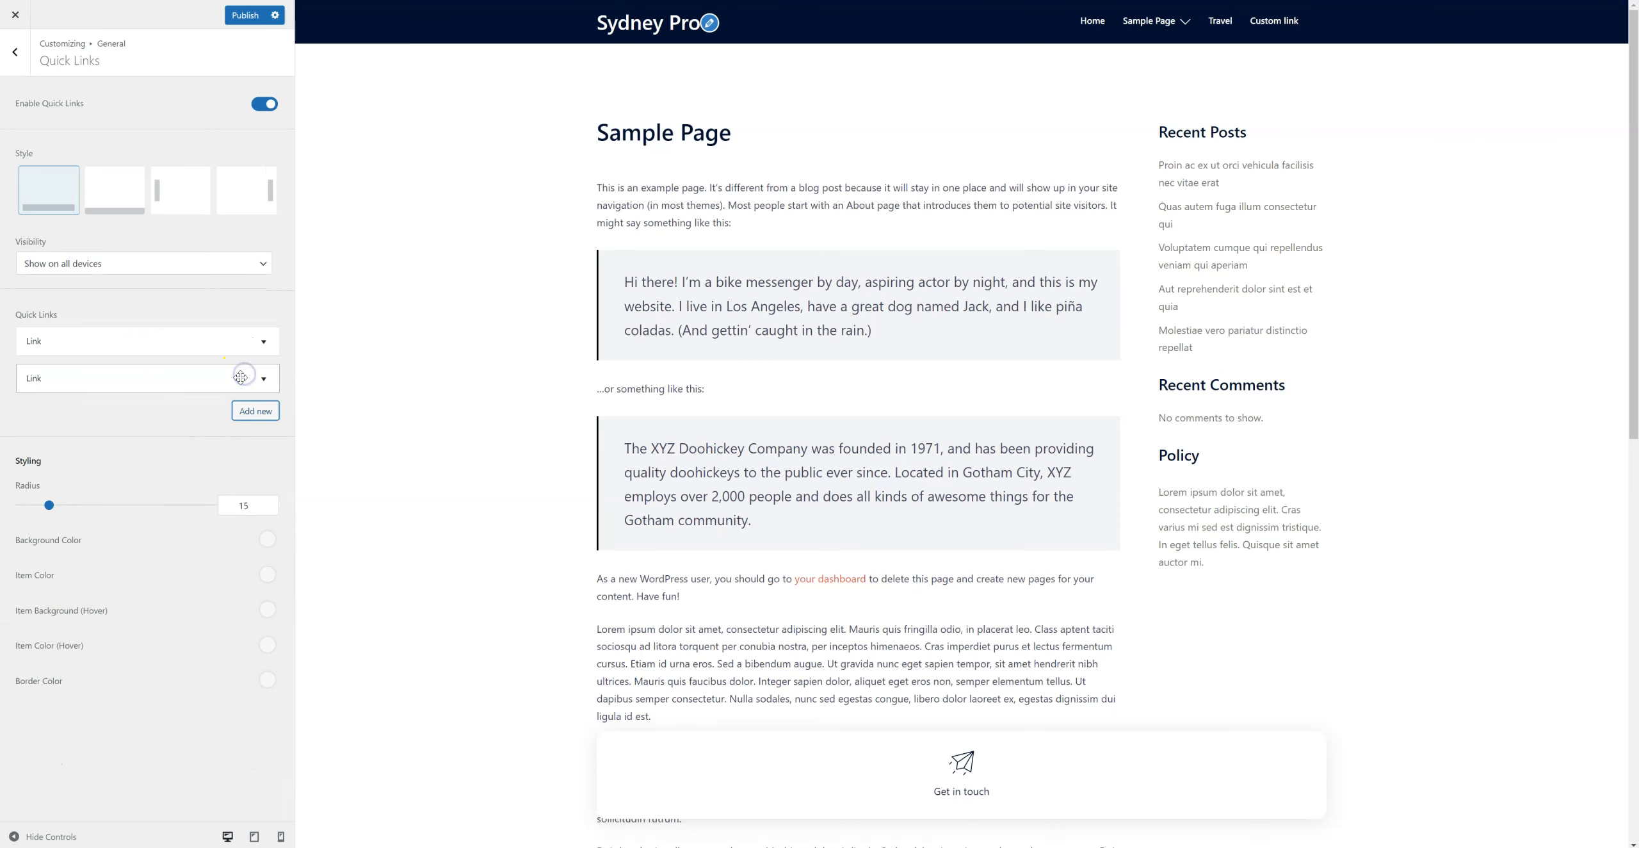
click(242, 378)
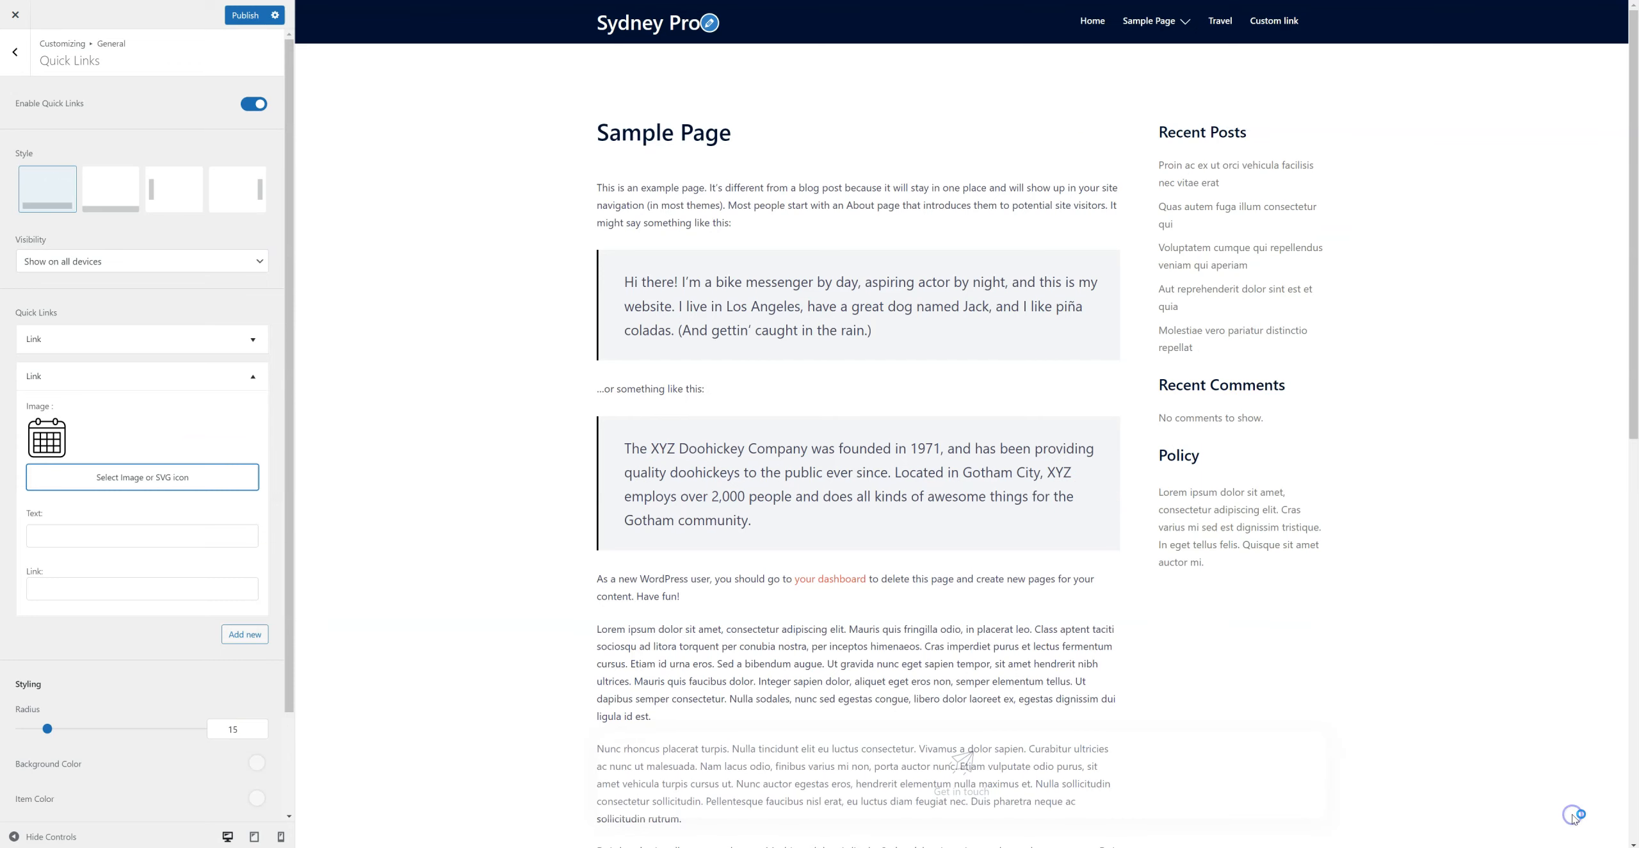
click(141, 535)
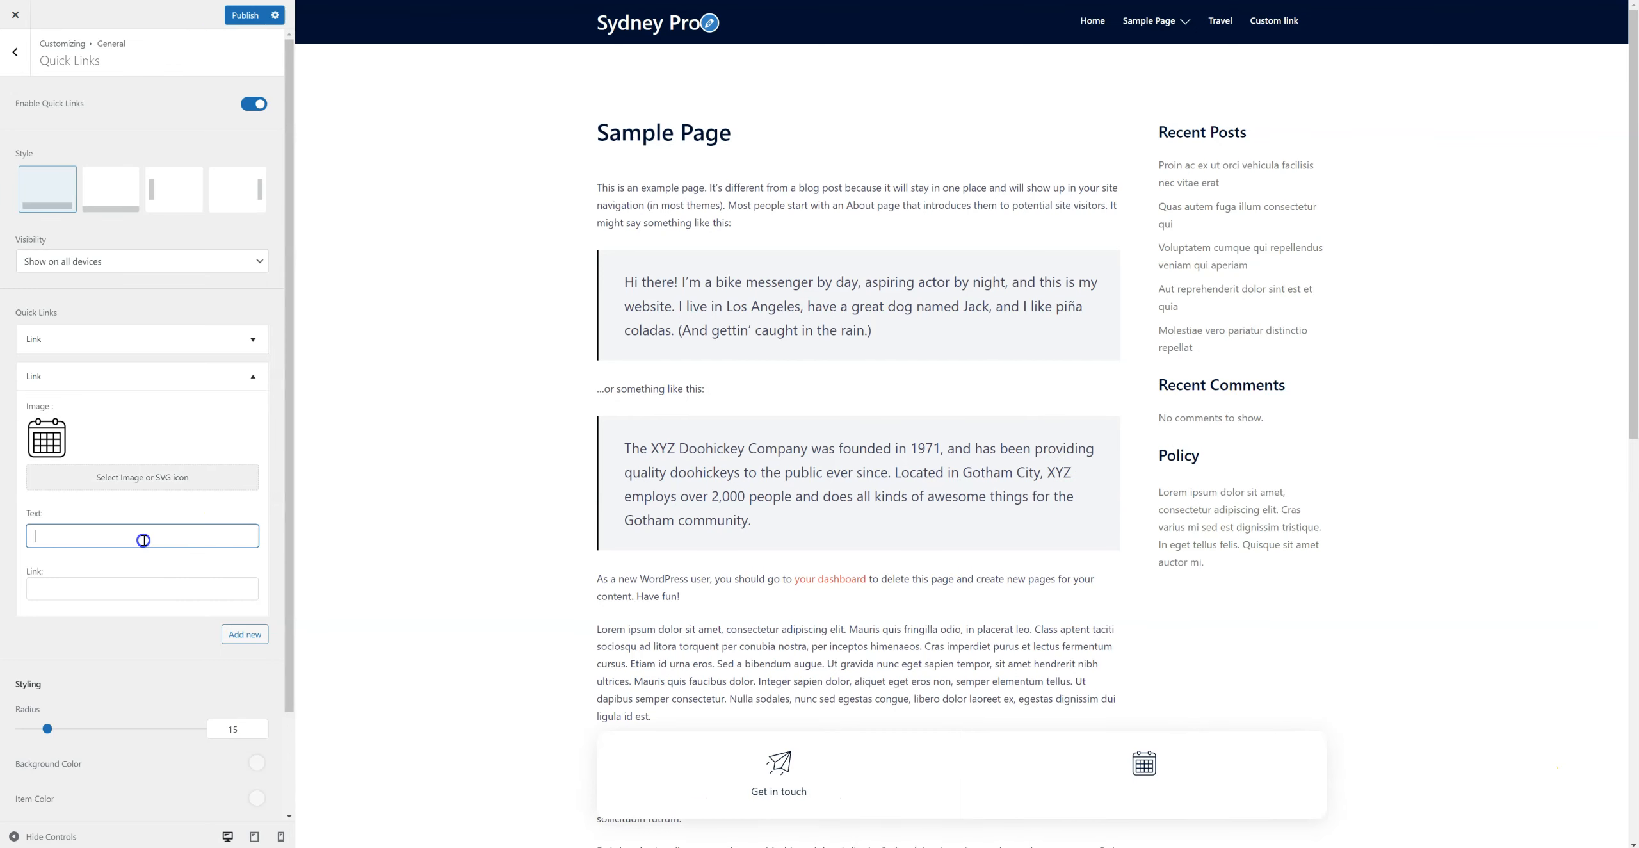
text(c)
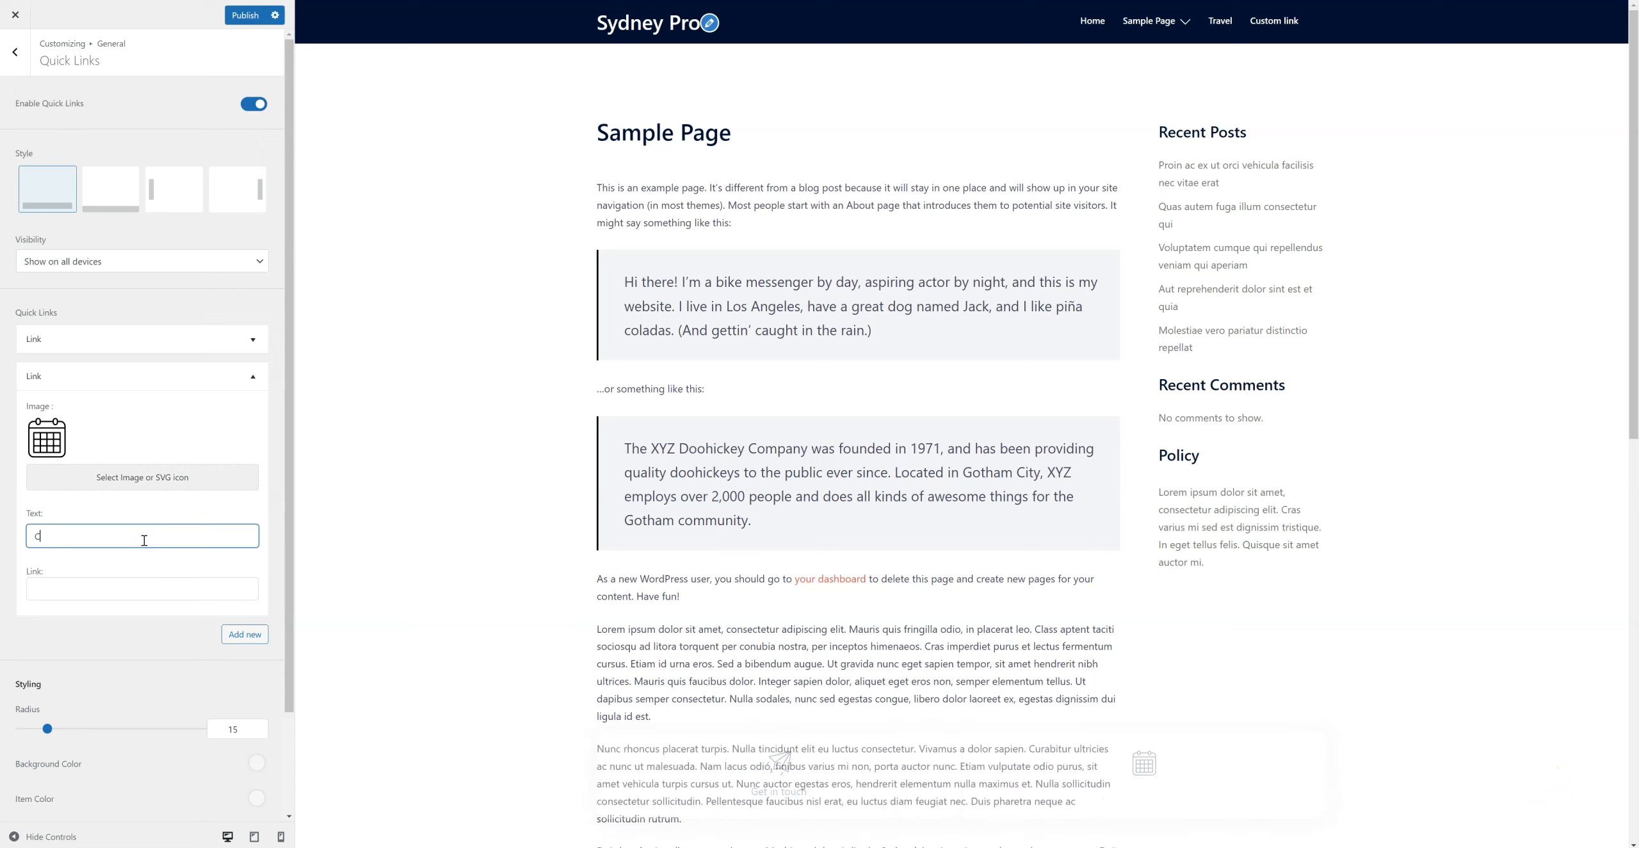
text(Appoint)
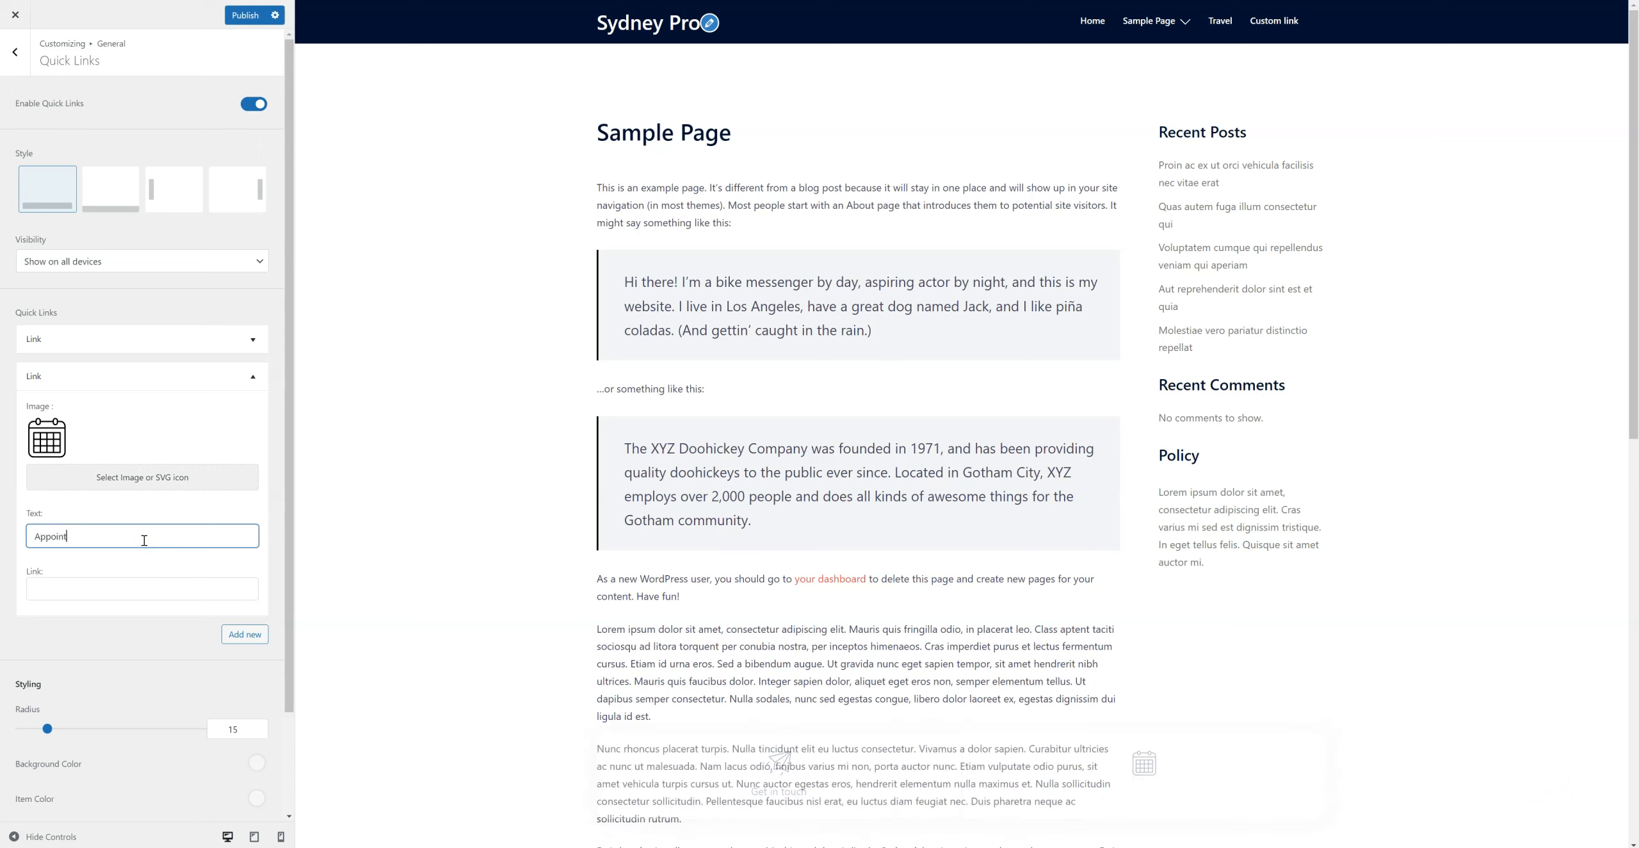
click(141, 588)
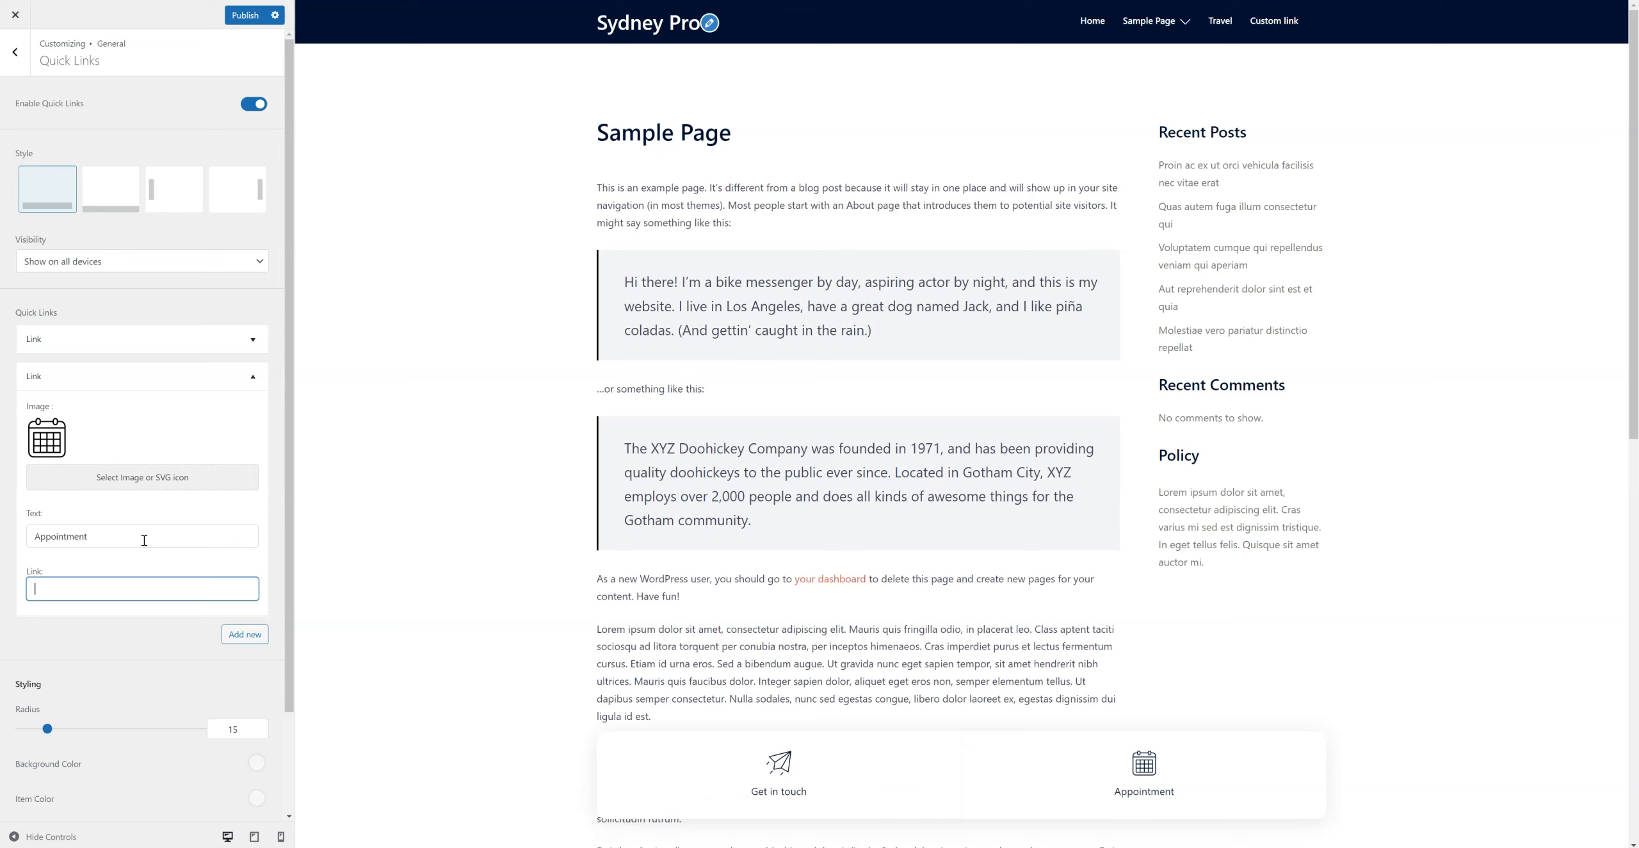
text(#)
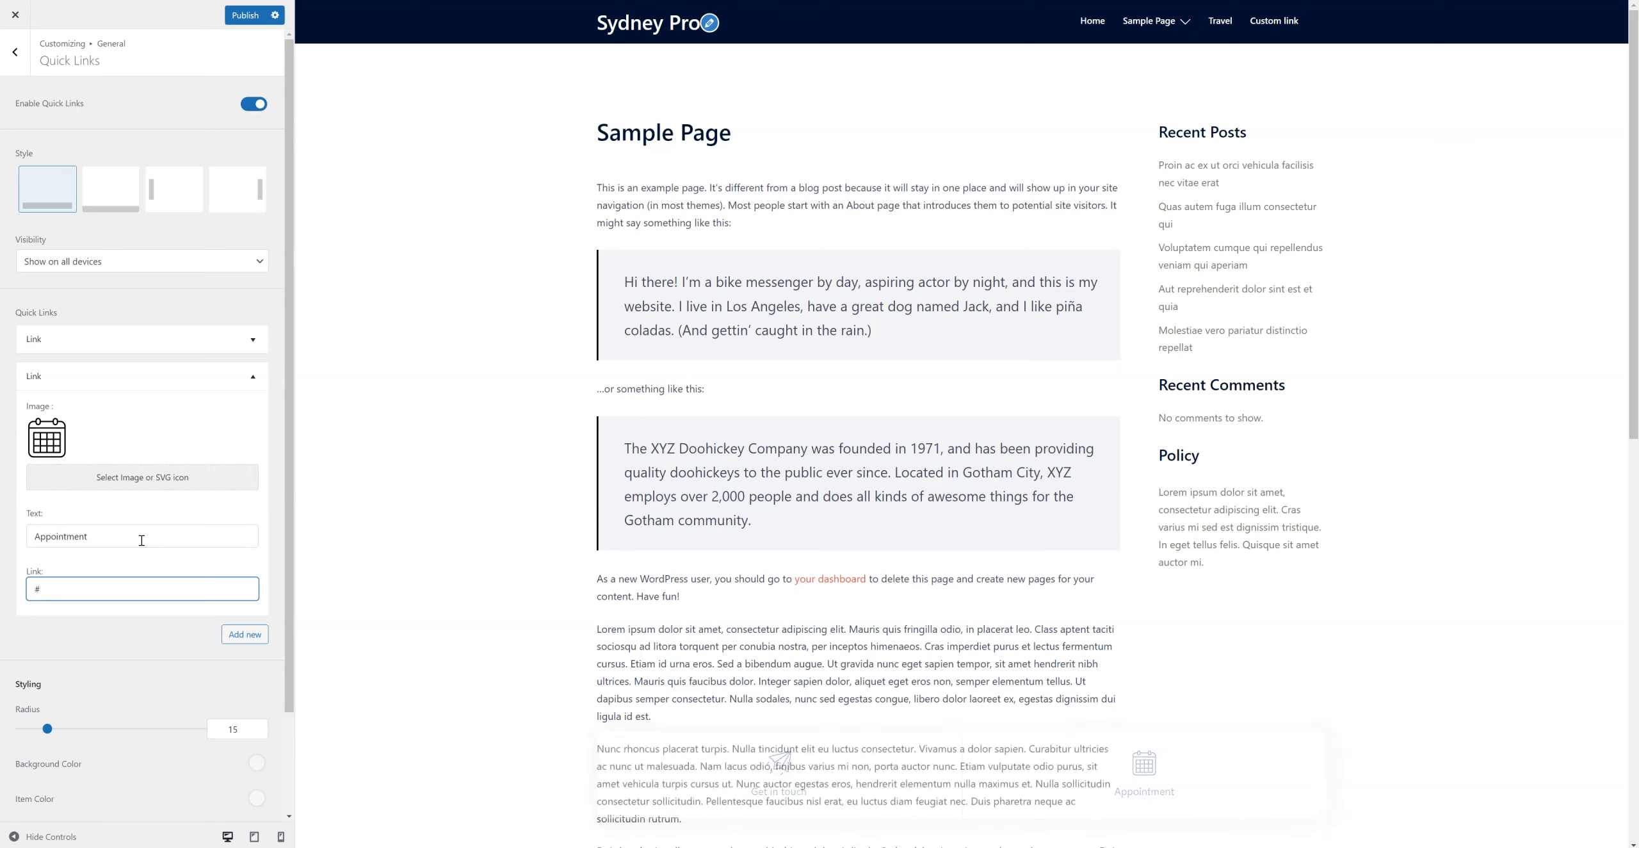
click(245, 634)
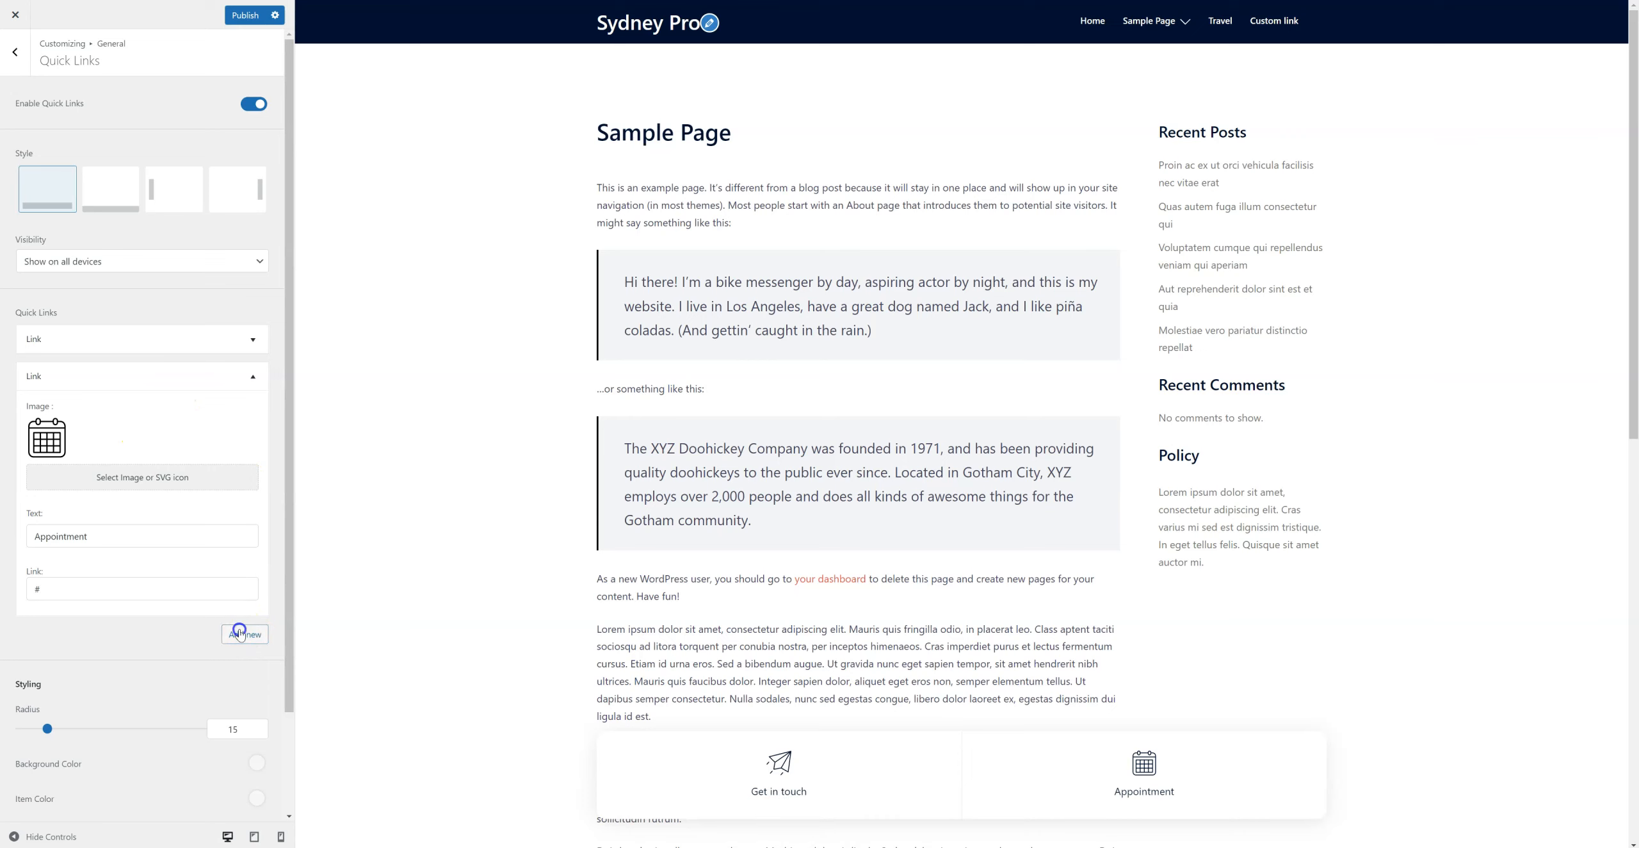
Step: Give the third link the phone icon, text 'Call me' and a tel: phone link
click(142, 476)
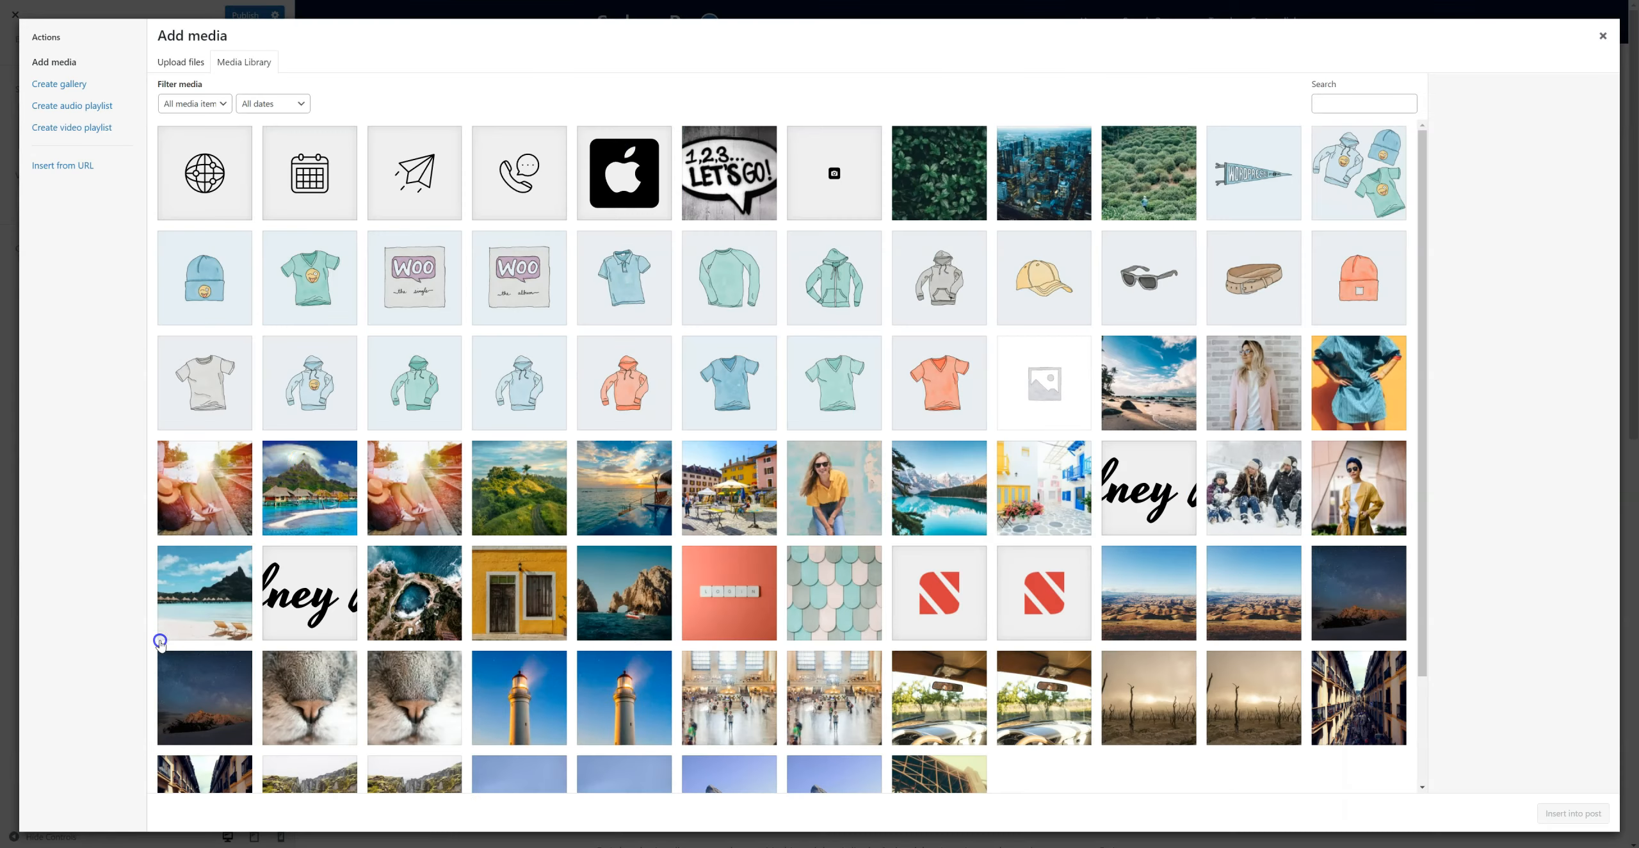
click(519, 172)
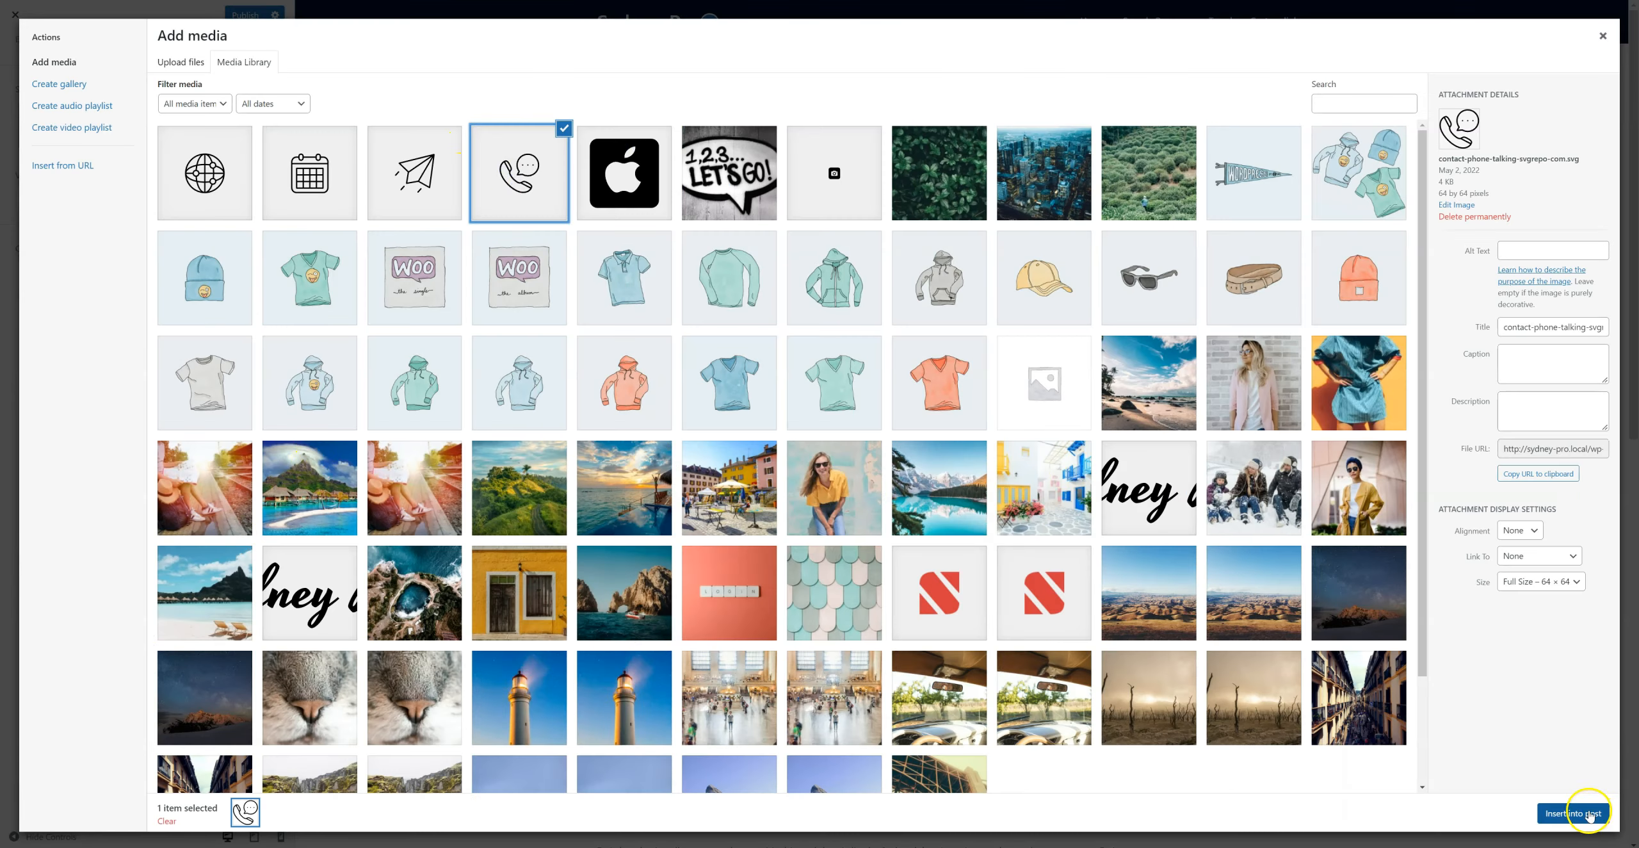
click(1573, 812)
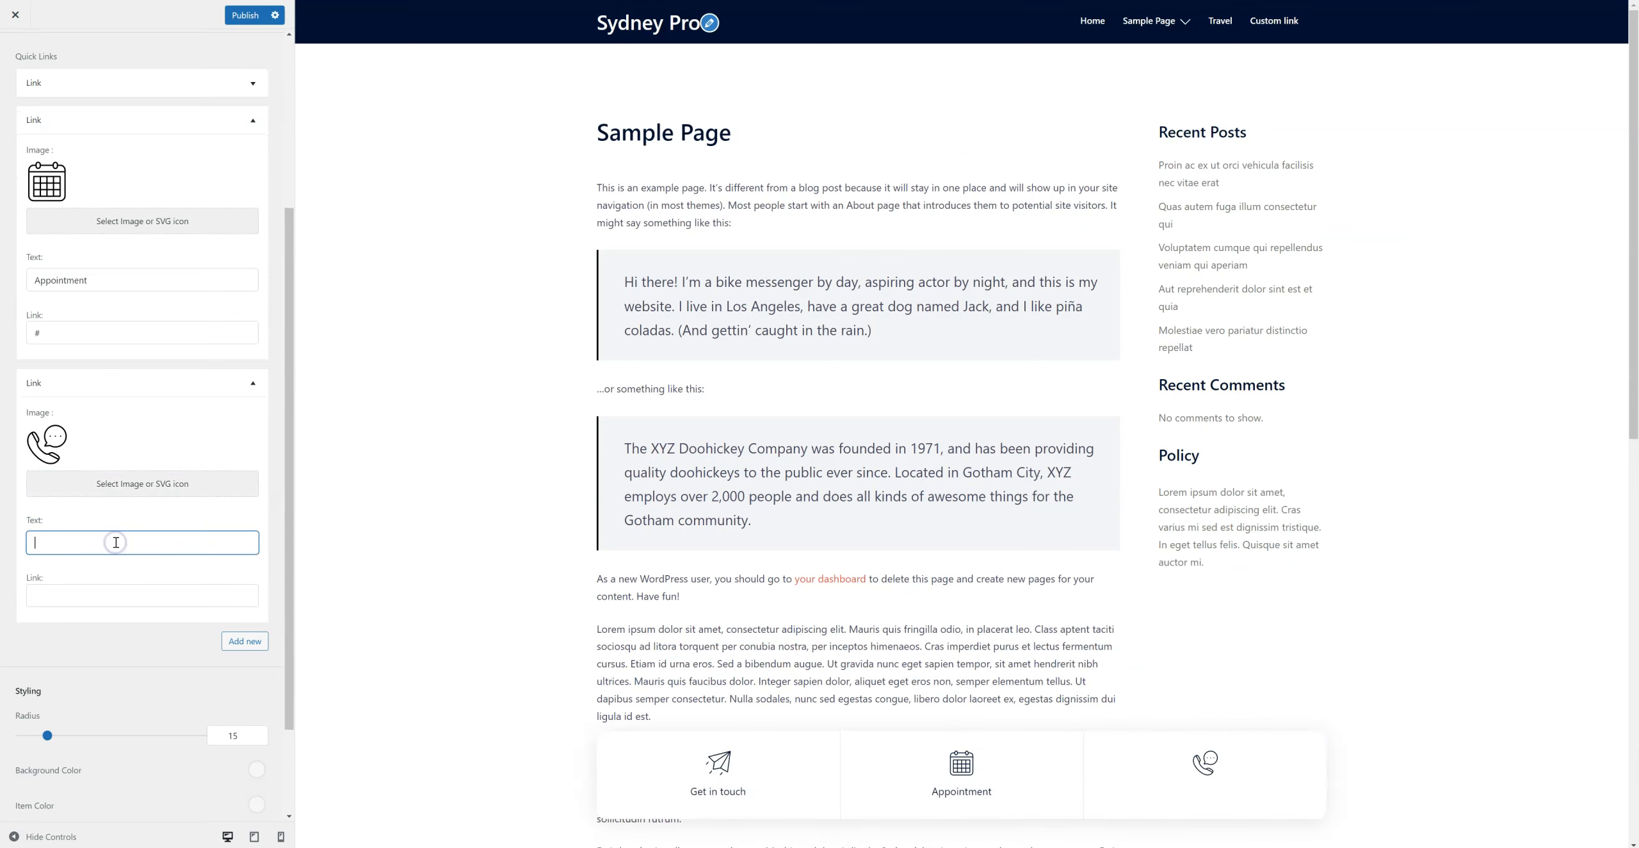
text(Call me)
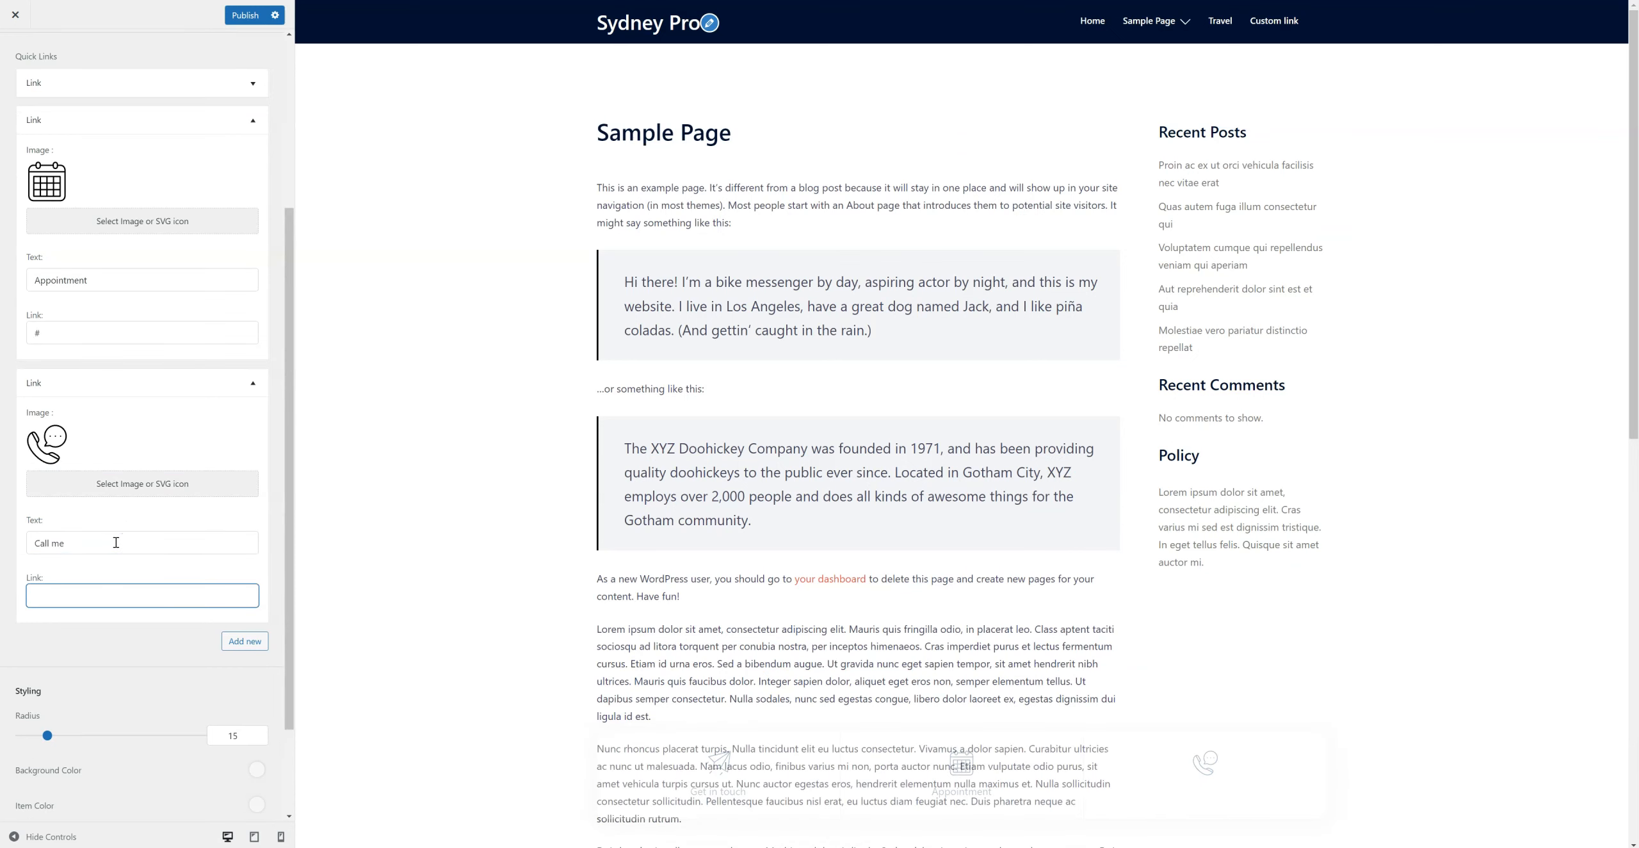
text(tel:+999999)
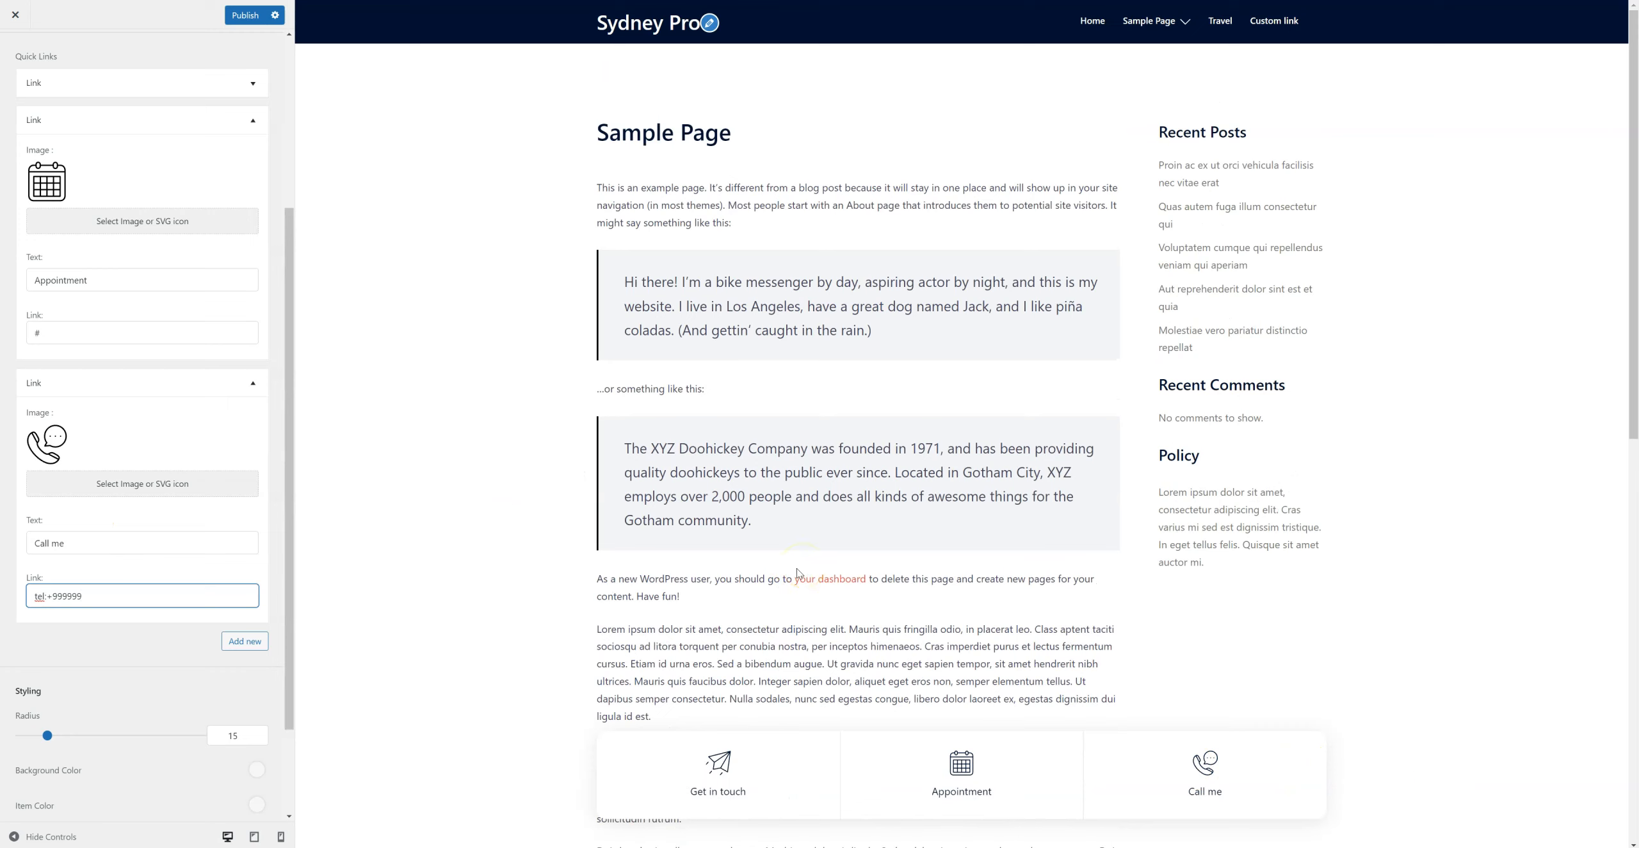
mouse_move(757, 568)
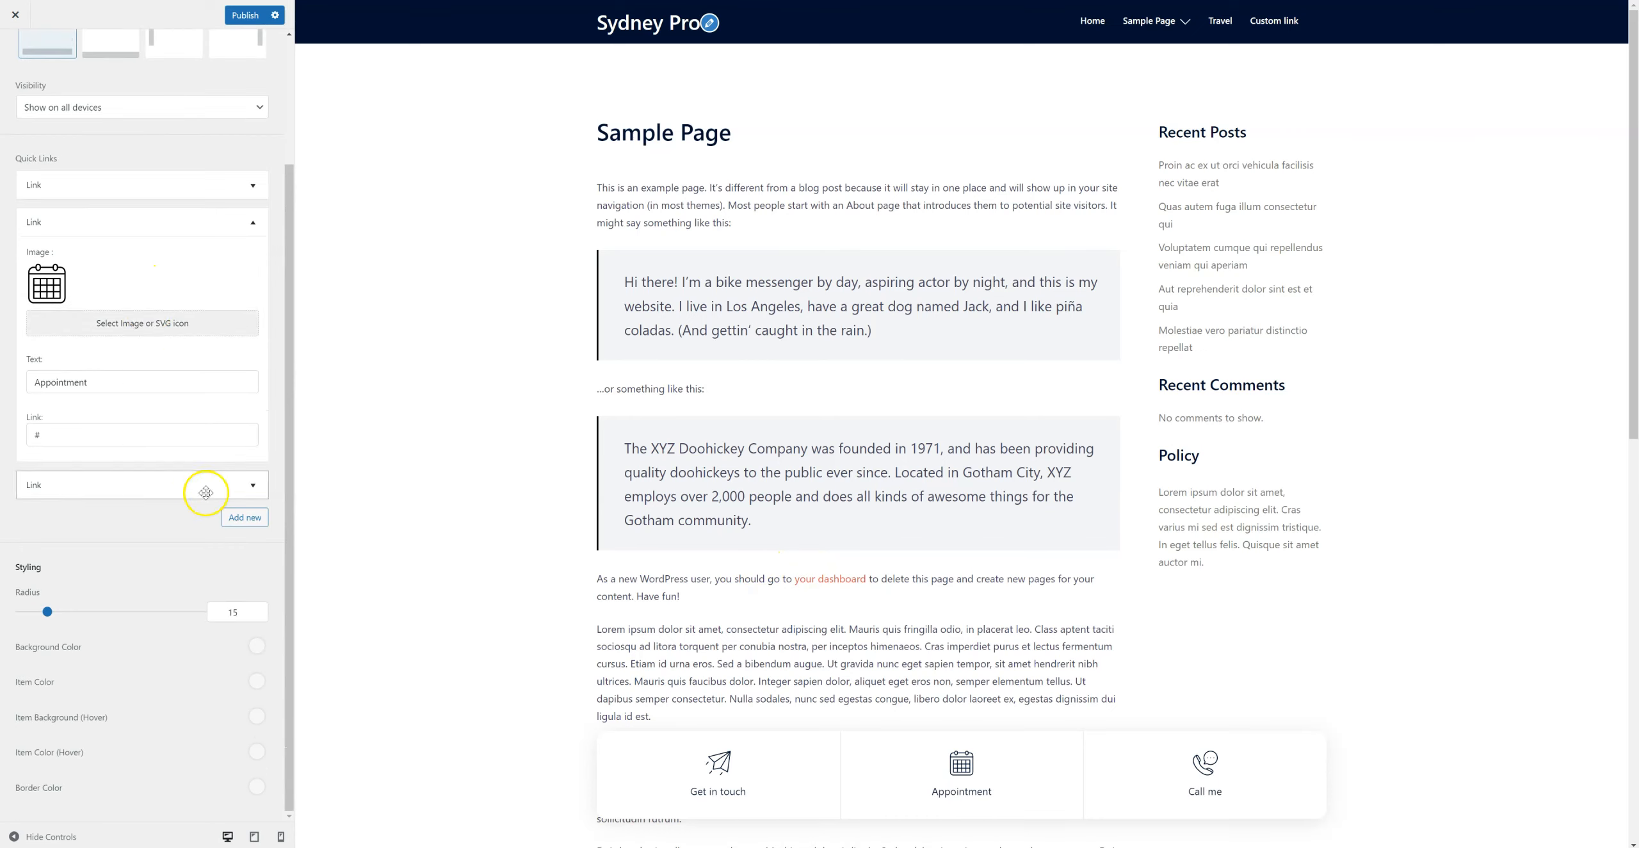
click(244, 518)
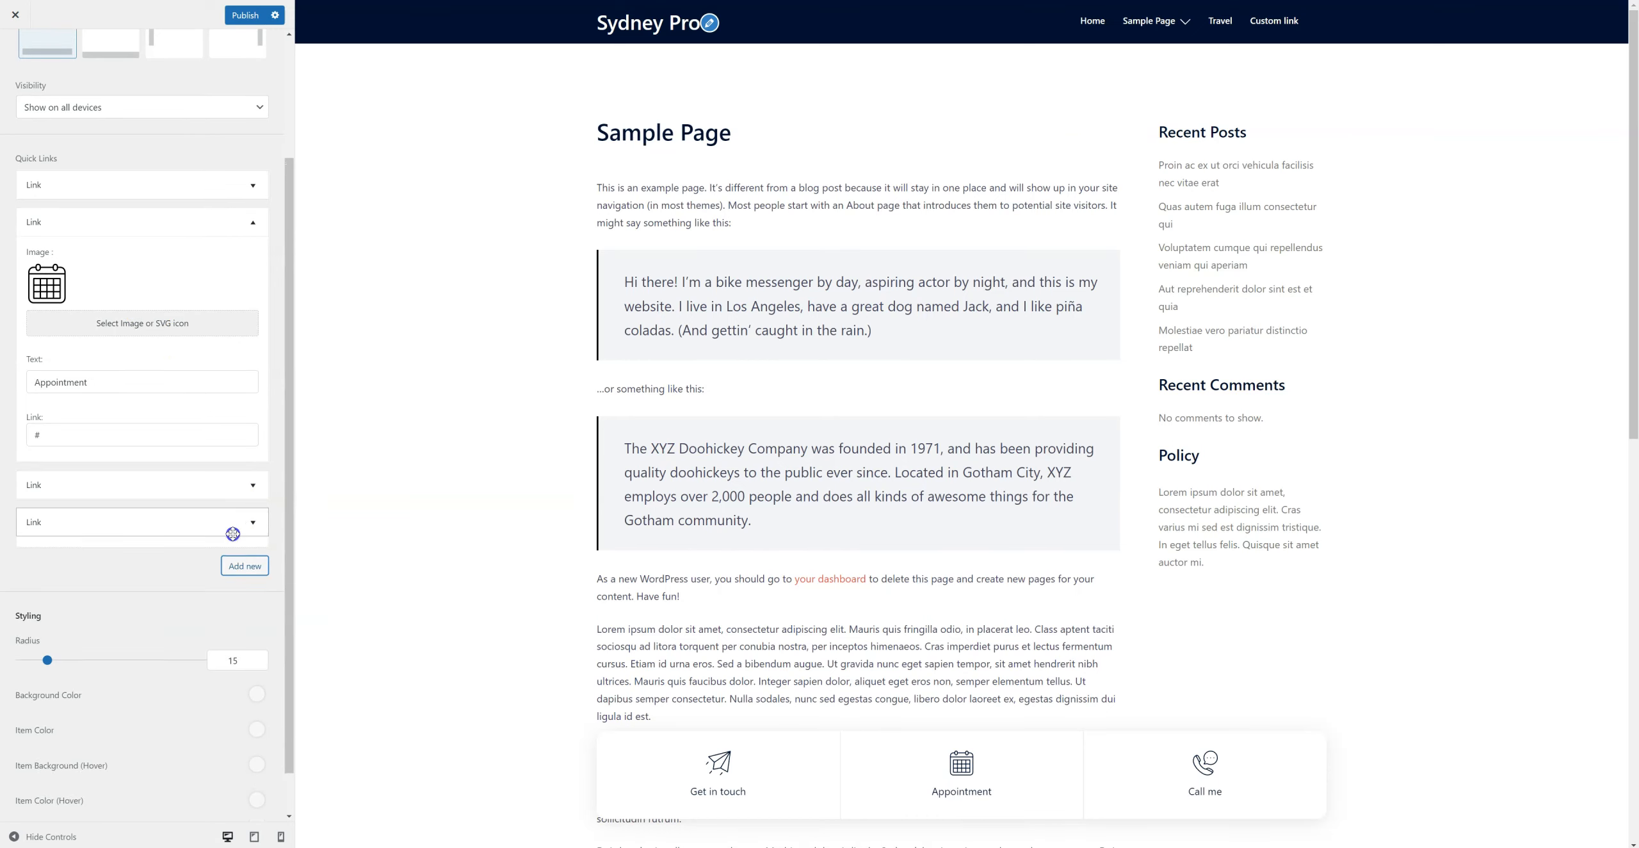
click(141, 322)
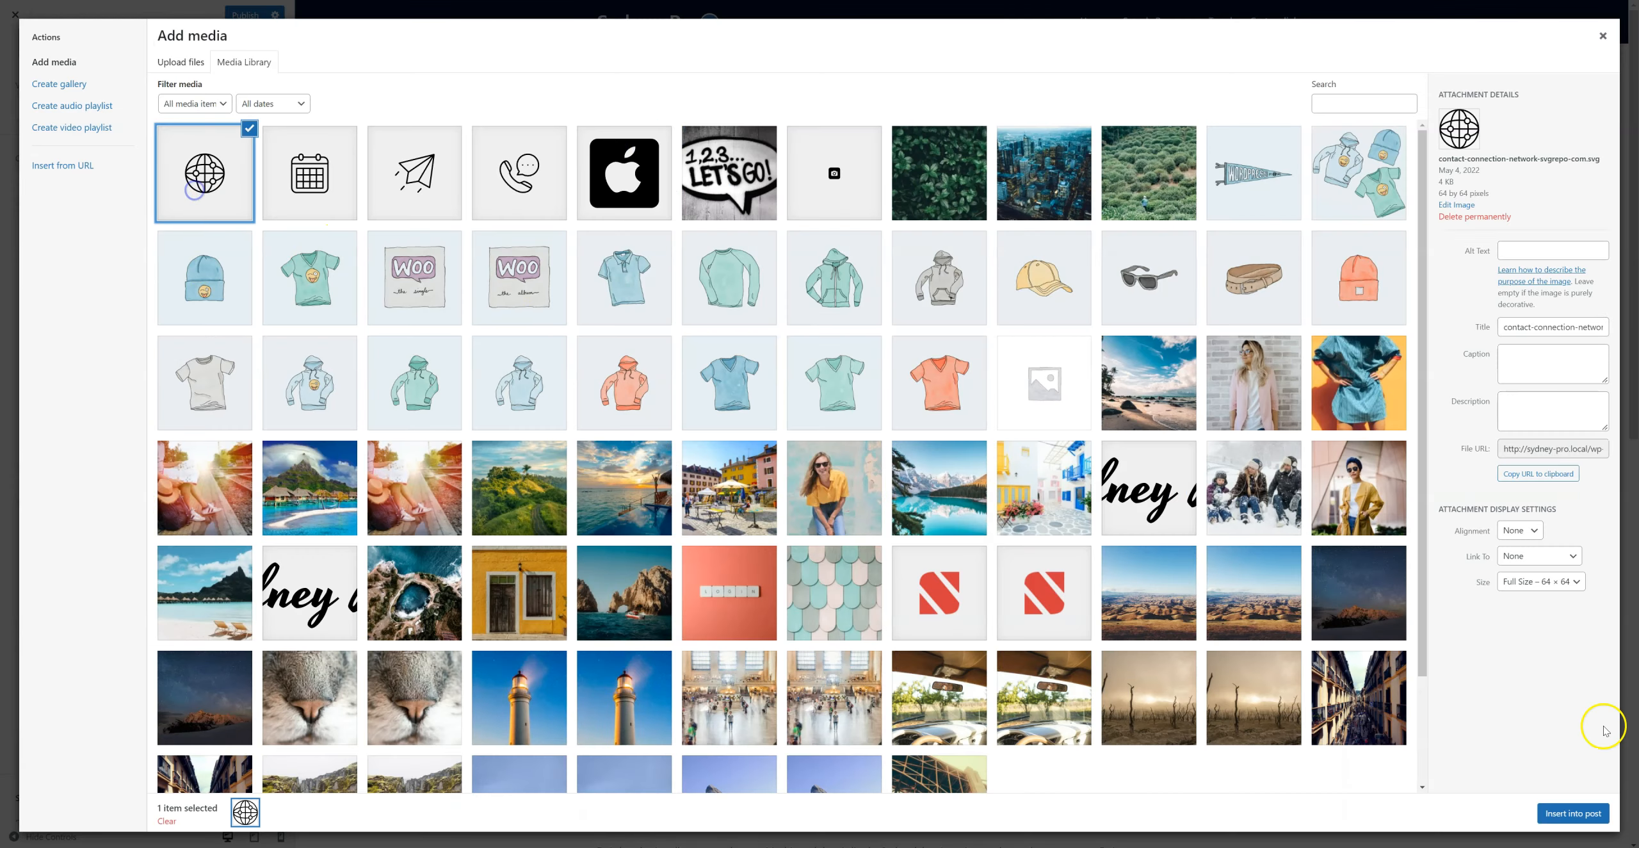
click(1573, 814)
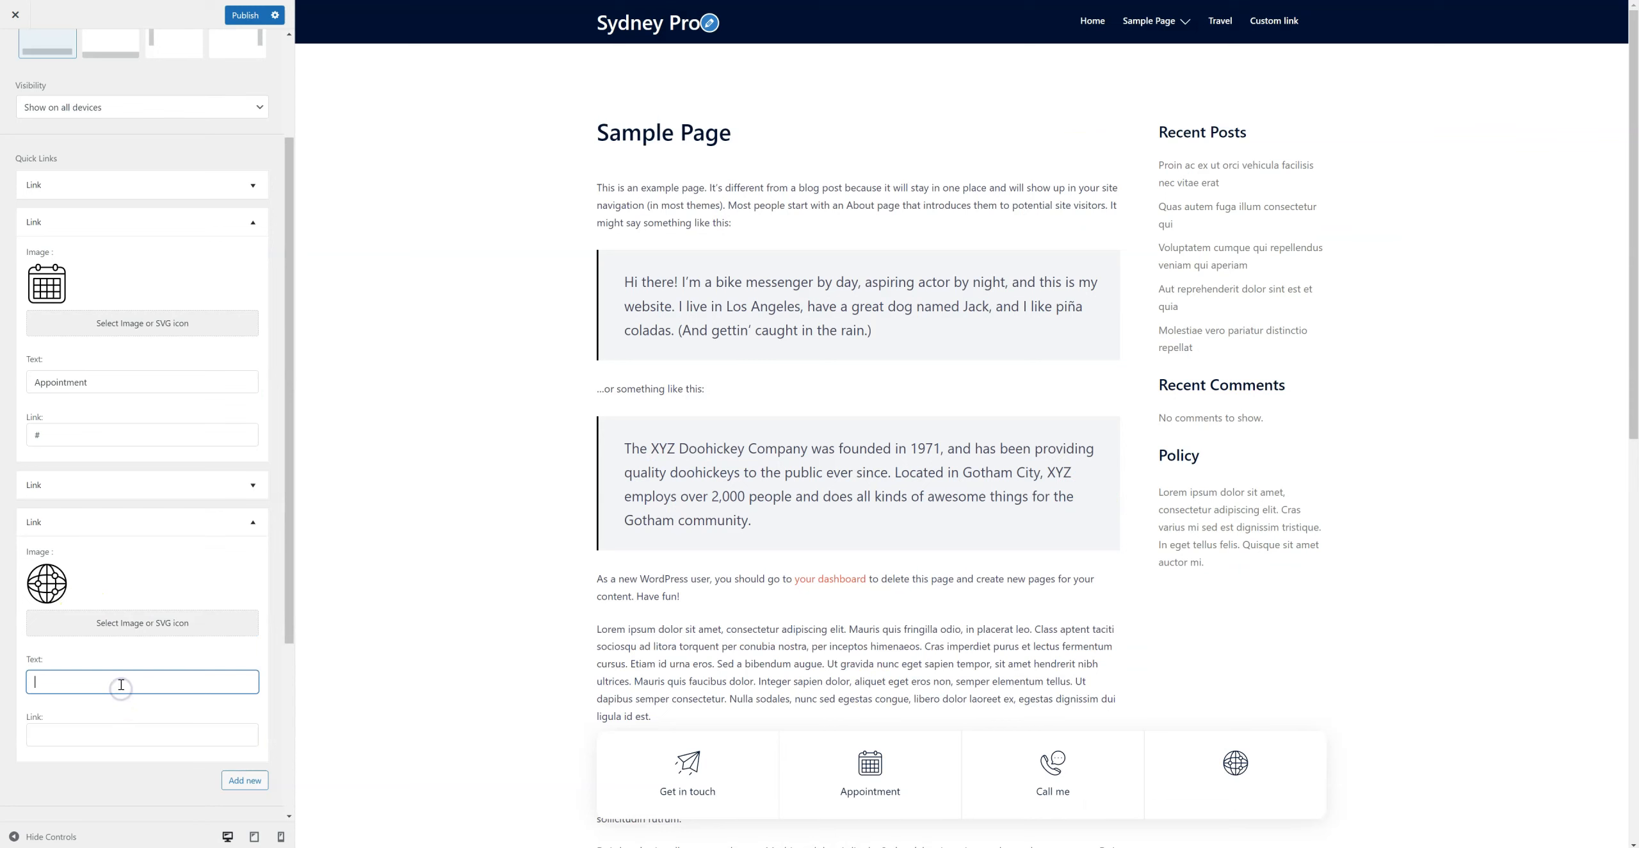
text(Custom link)
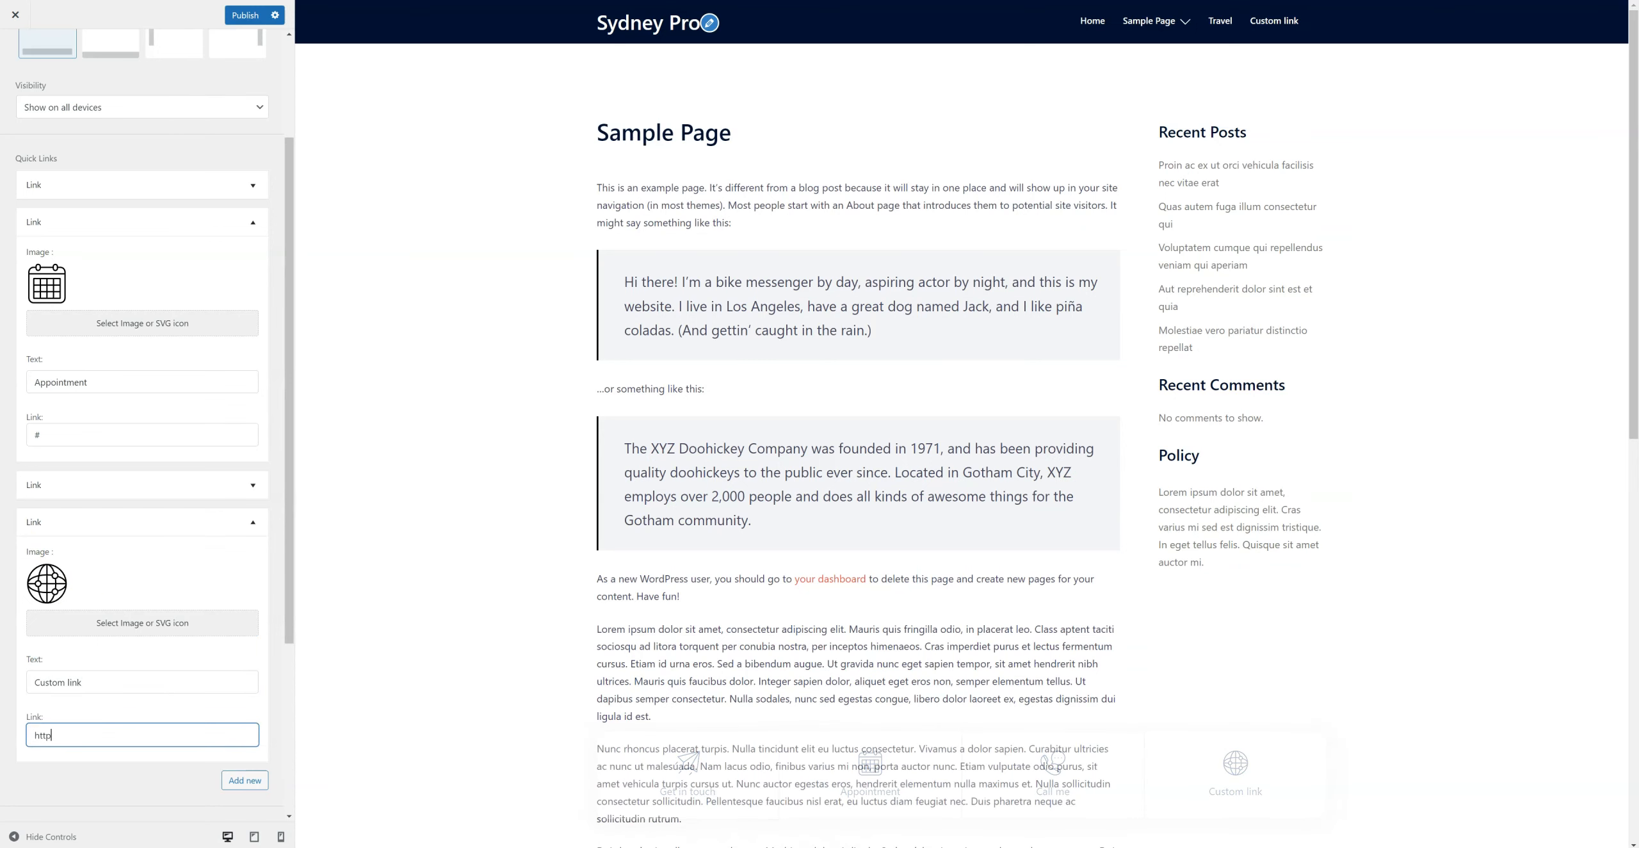
text(https://google.com)
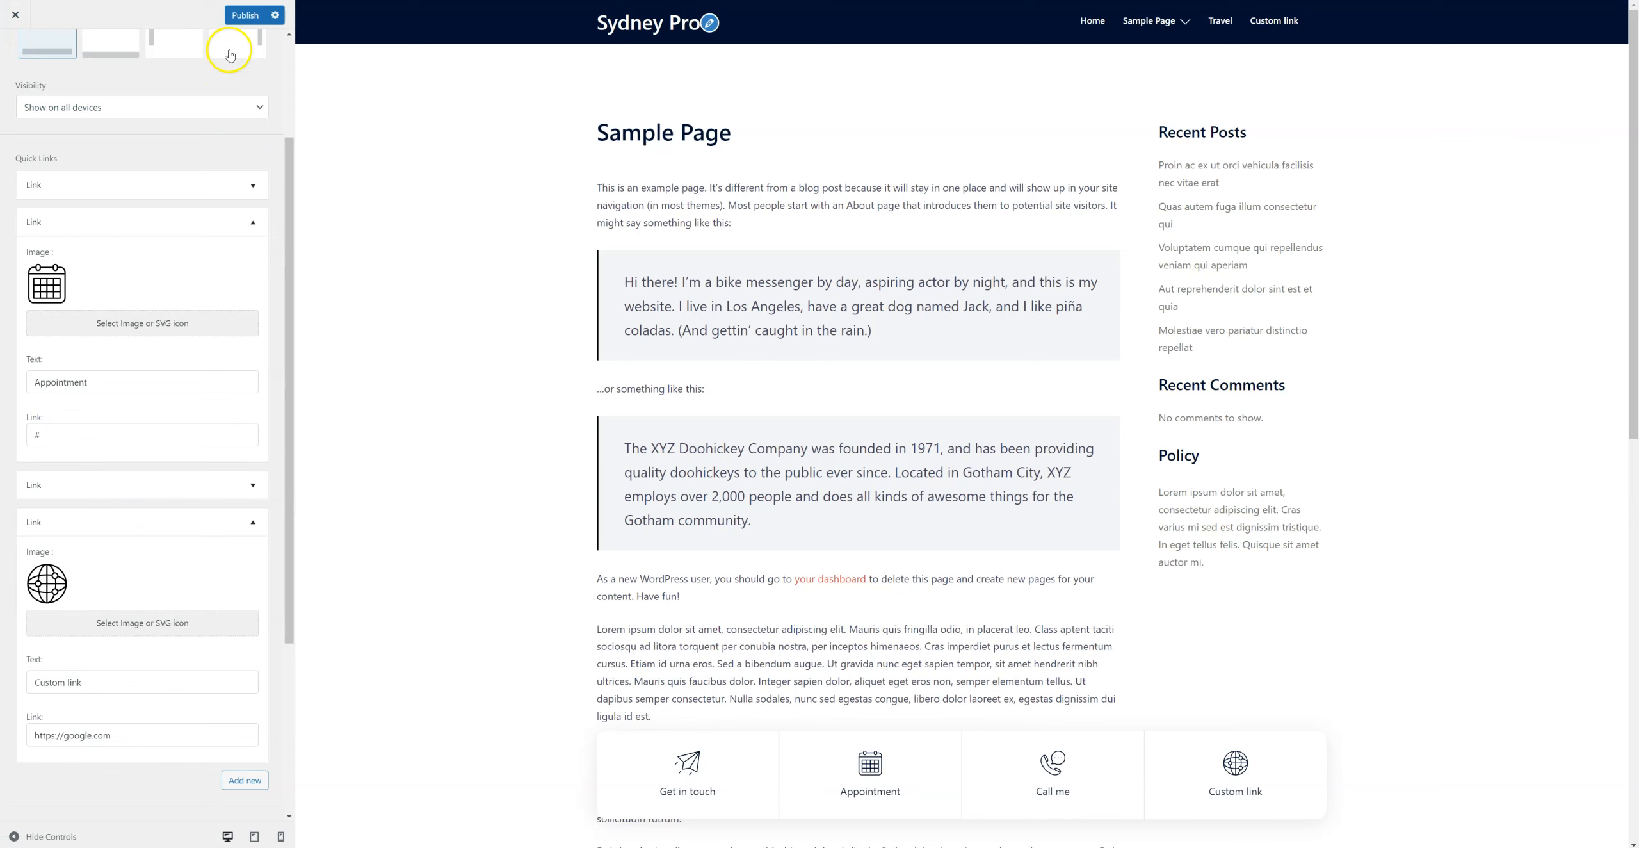
Step: Publish the Quick Links, copy the Contact Form 7 shortcode and view the Sample Page
click(246, 14)
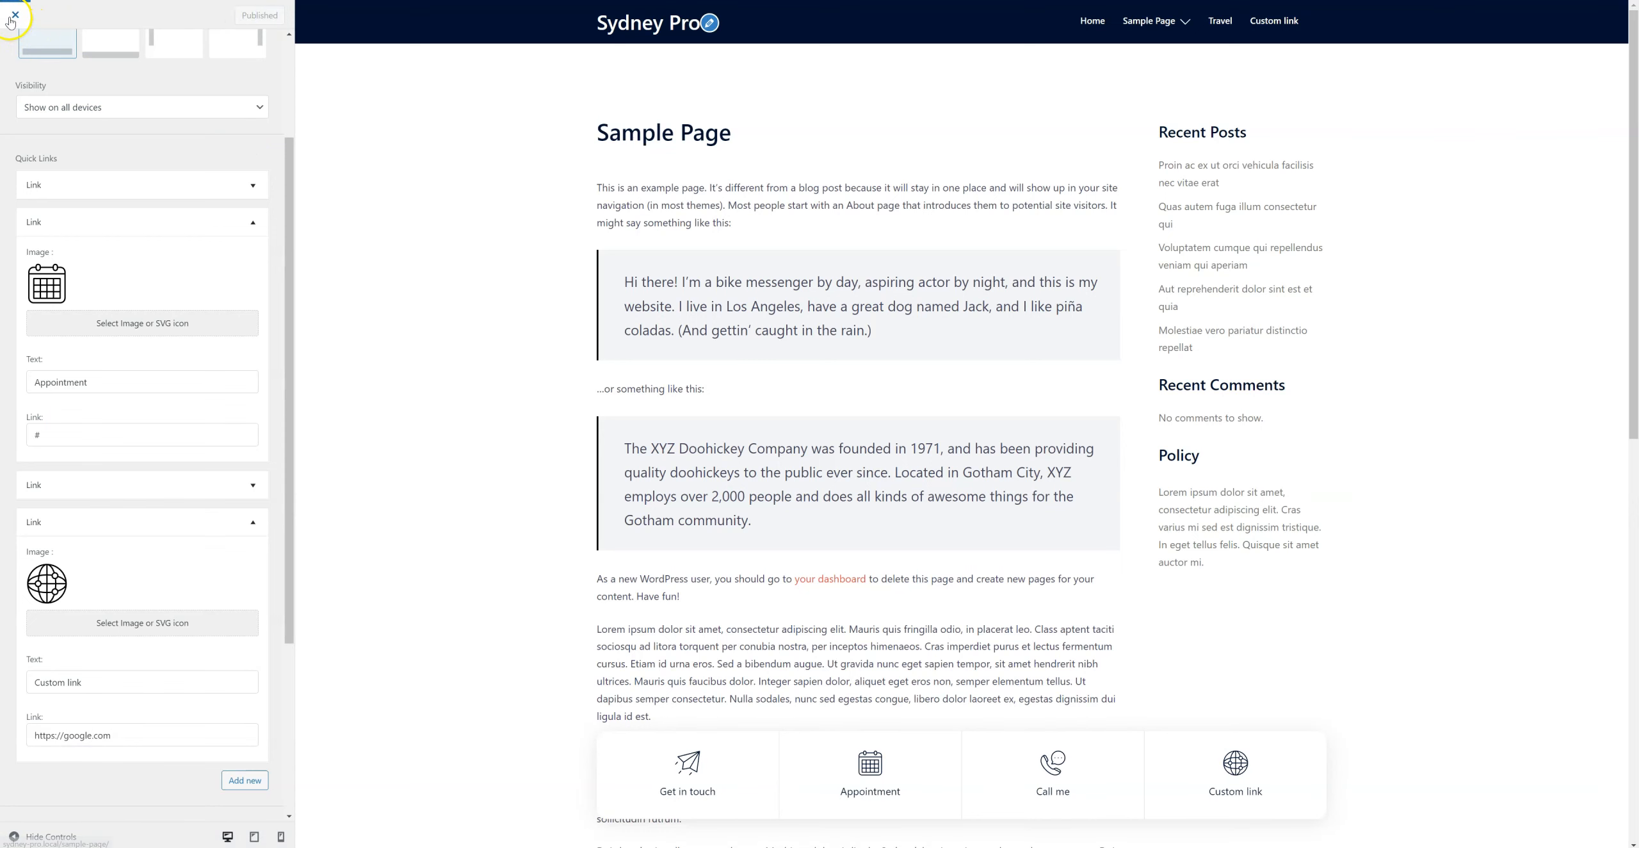
click(12, 19)
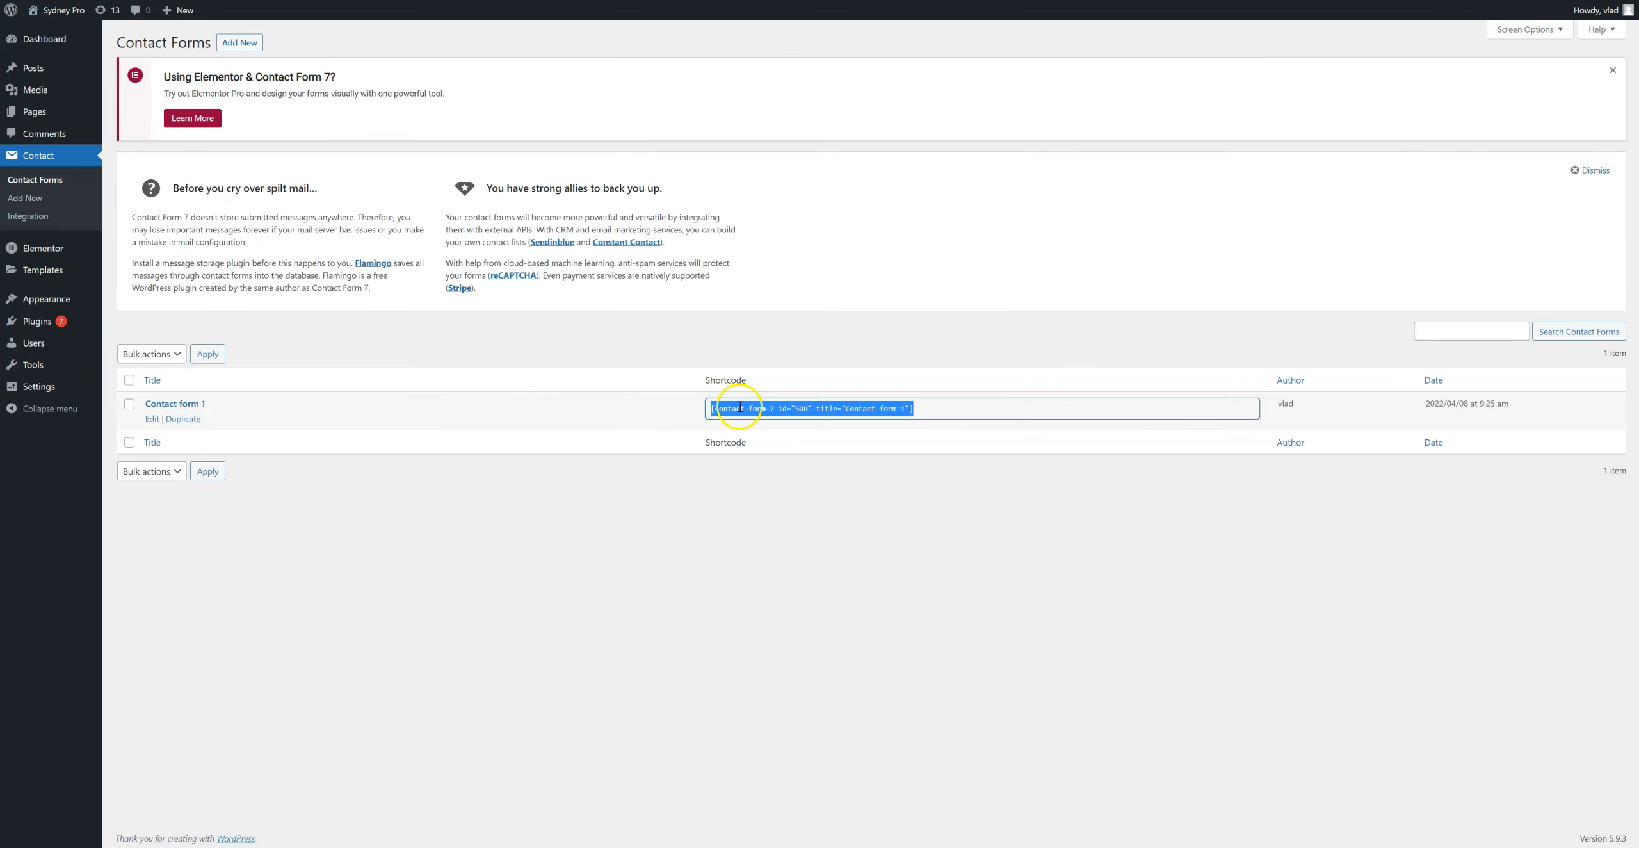
click(63, 9)
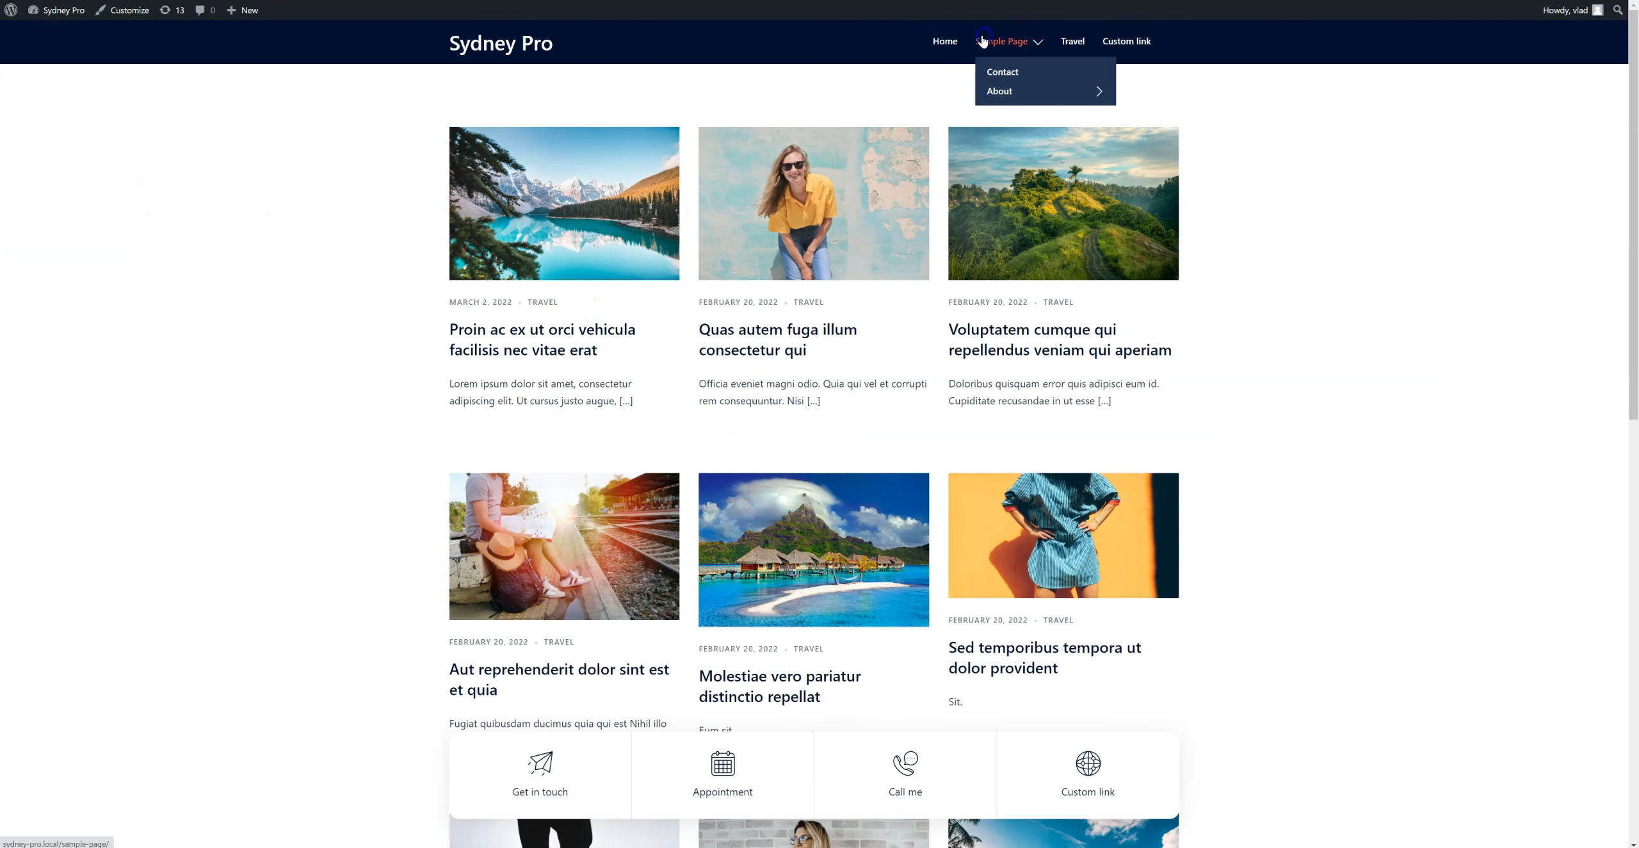
click(999, 41)
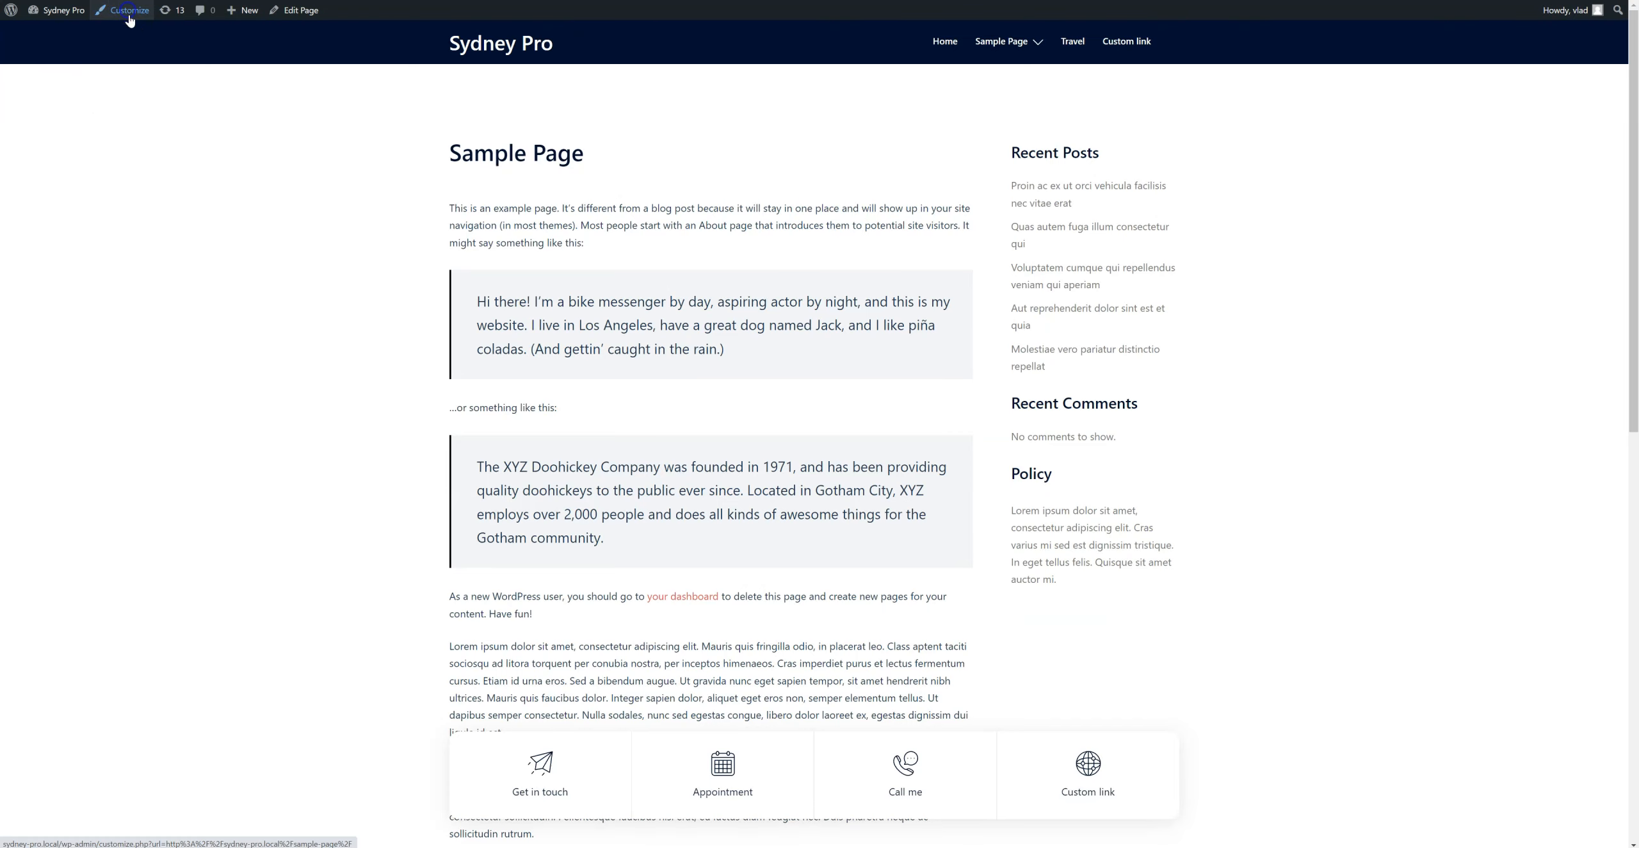
Step: Set the Appointment link to [contact-form-7 id="508" title="Contact form 1"], test its popup and publish
click(128, 9)
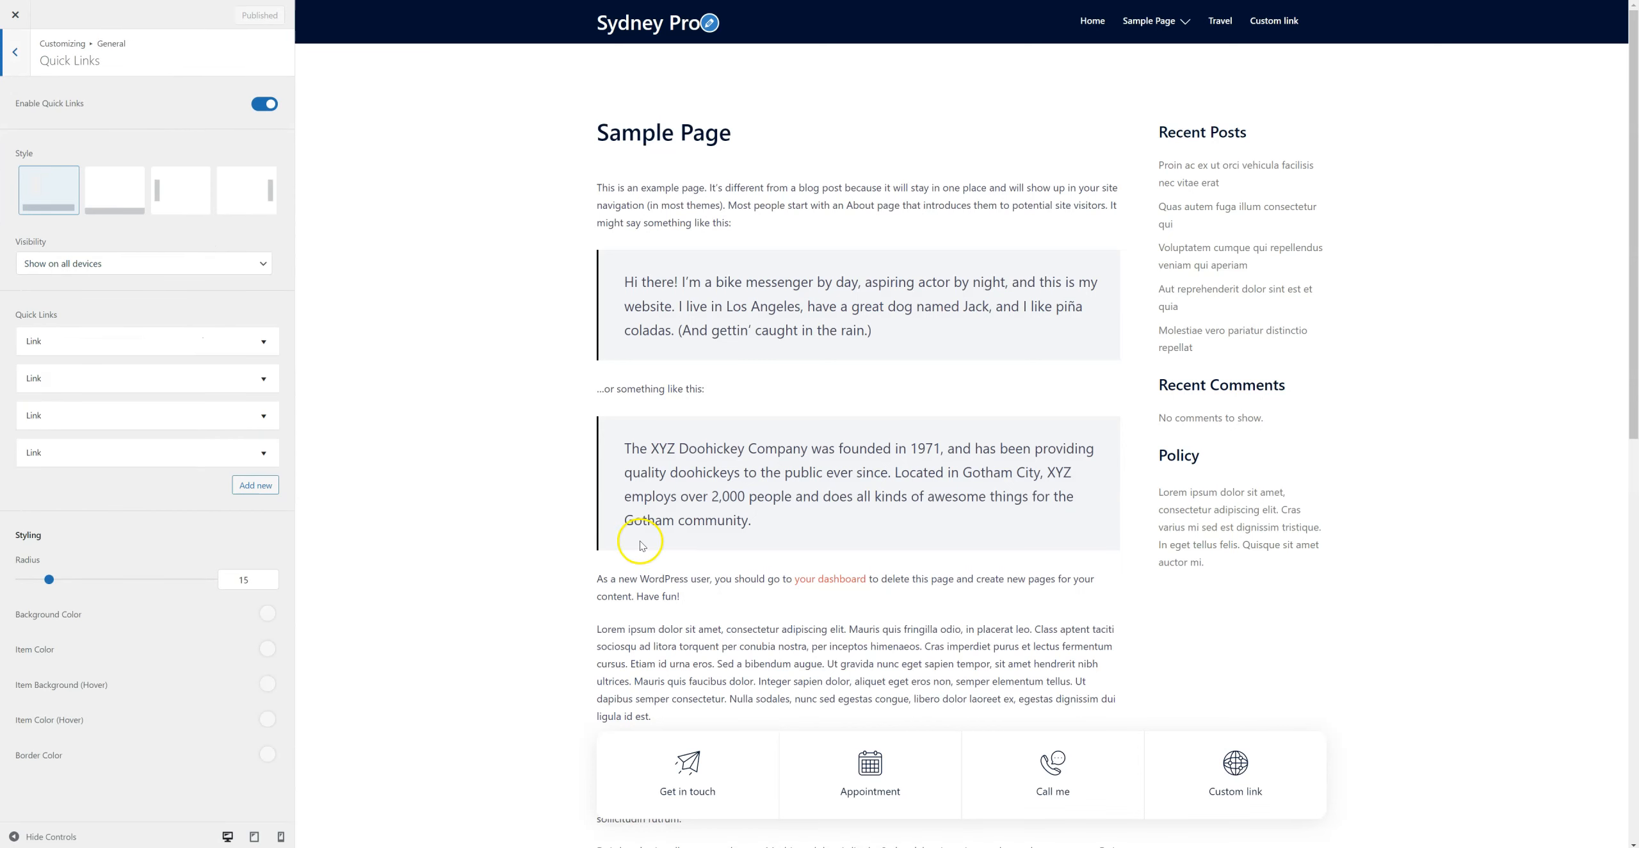
mouse_move(699, 630)
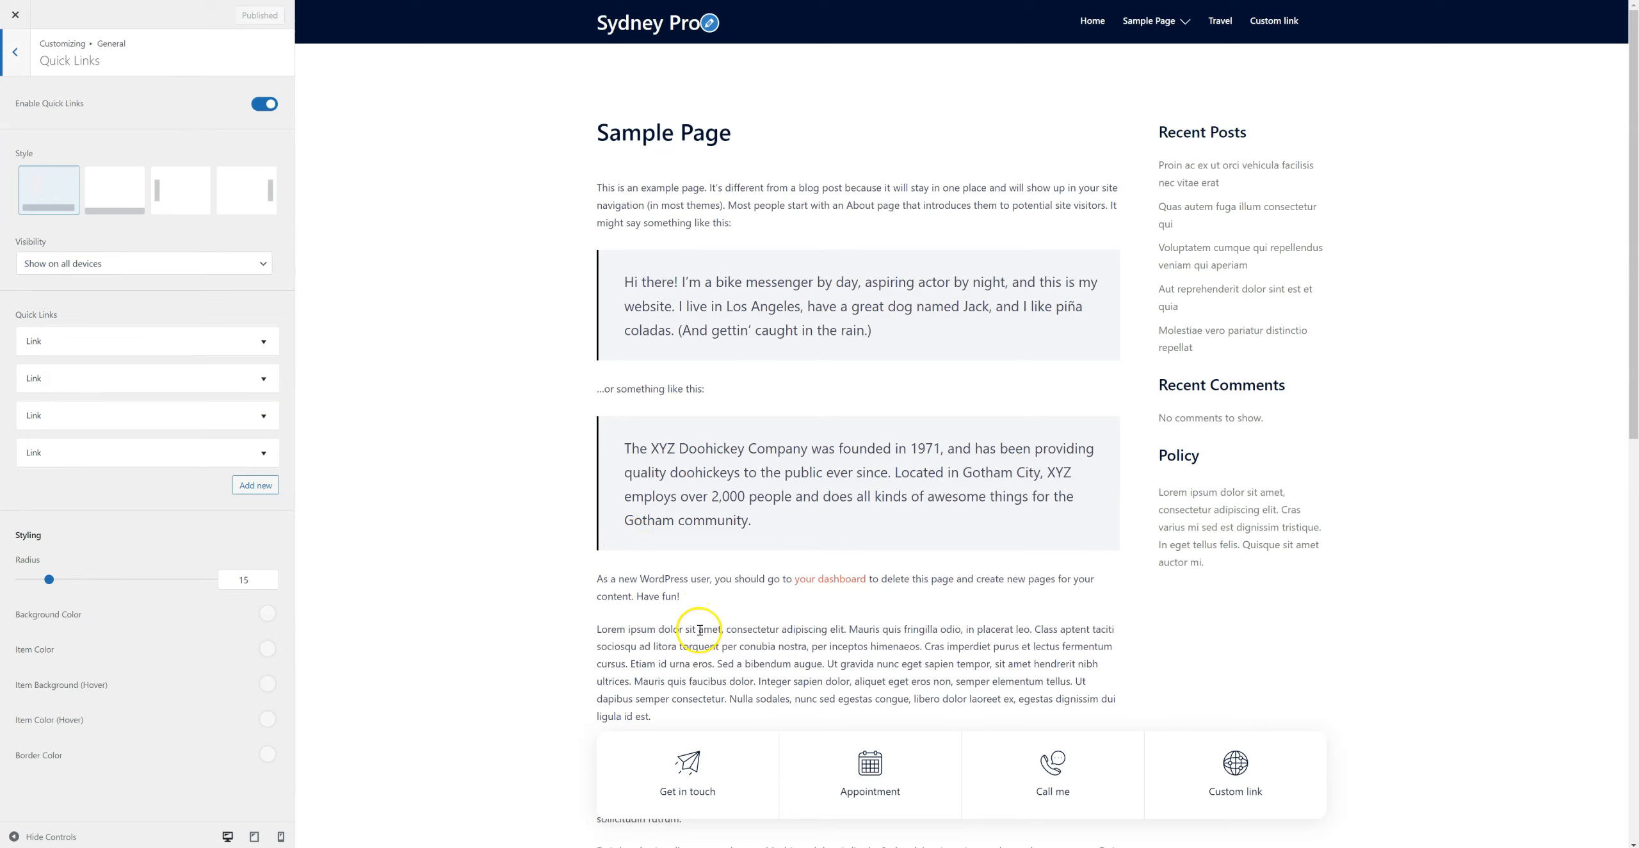
mouse_move(128, 378)
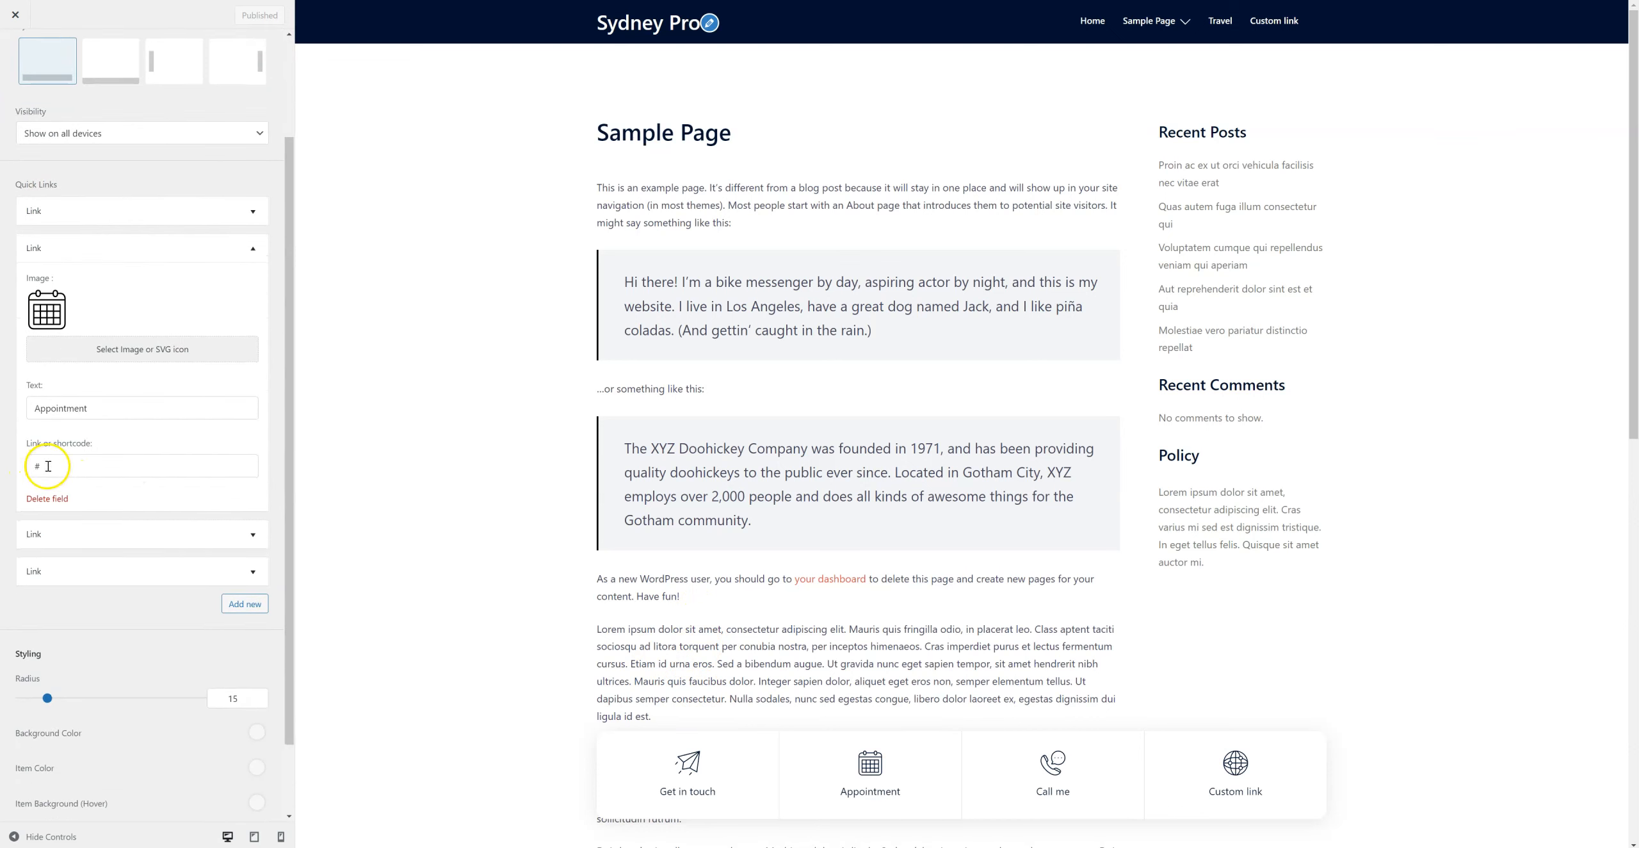
text([contact-form-7 id="508" title="Contact form 1"])
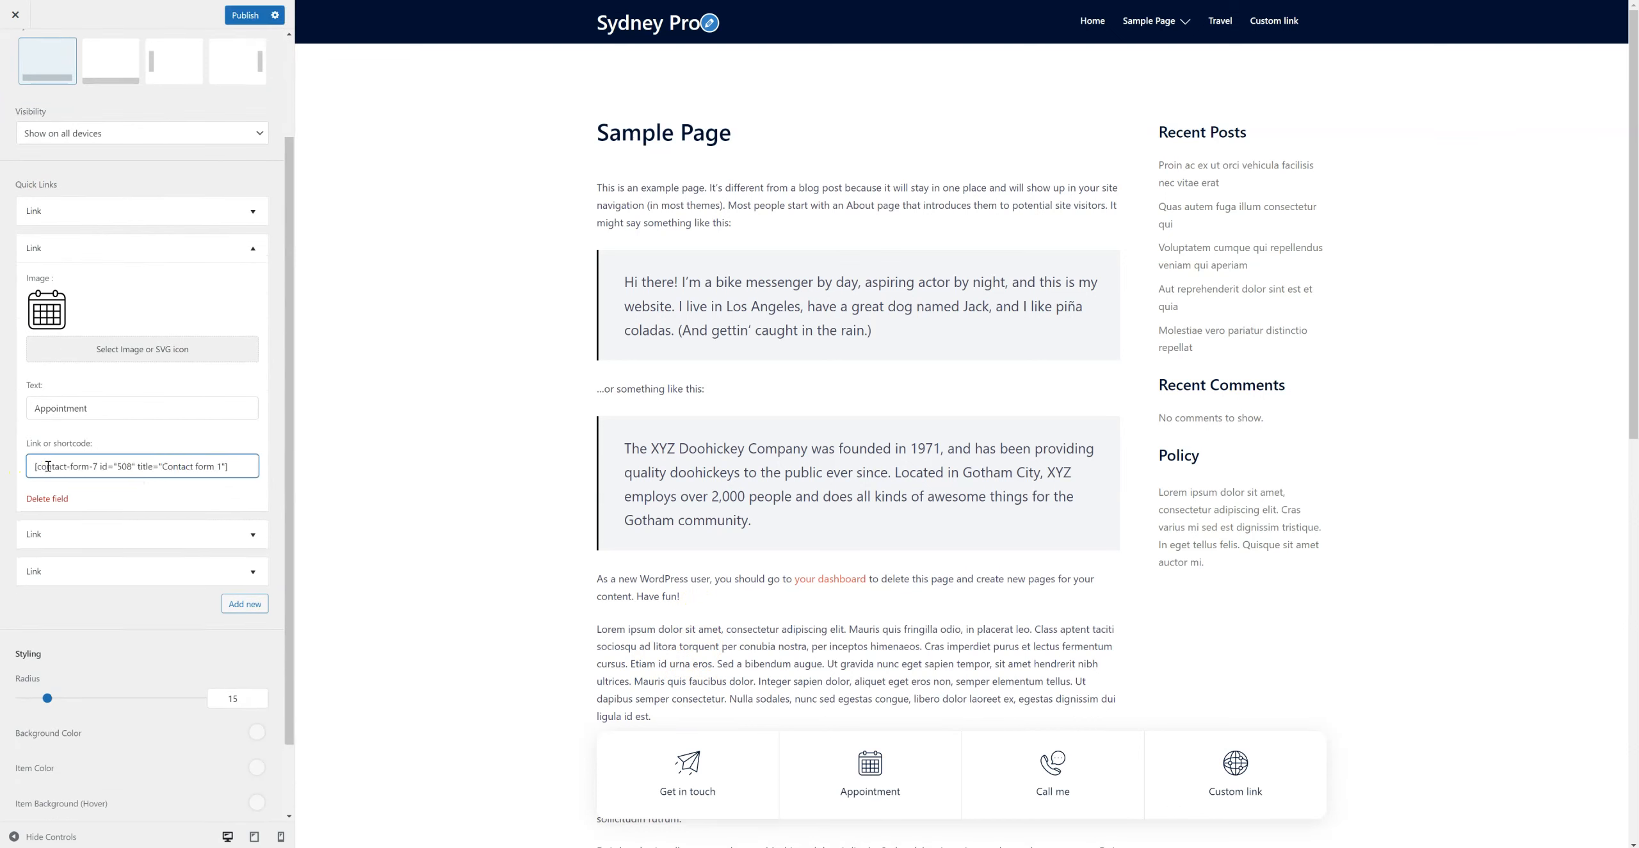
click(868, 774)
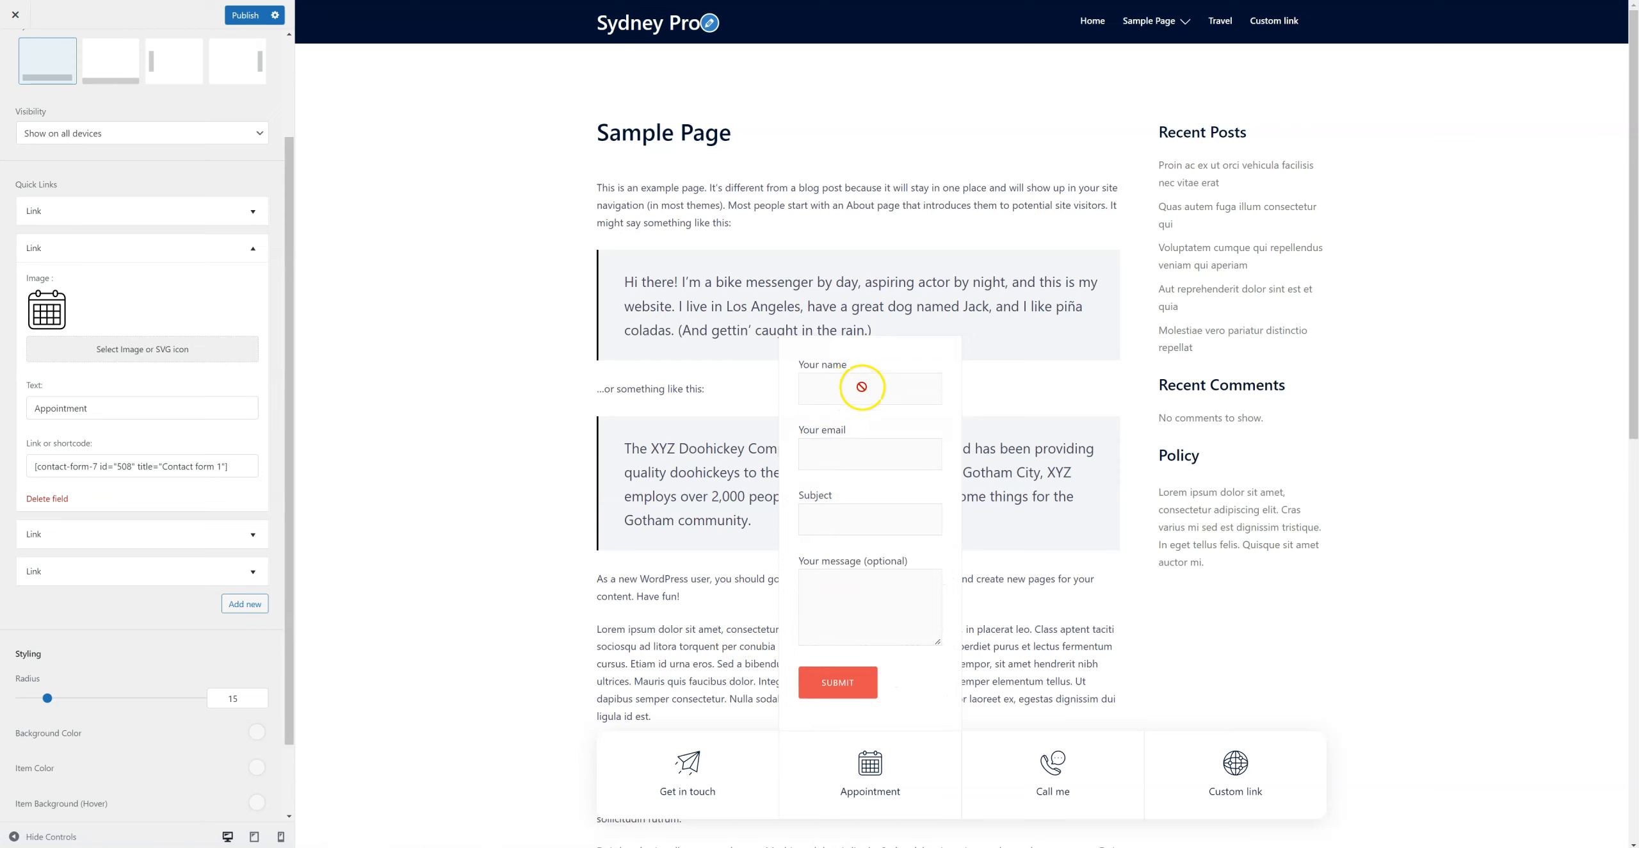
mouse_move(899, 354)
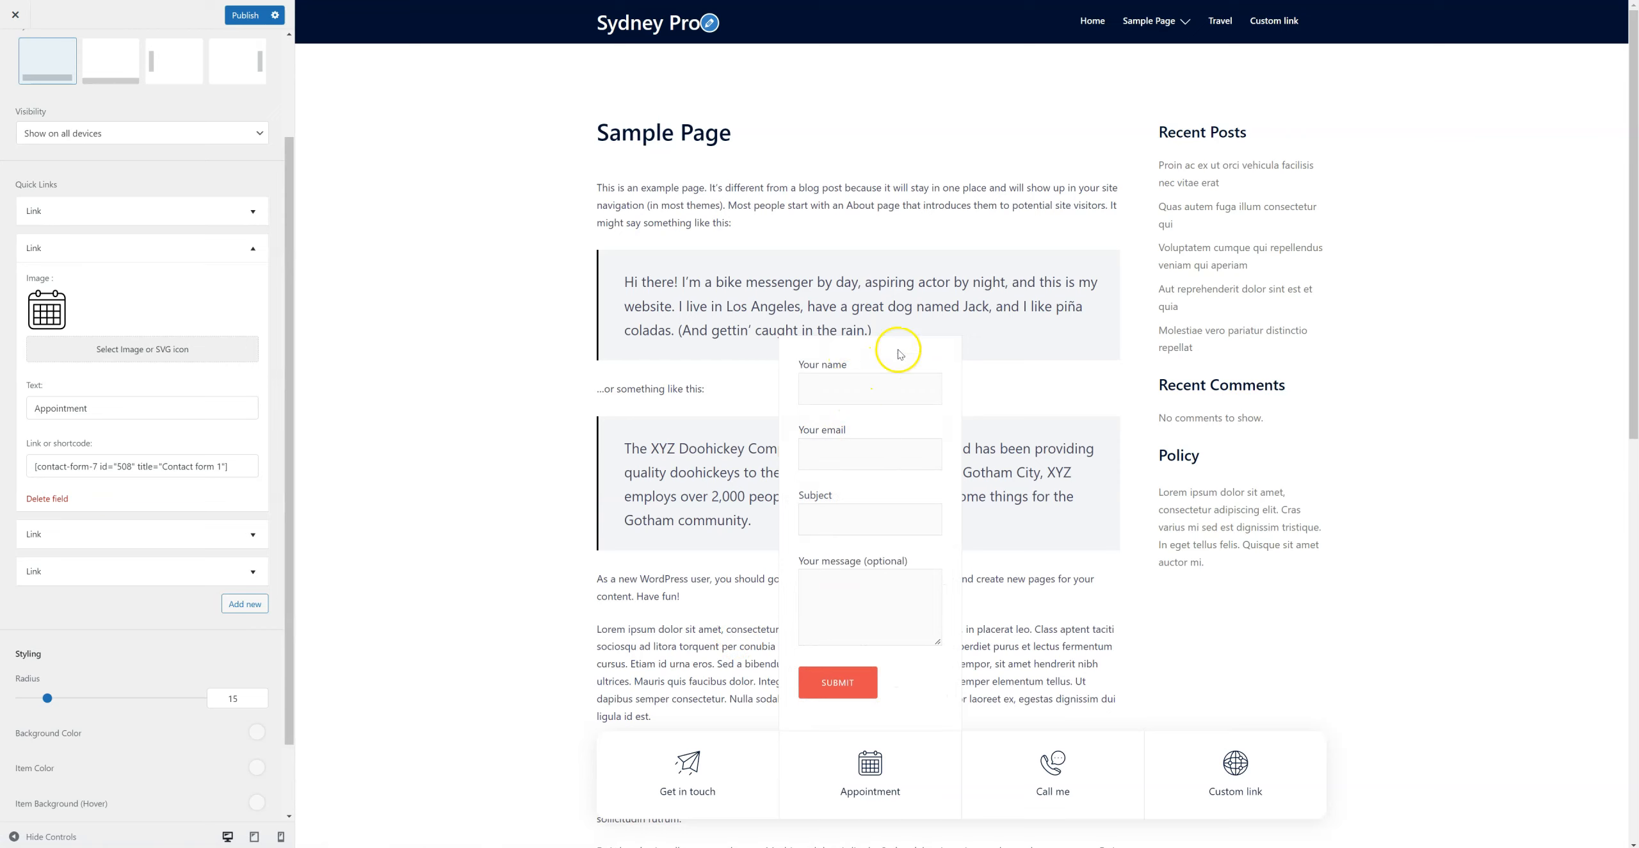
mouse_move(265, 474)
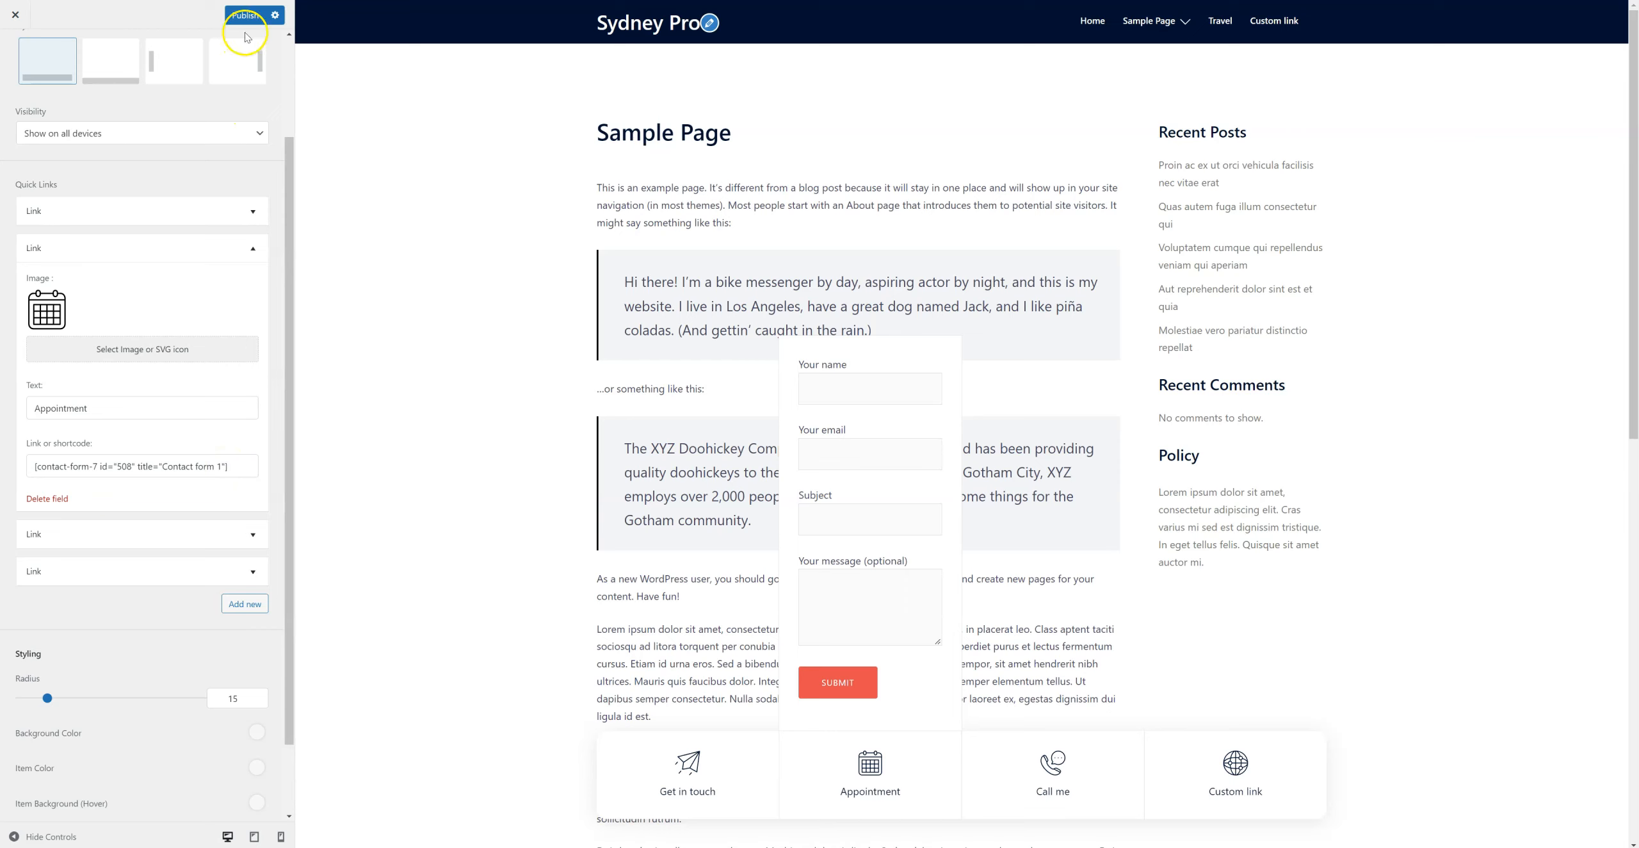
click(243, 14)
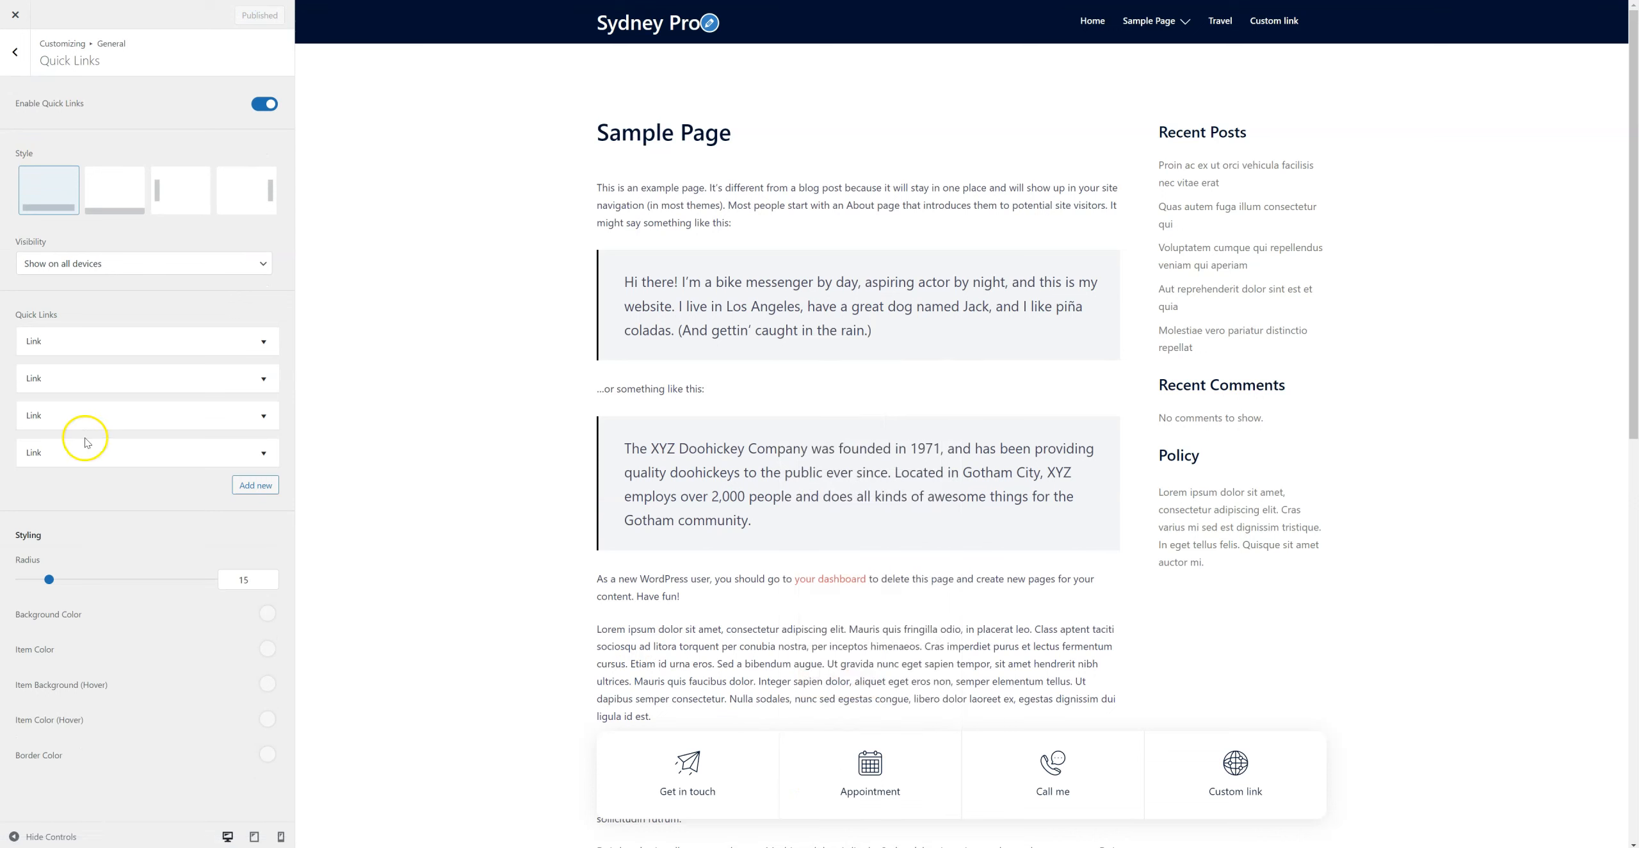
mouse_move(132, 223)
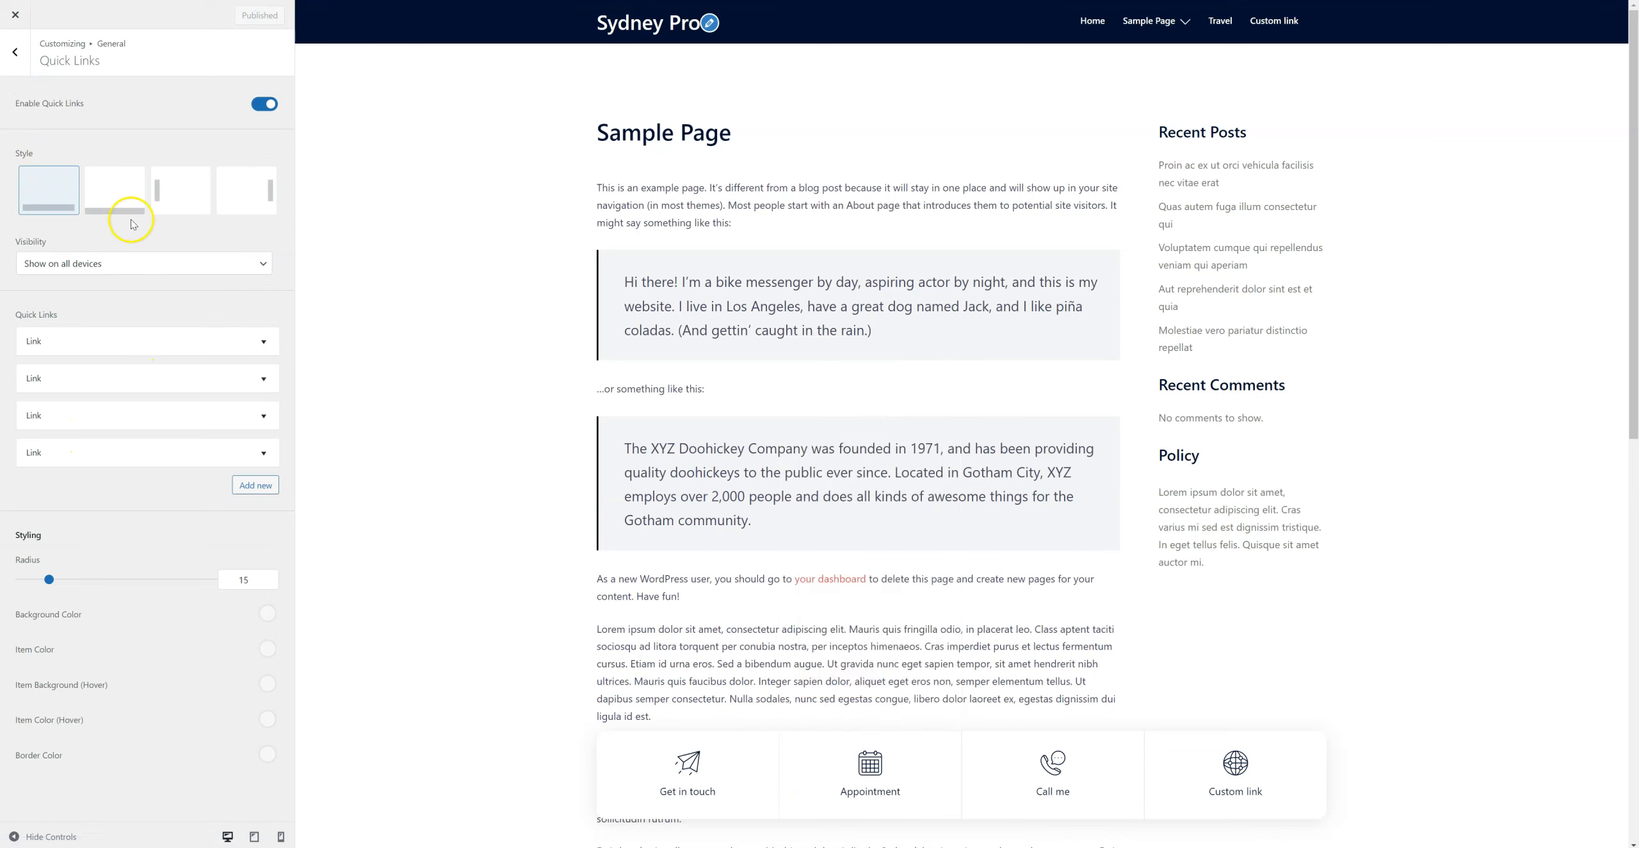
Step: Switch the bar through full-width bottom, left and right vertical styles, ending on the left
click(114, 191)
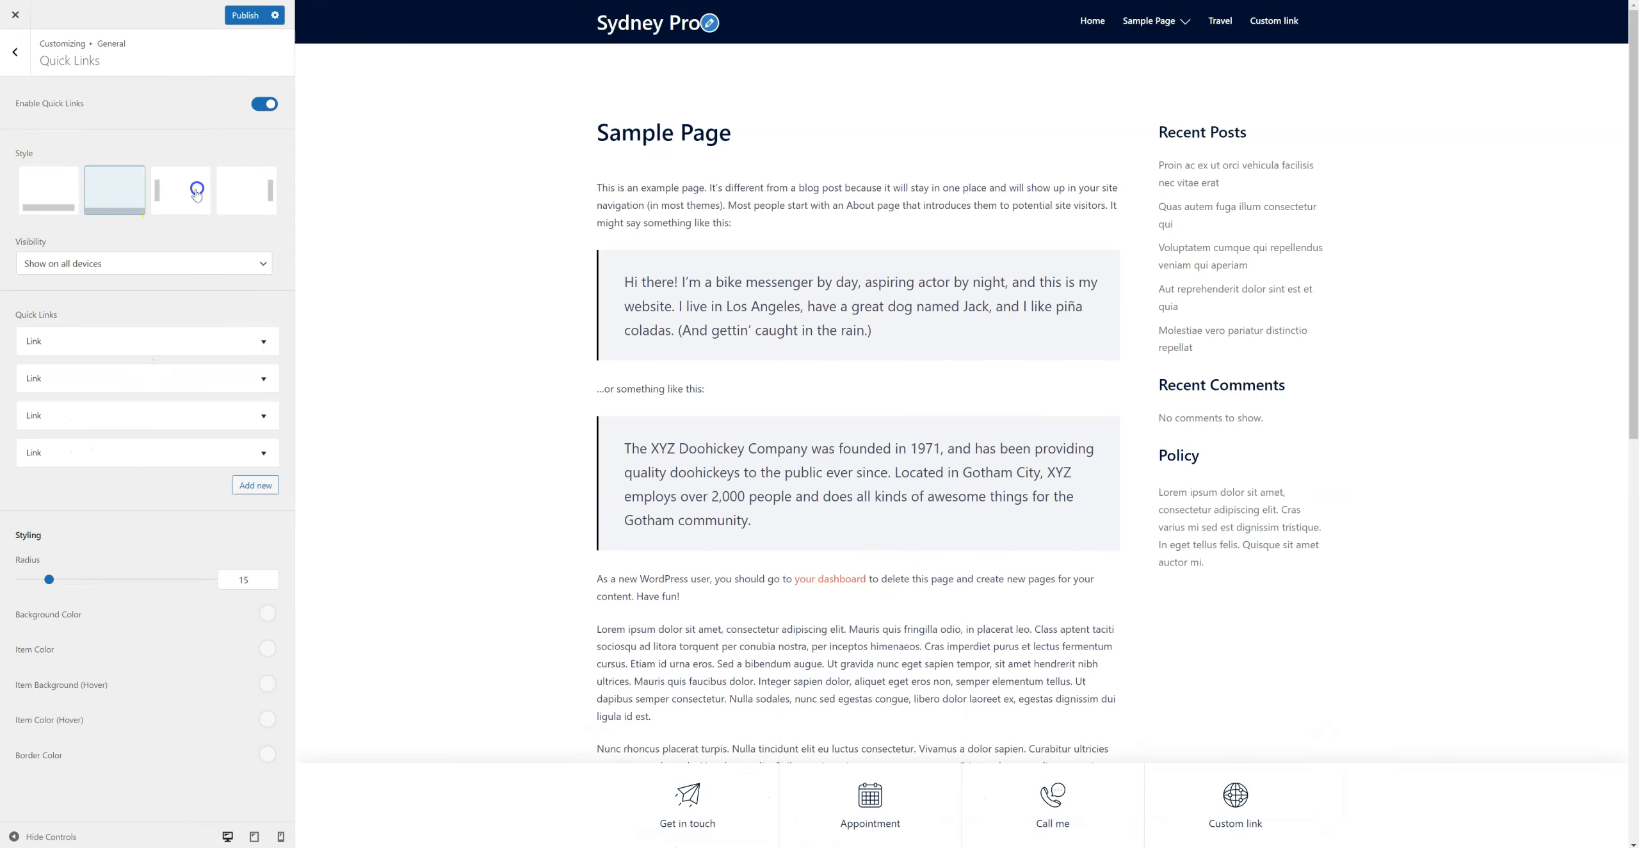
click(179, 191)
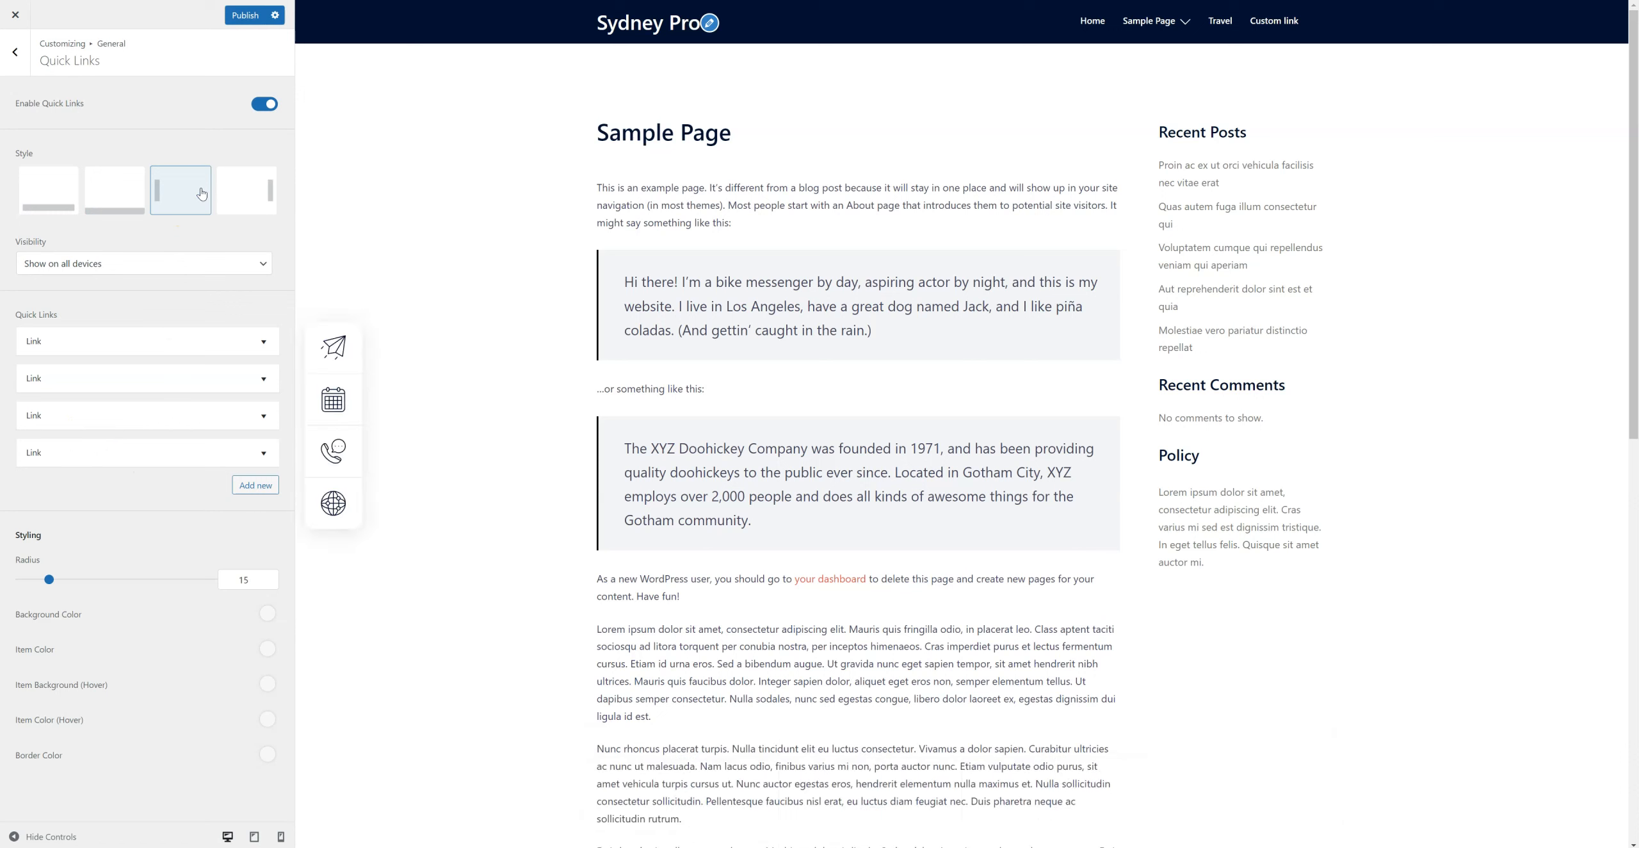
click(247, 191)
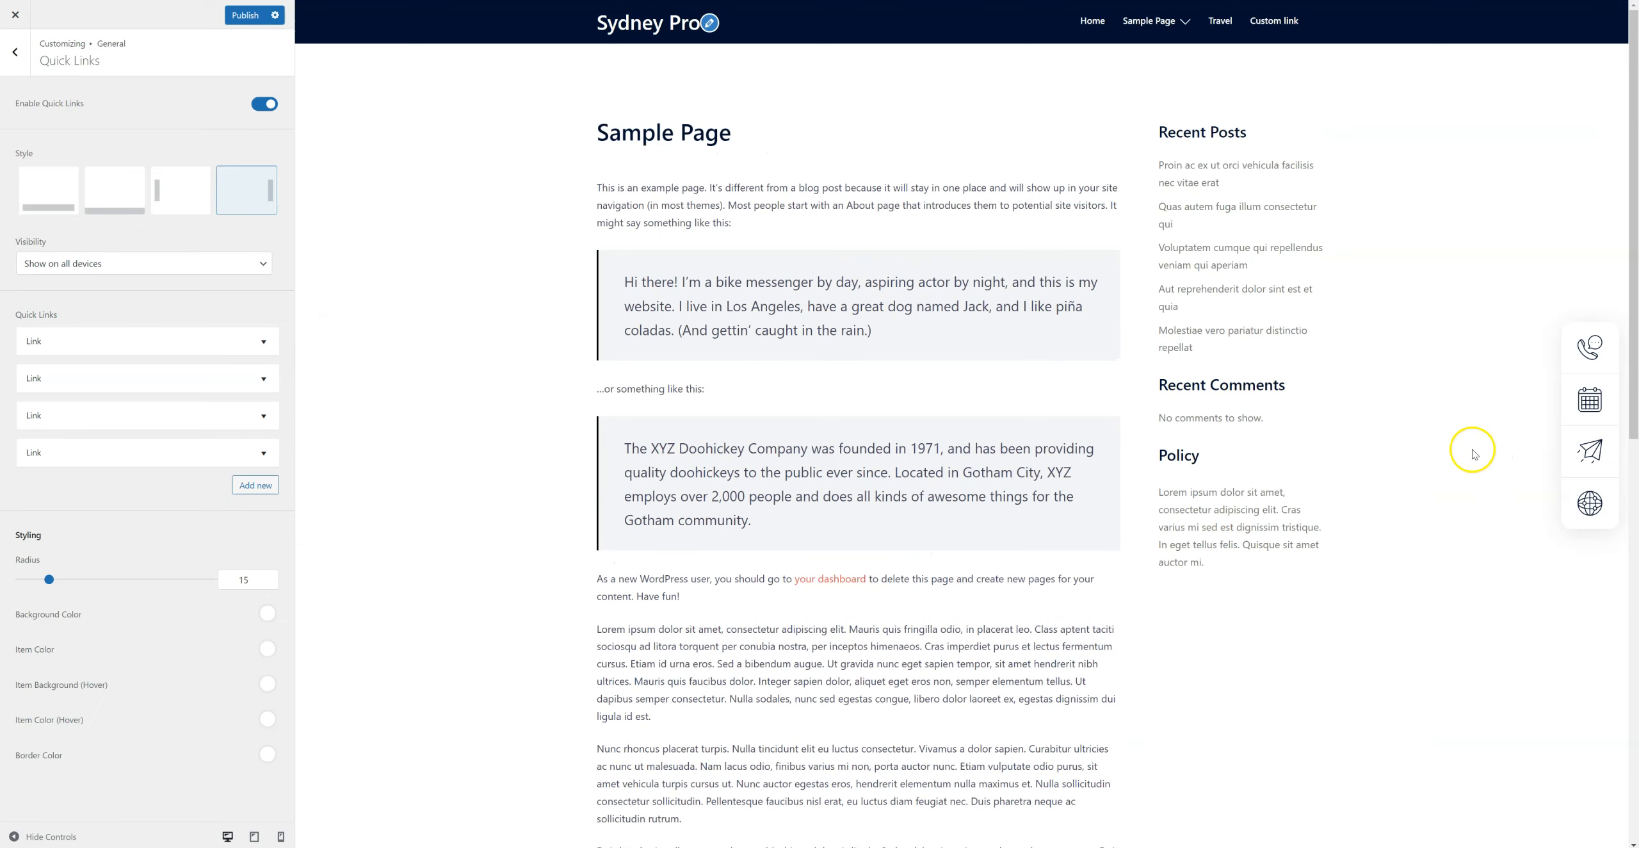
mouse_move(1590, 365)
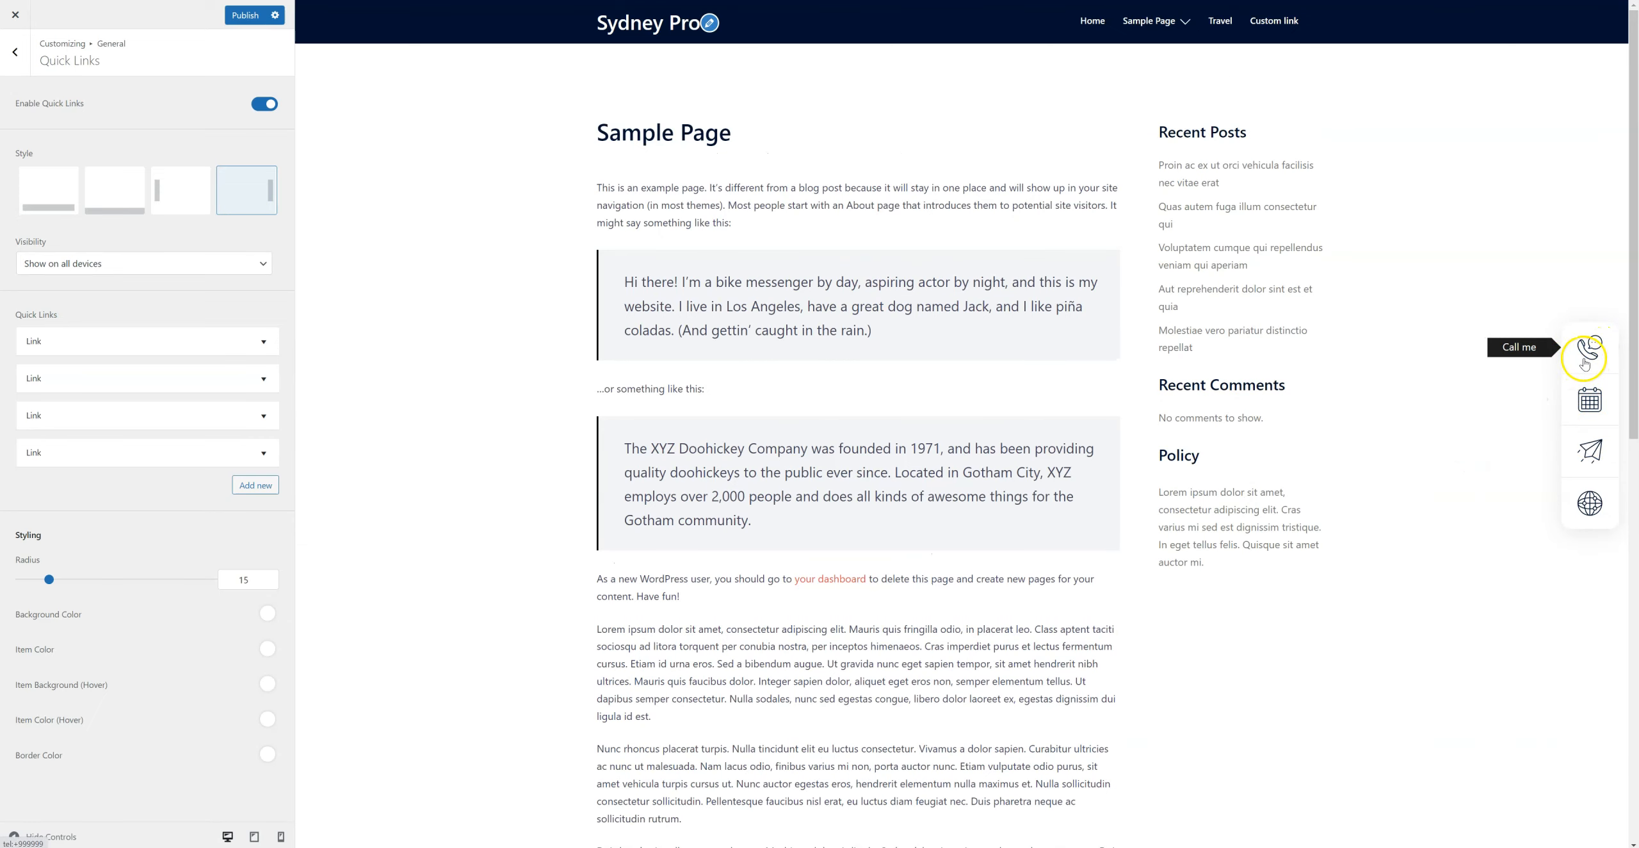
mouse_move(1588, 504)
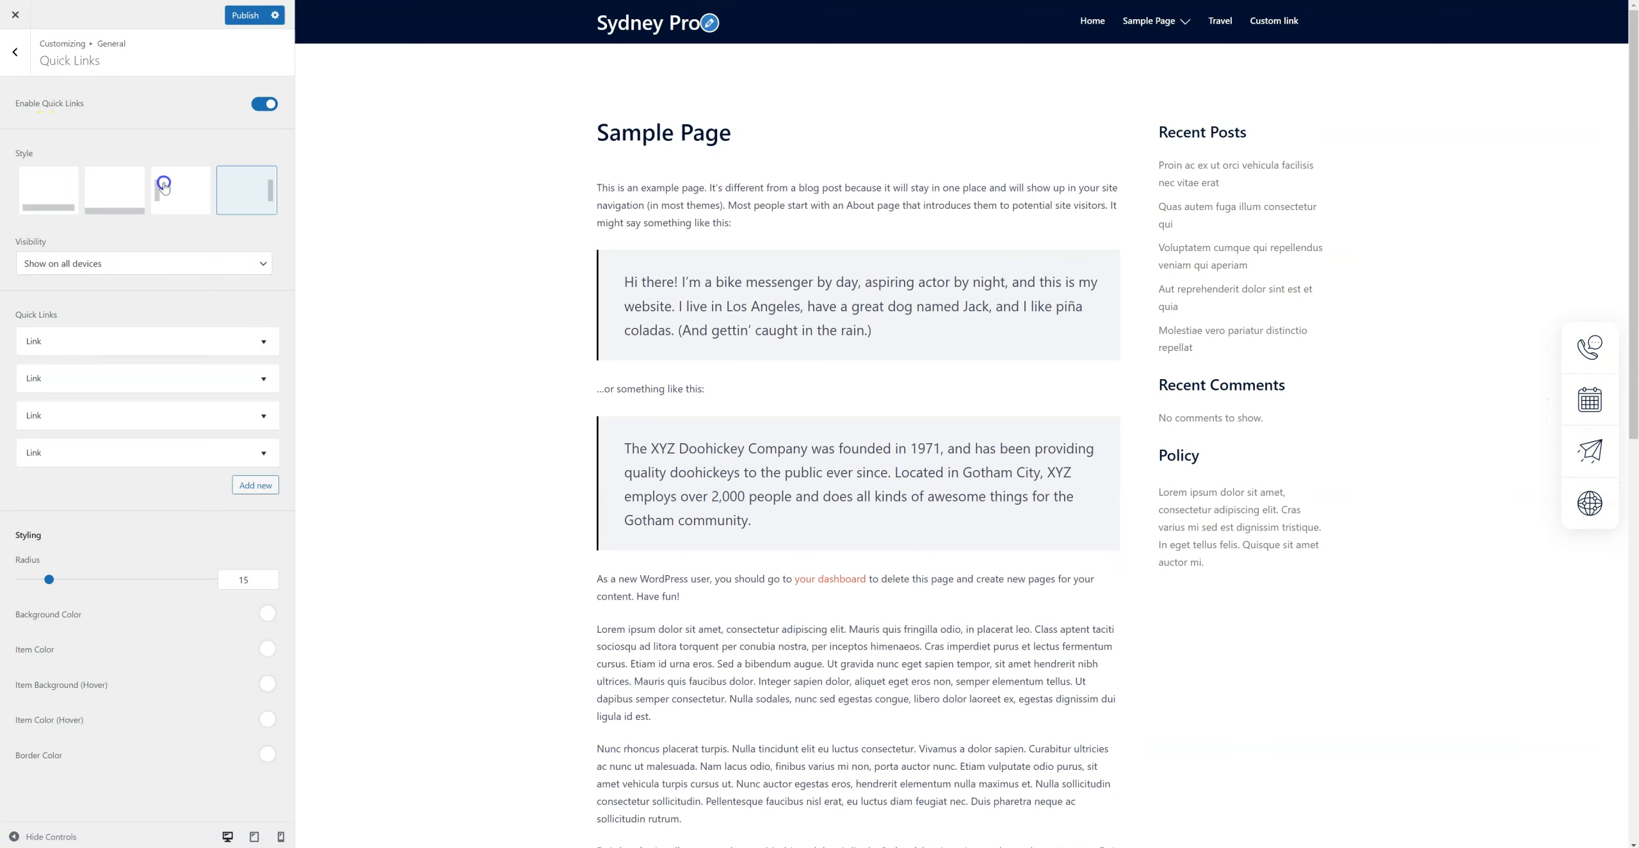
click(180, 190)
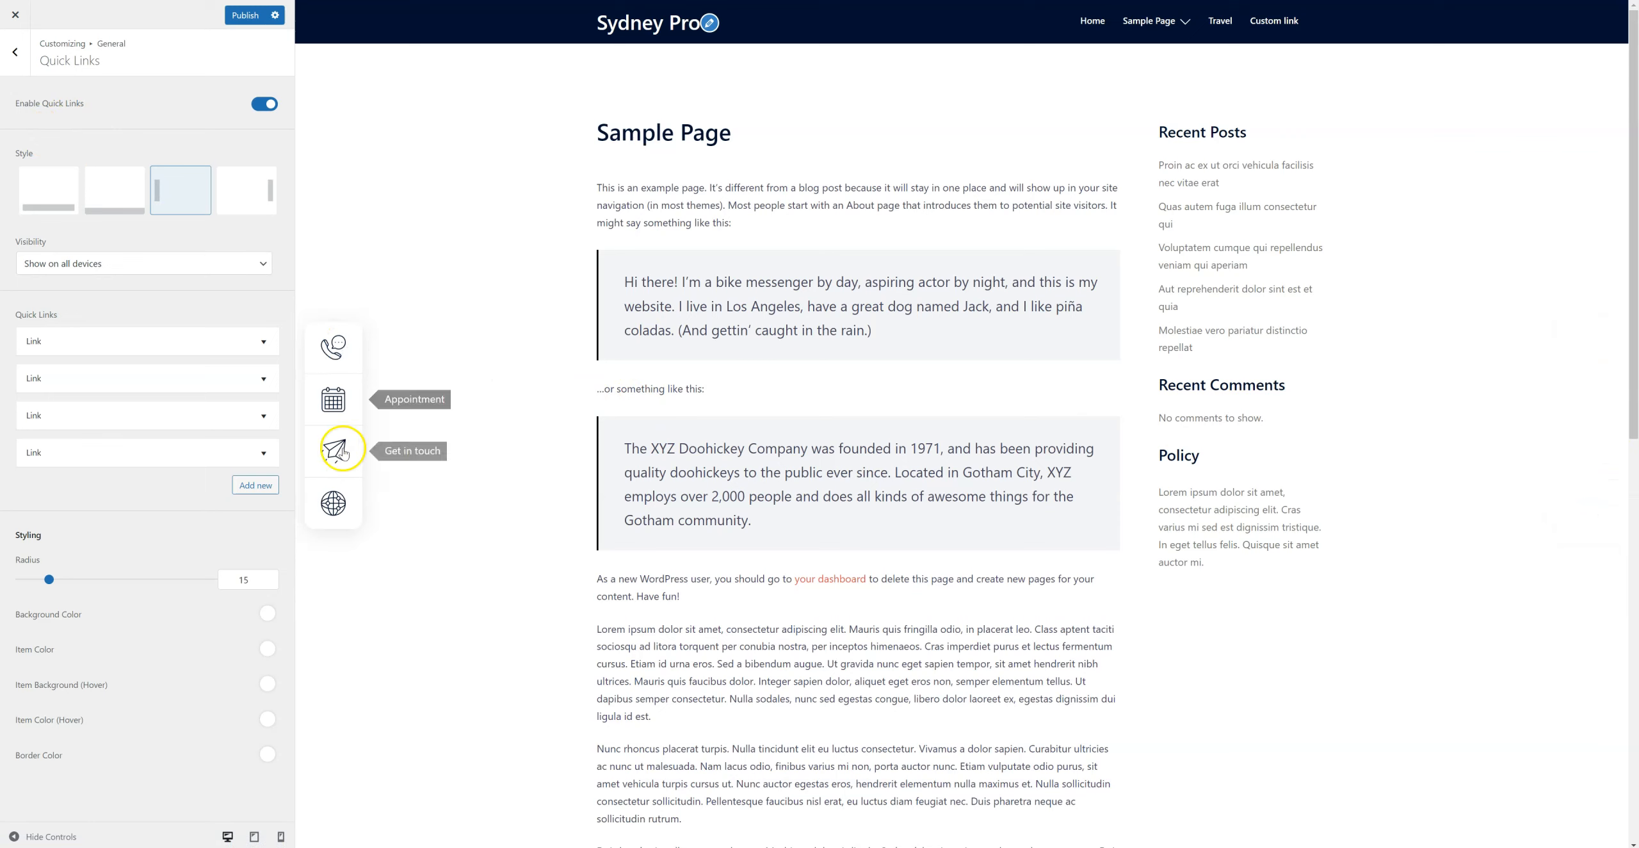
mouse_move(333, 503)
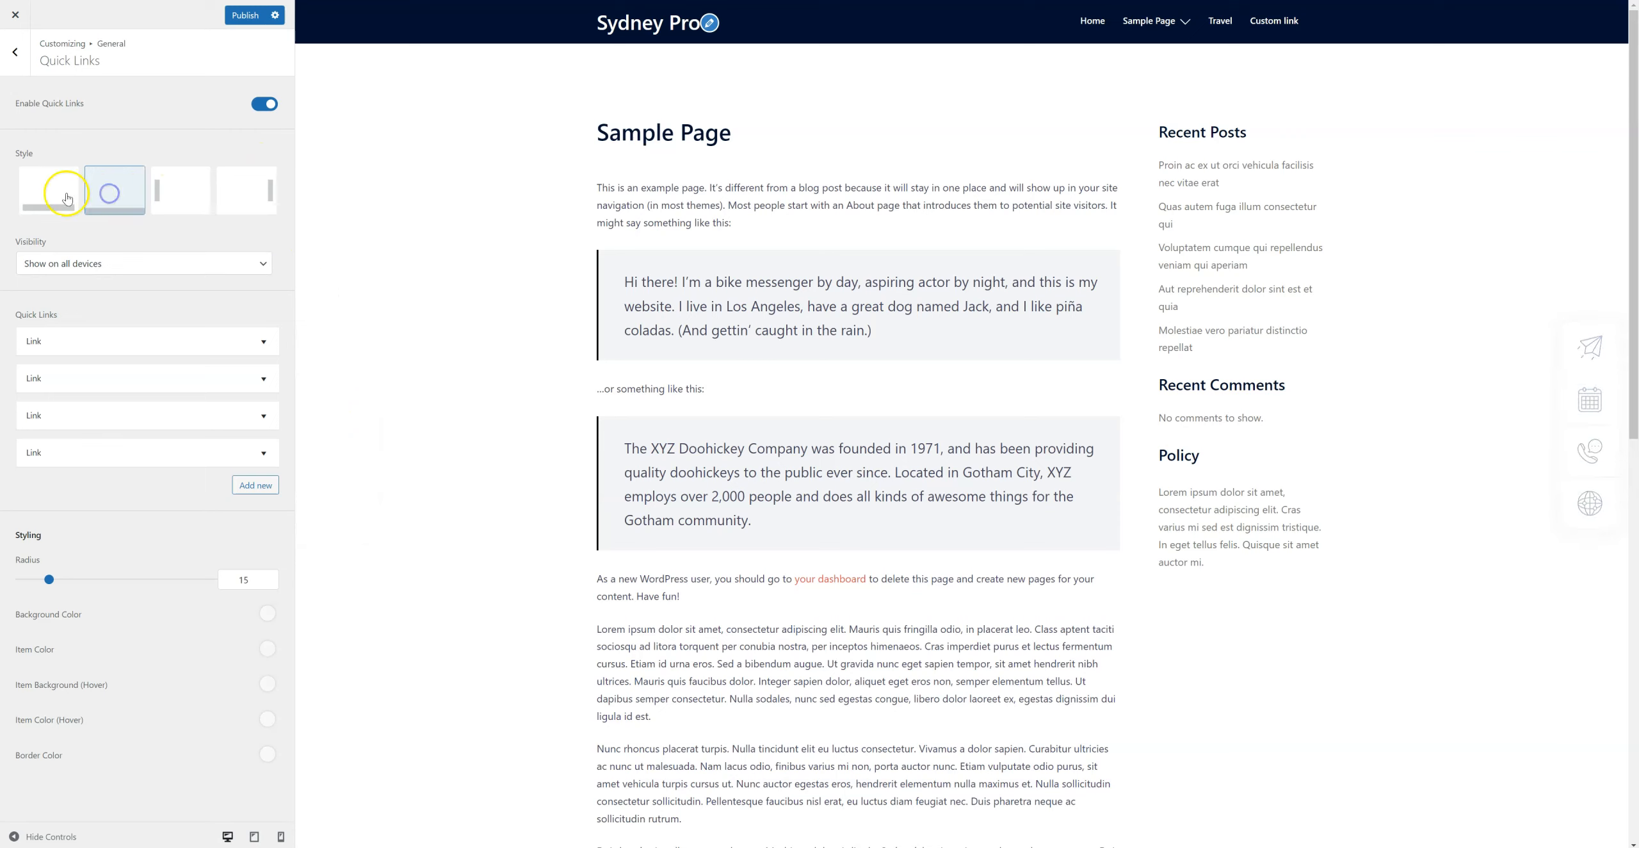
Step: Switch the quick links back to the floating bottom bar style
click(48, 191)
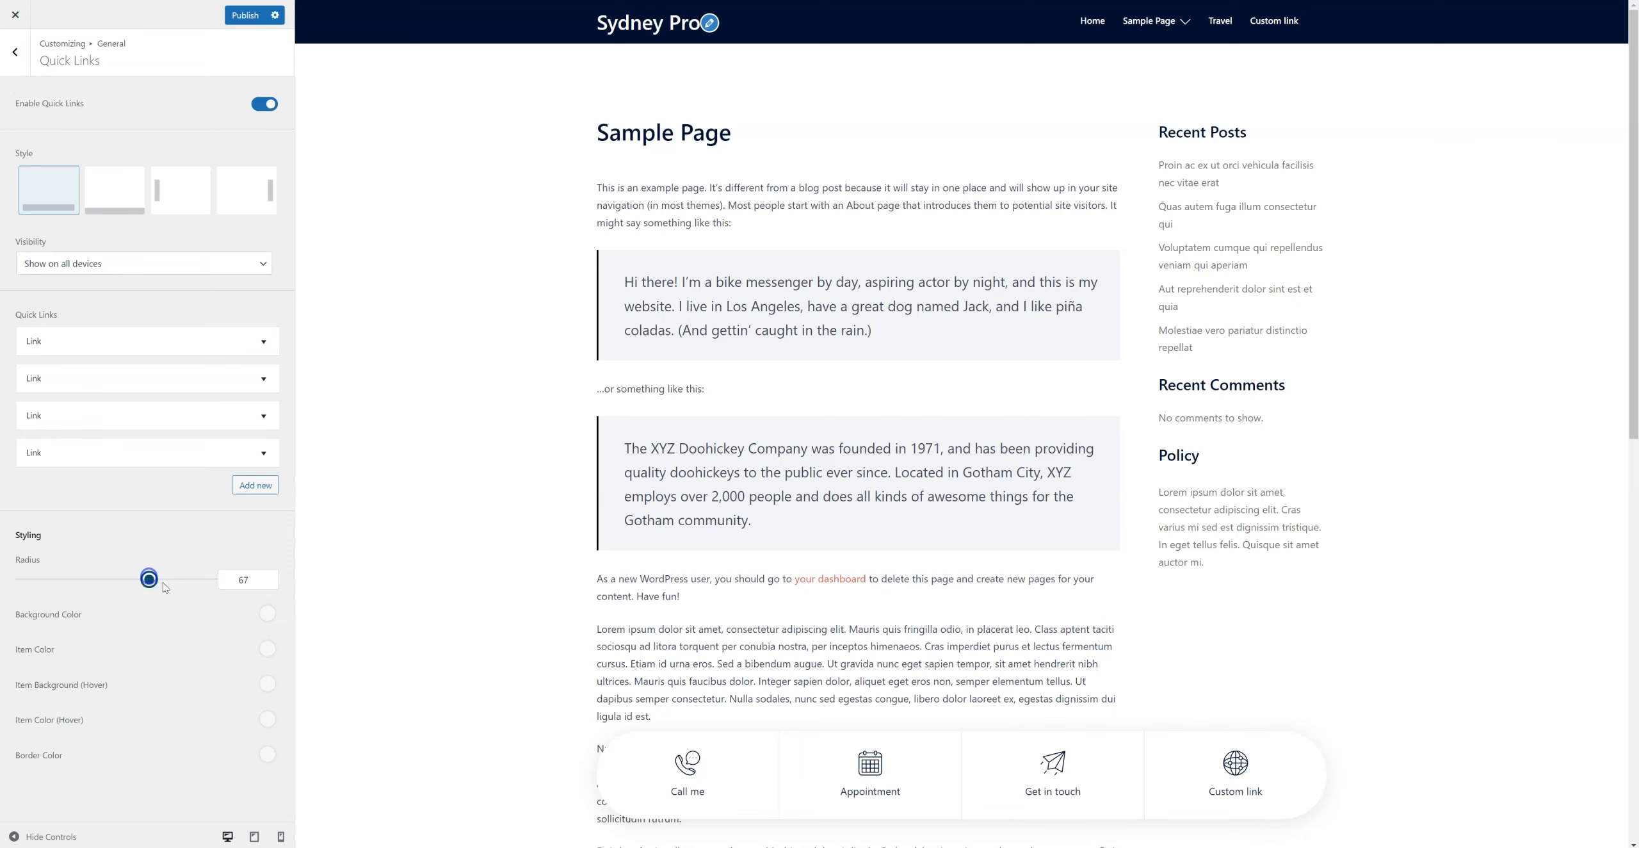
Step: Colour the bar cyan with purple items, green hover and pink border, and set radius 50
click(267, 613)
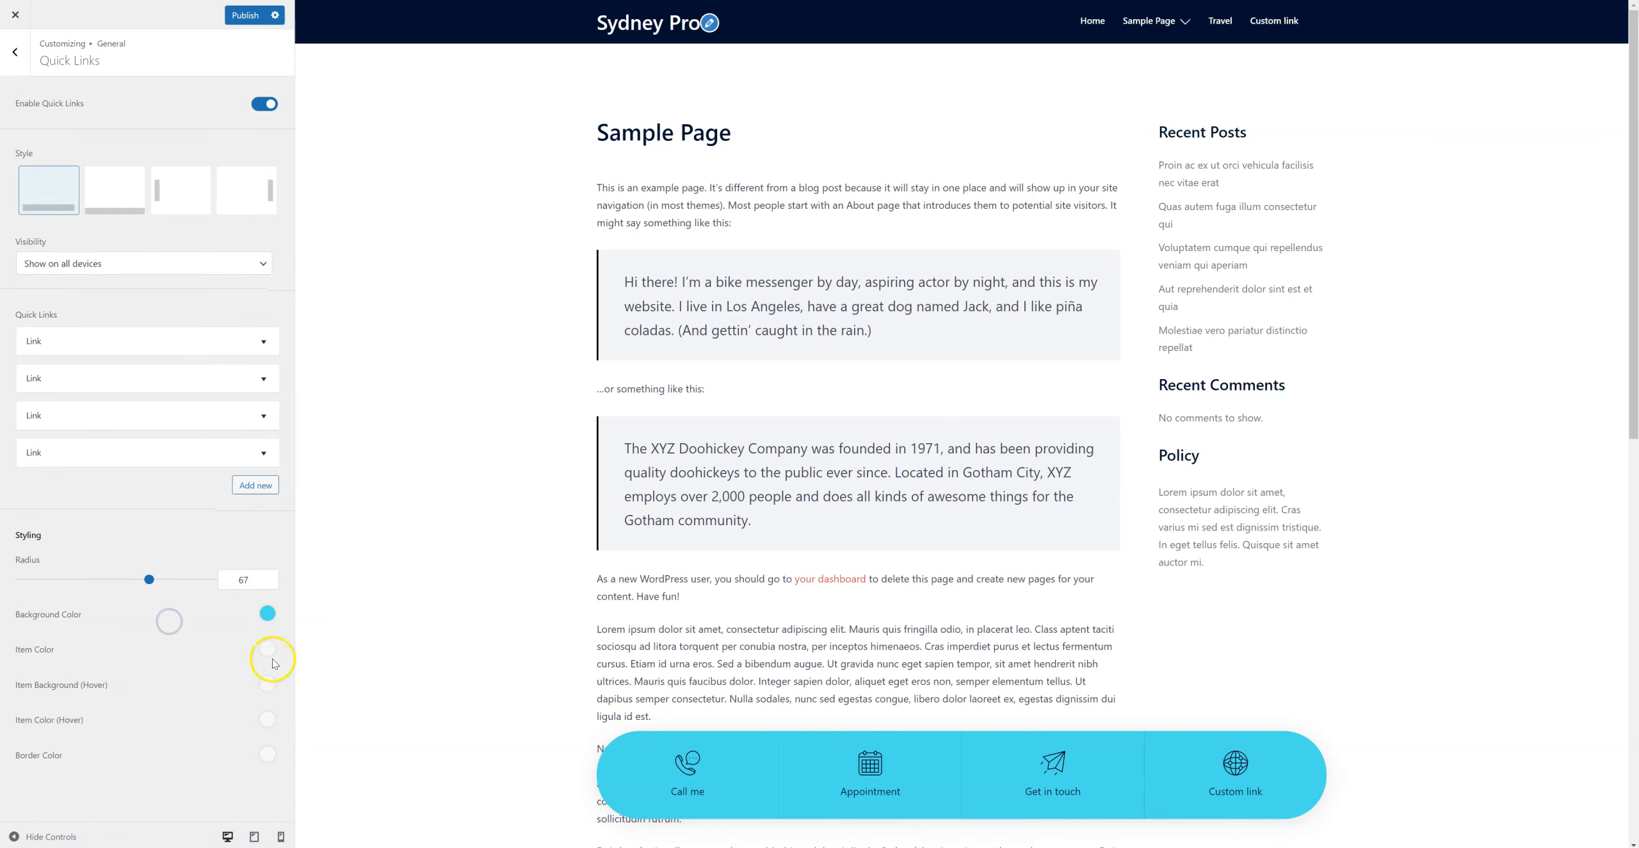
click(268, 645)
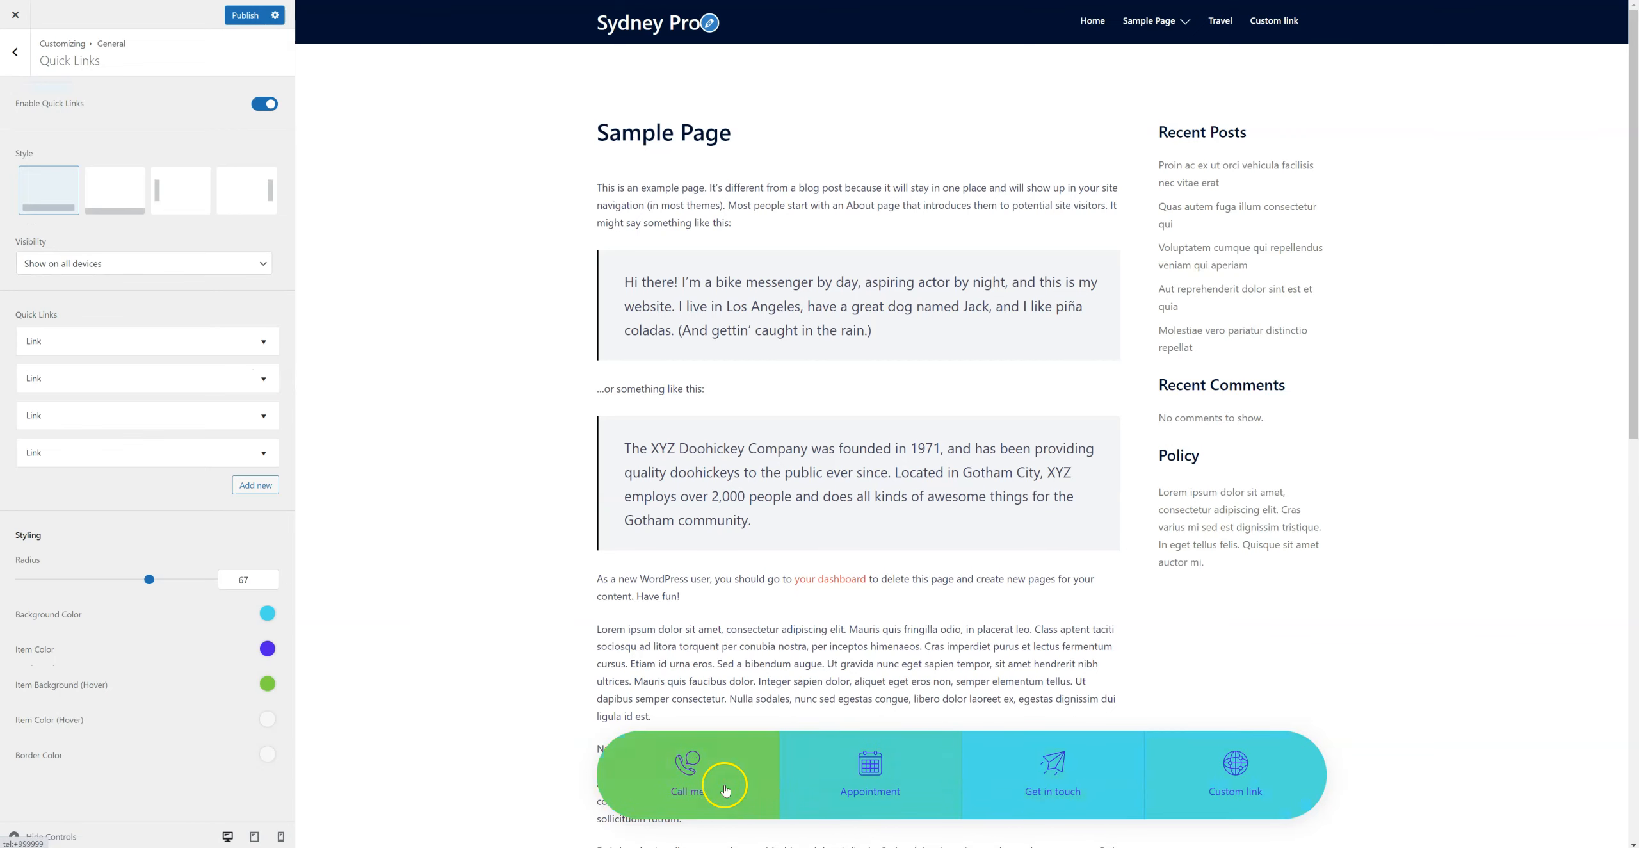
click(267, 754)
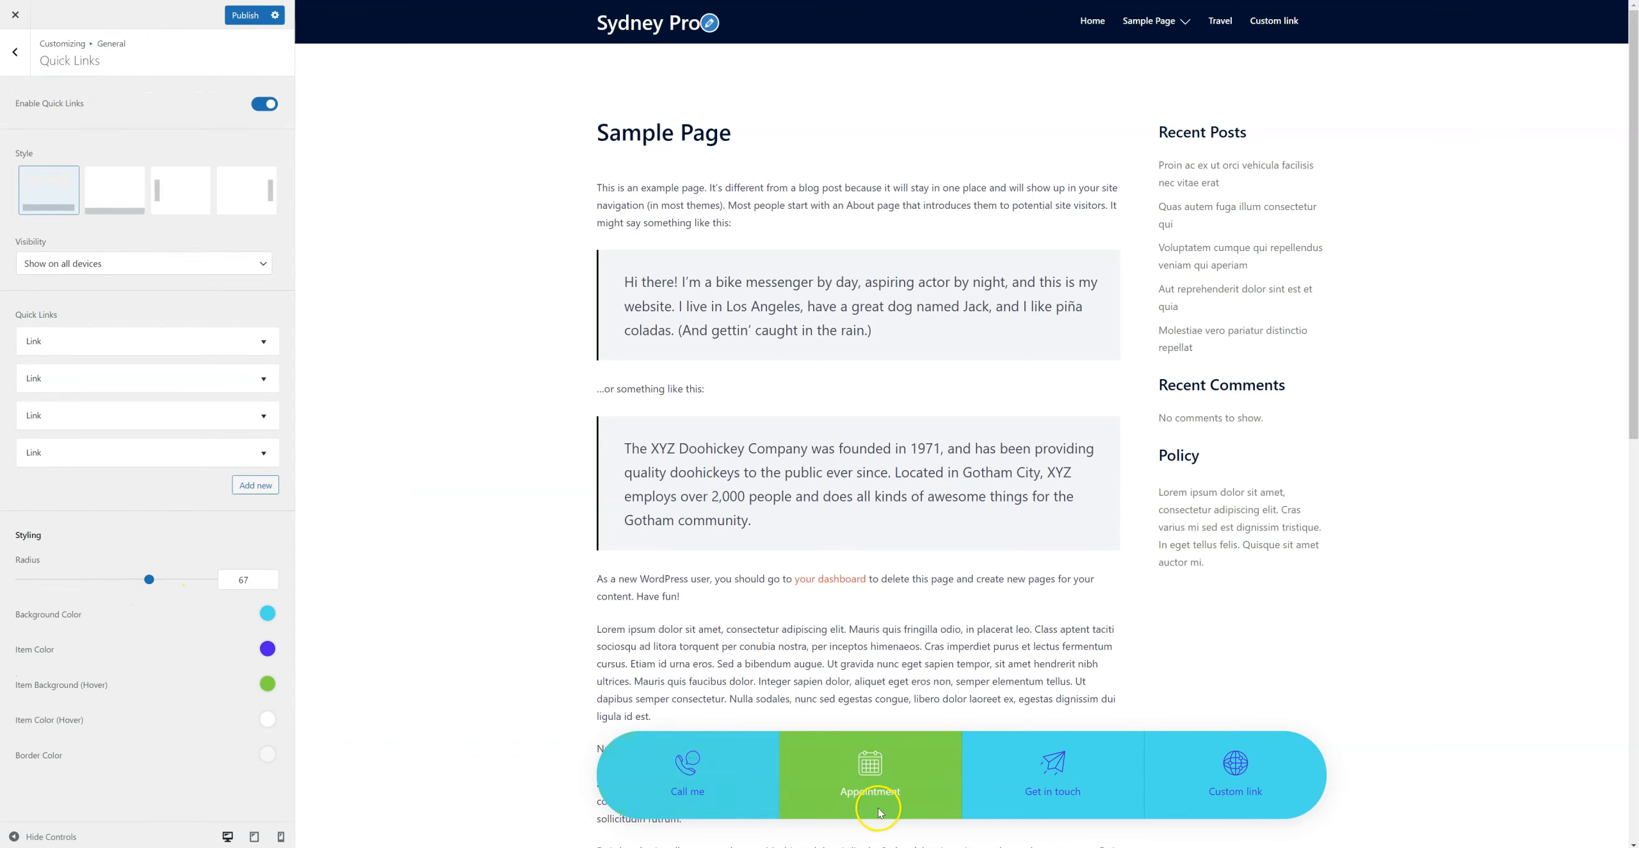
mouse_move(806, 775)
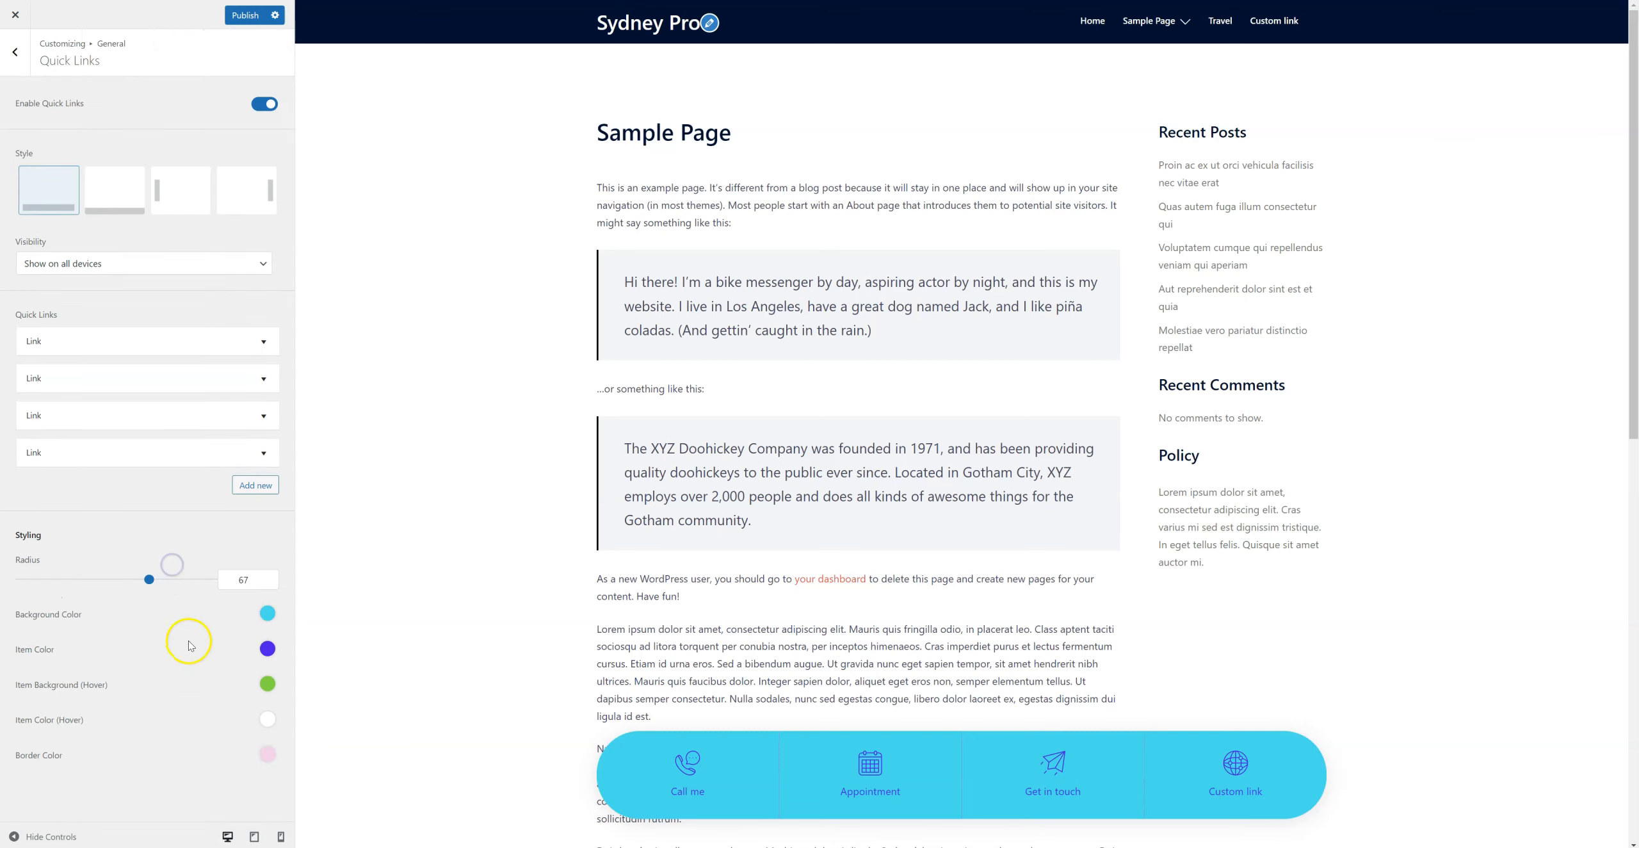
drag(172, 564, 119, 579)
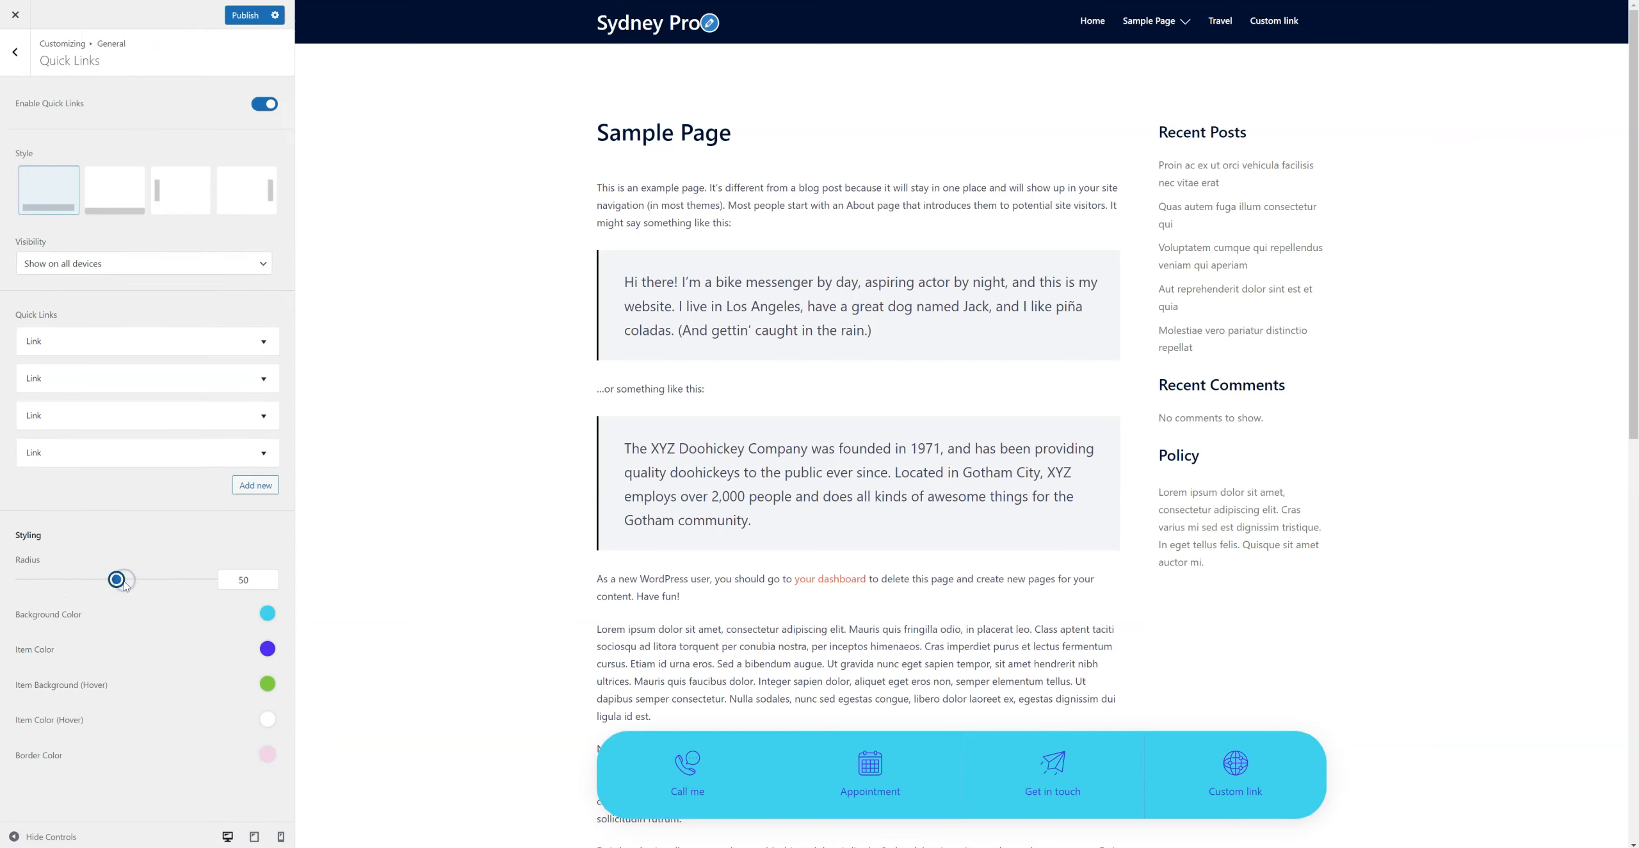
mouse_move(16, 228)
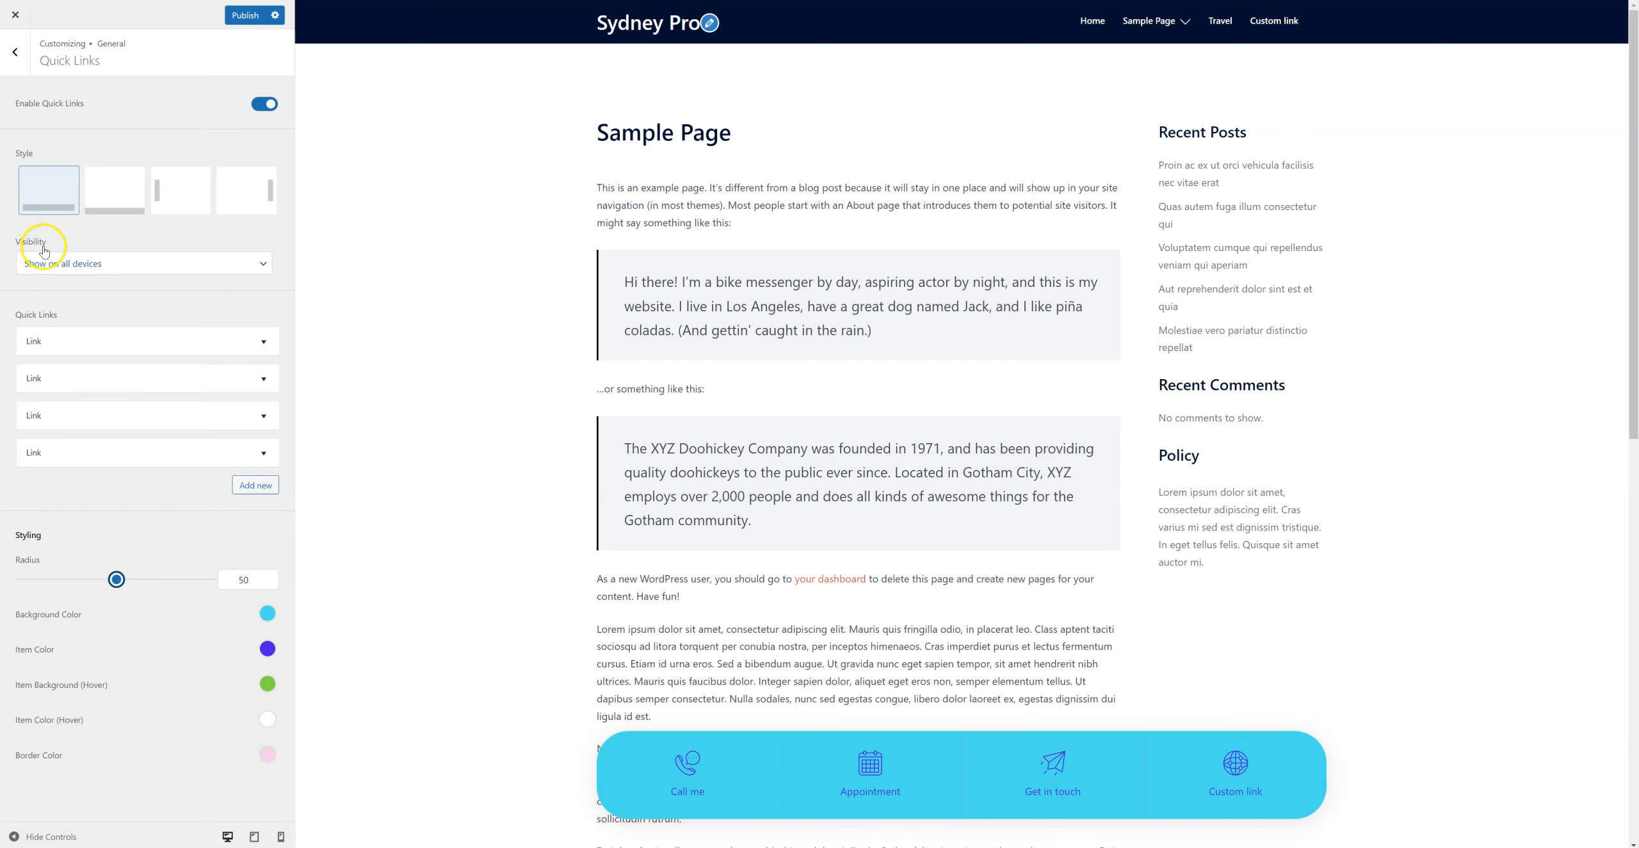
mouse_move(179, 306)
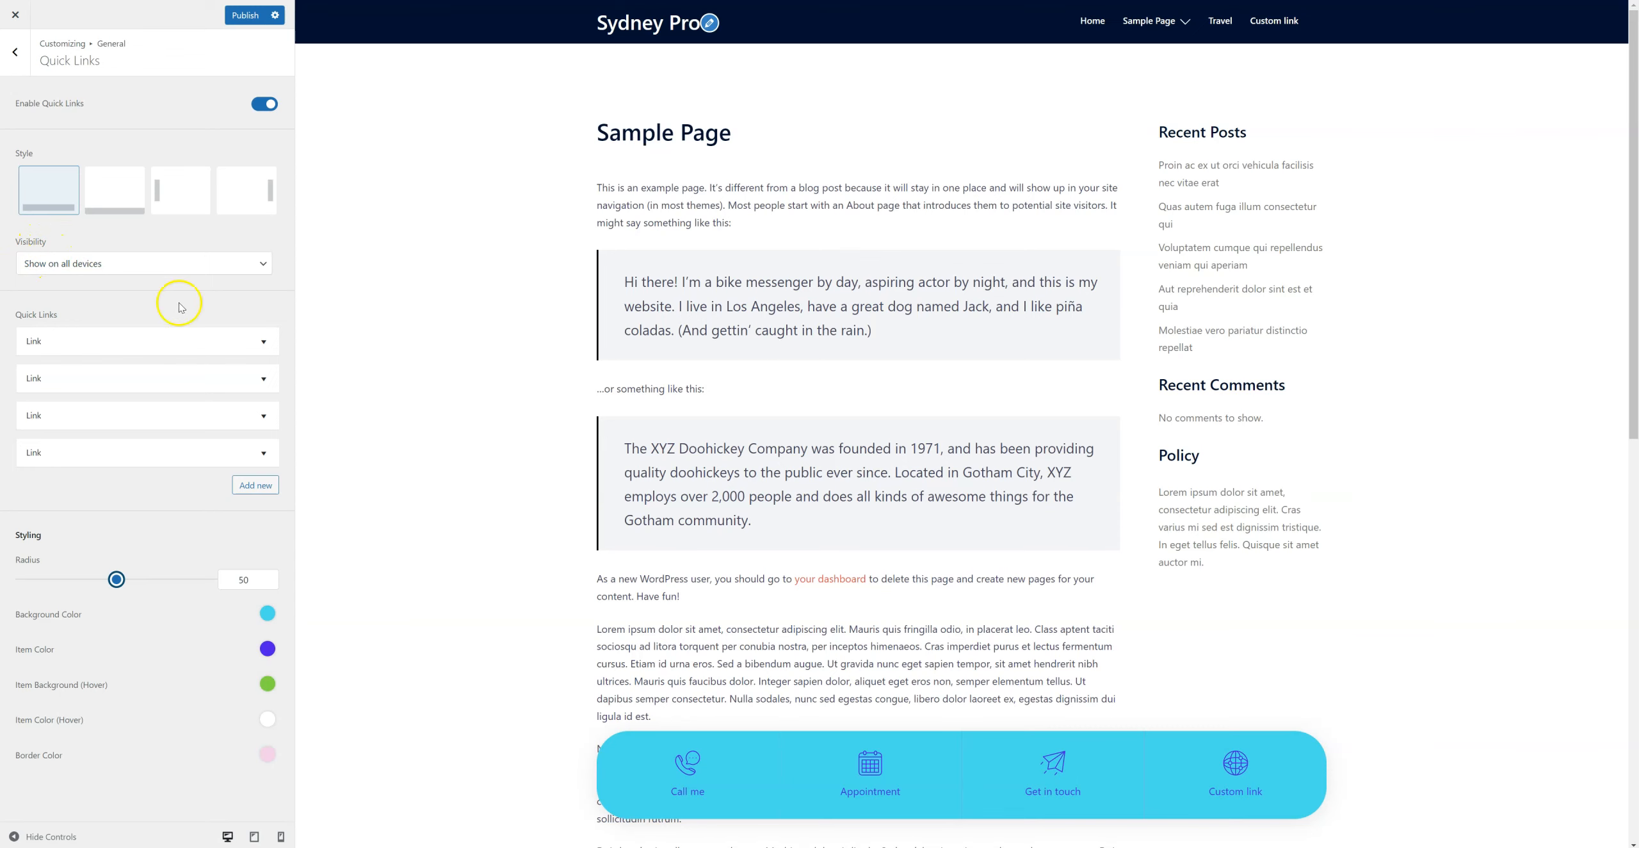
mouse_move(238, 326)
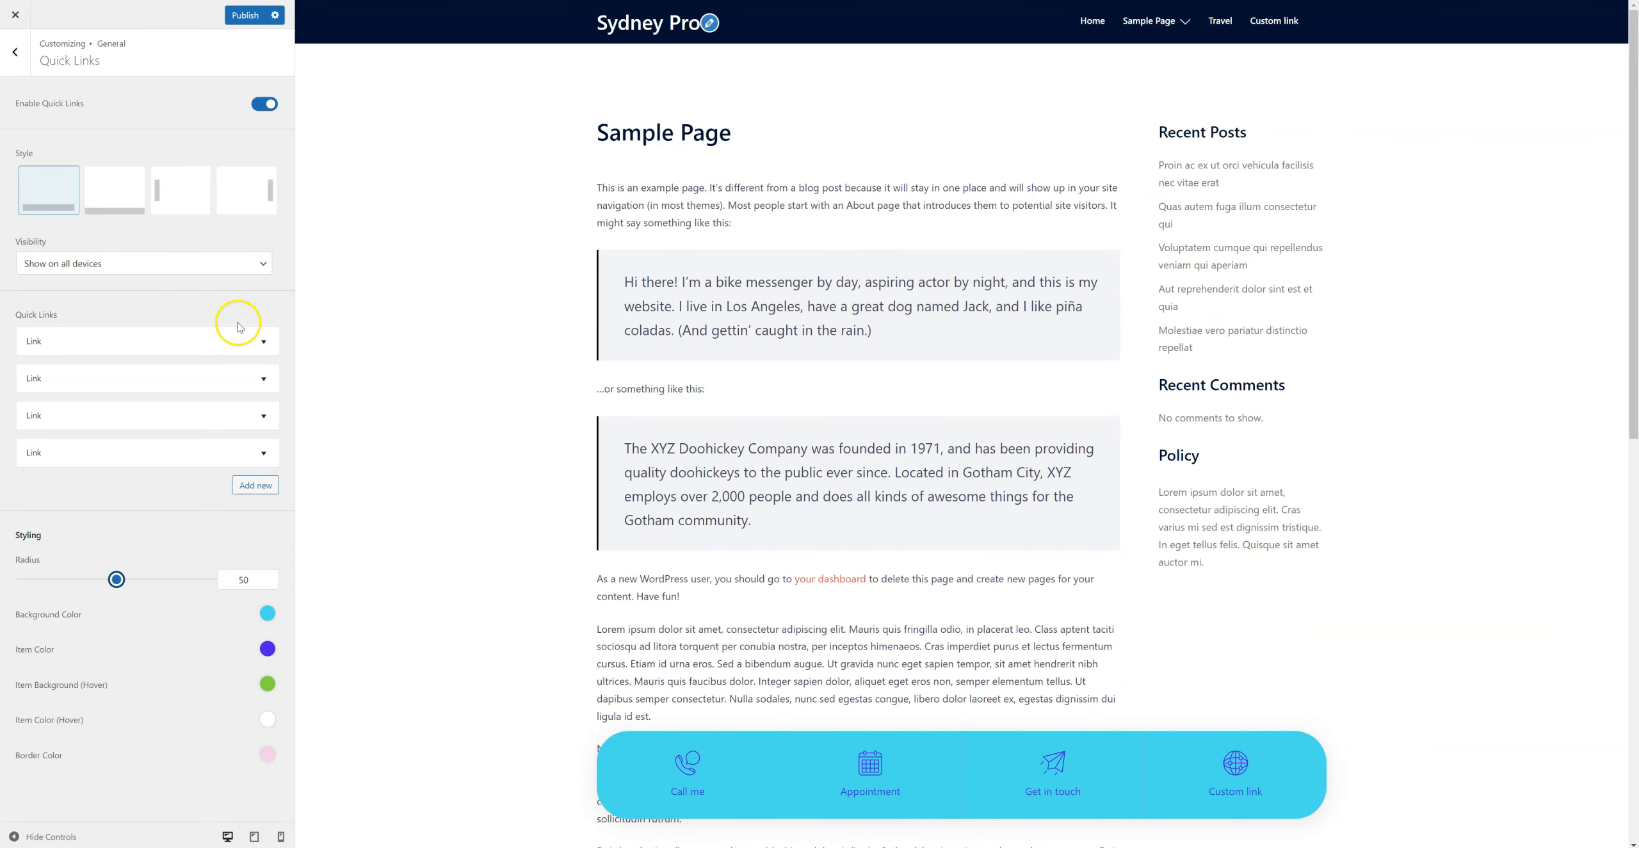
click(144, 263)
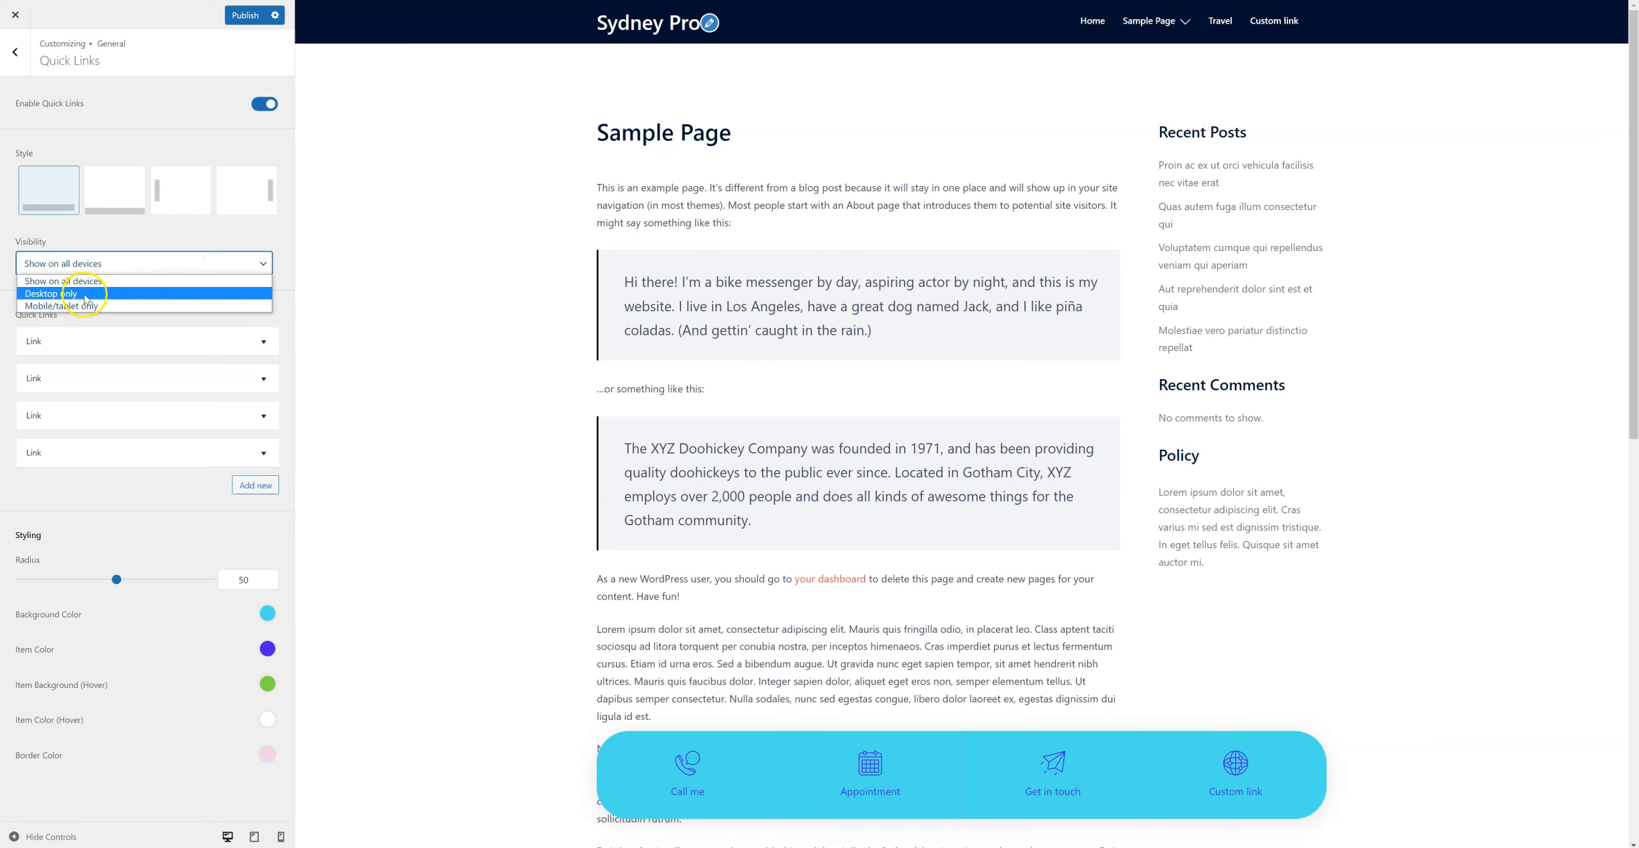
mouse_move(63, 305)
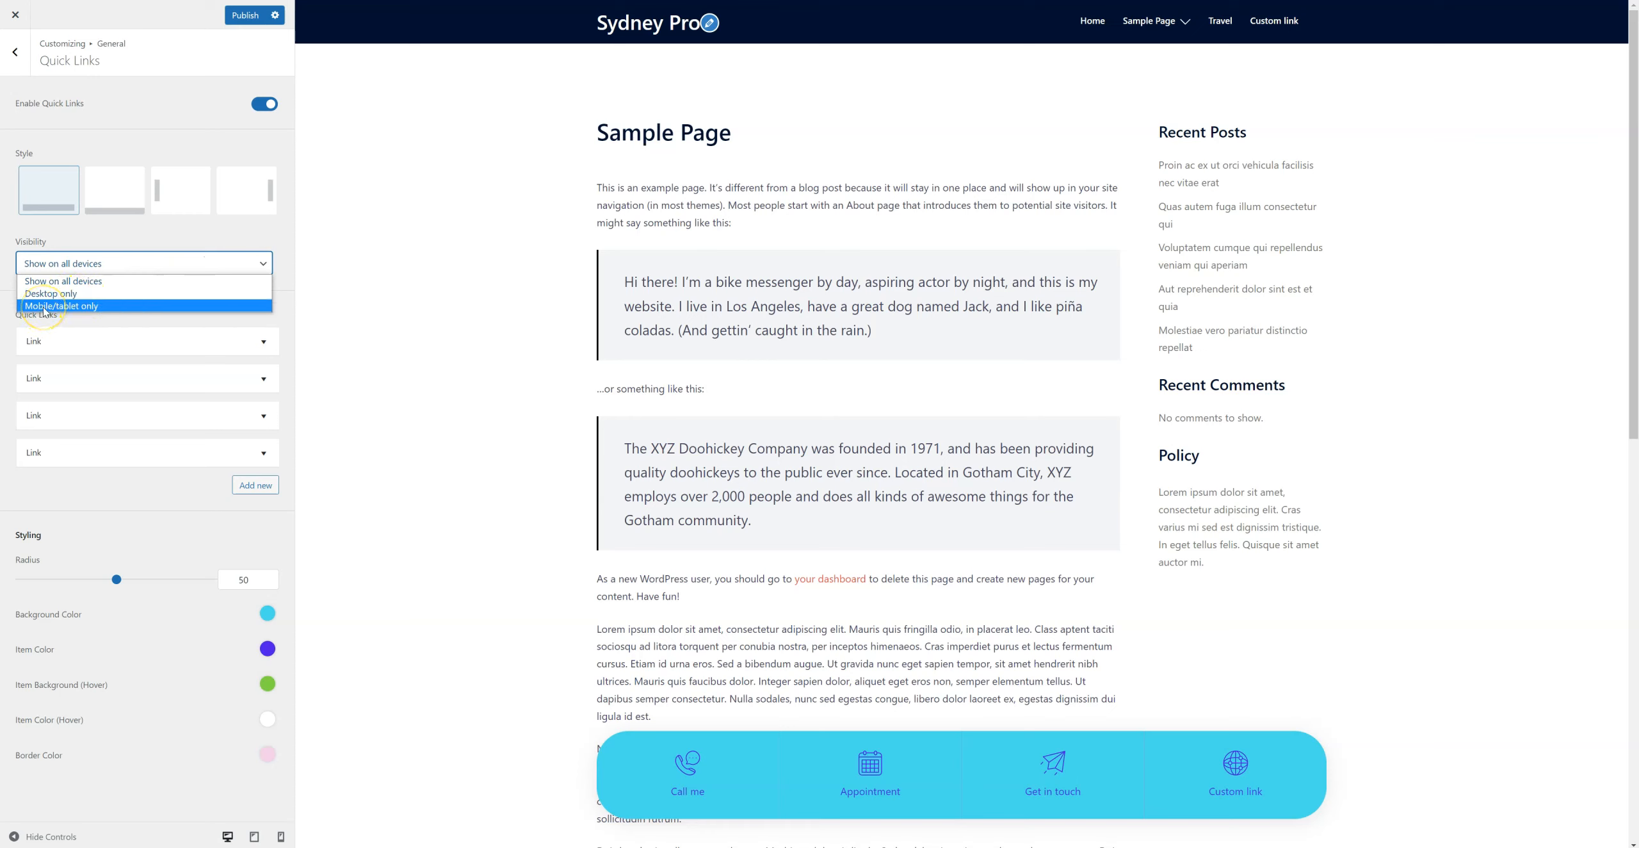
click(63, 281)
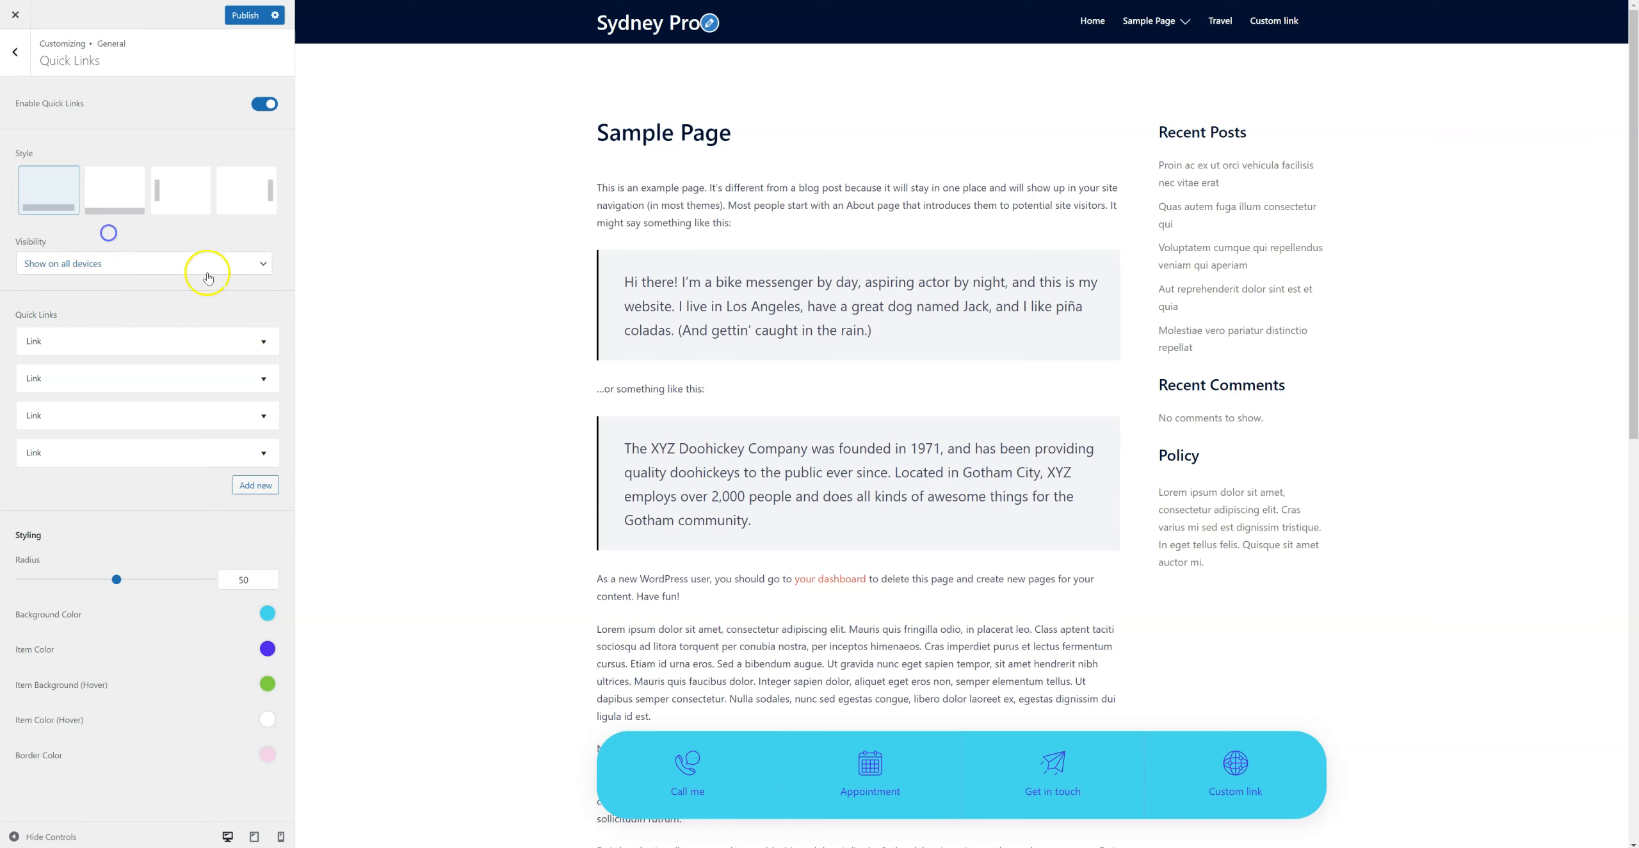
mouse_move(589, 557)
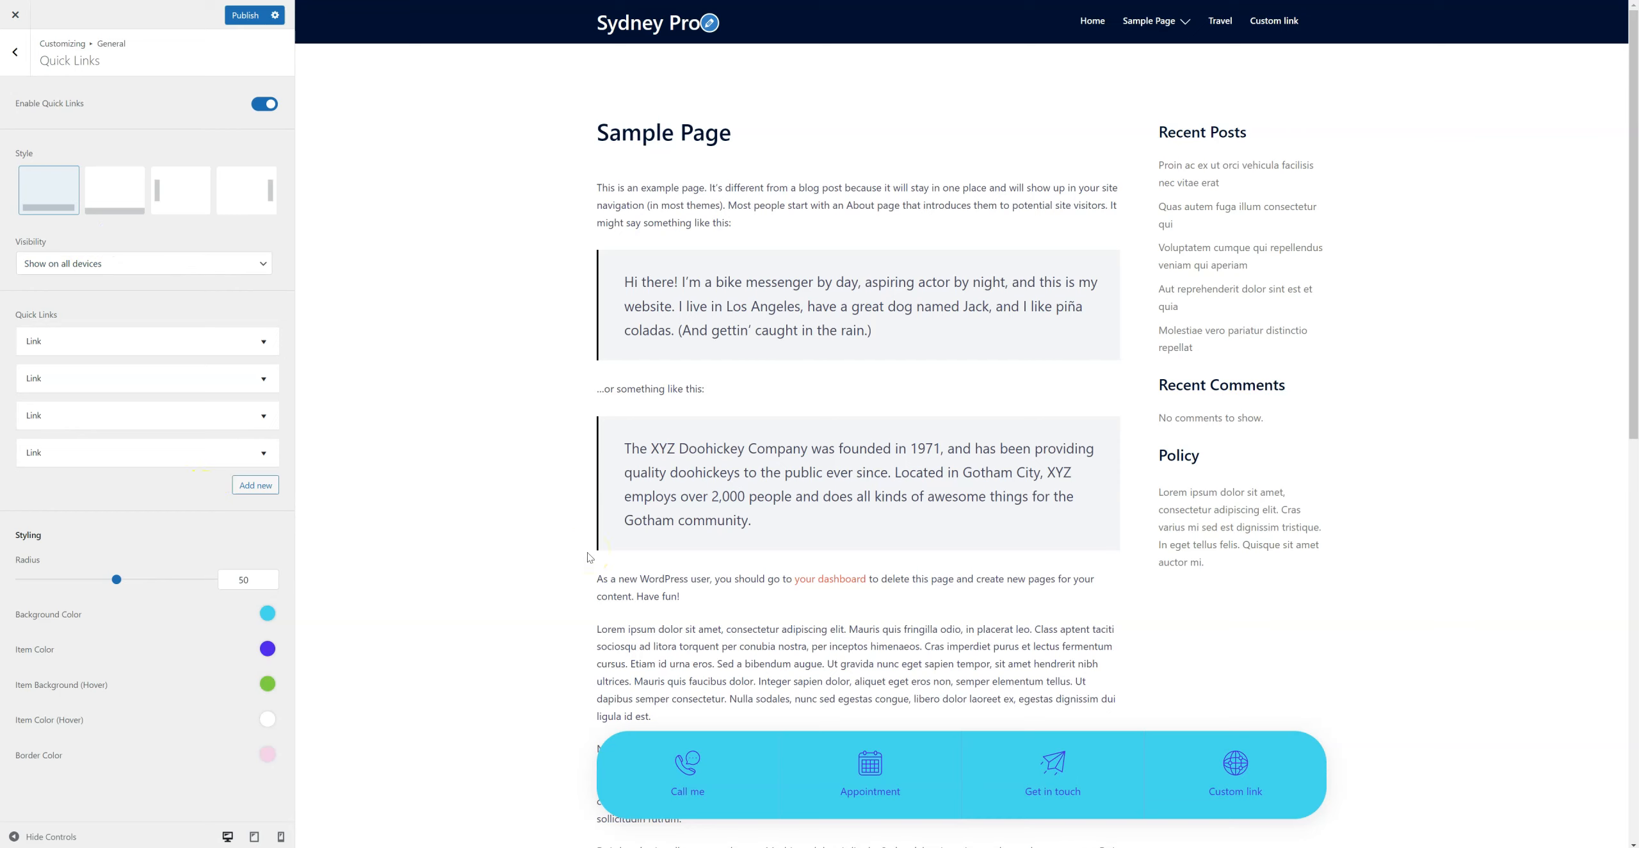